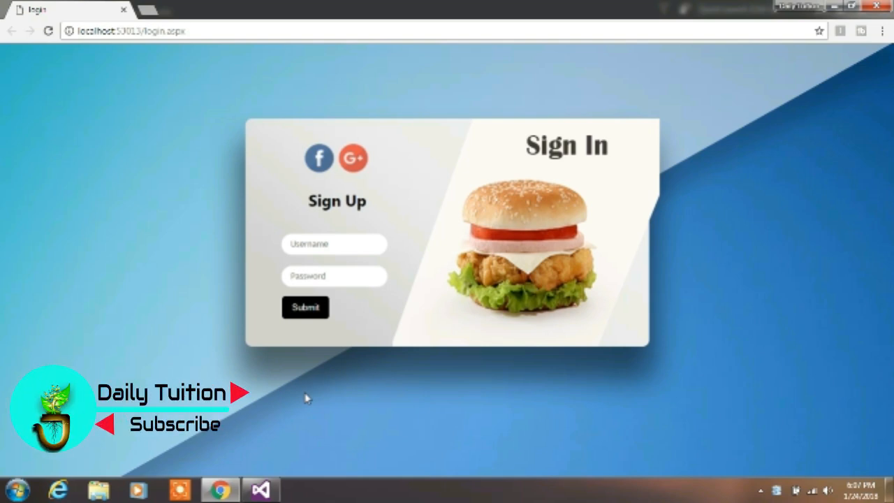
- Switch from the Chrome preview of the finished login page to Visual Studio
left_click(260, 488)
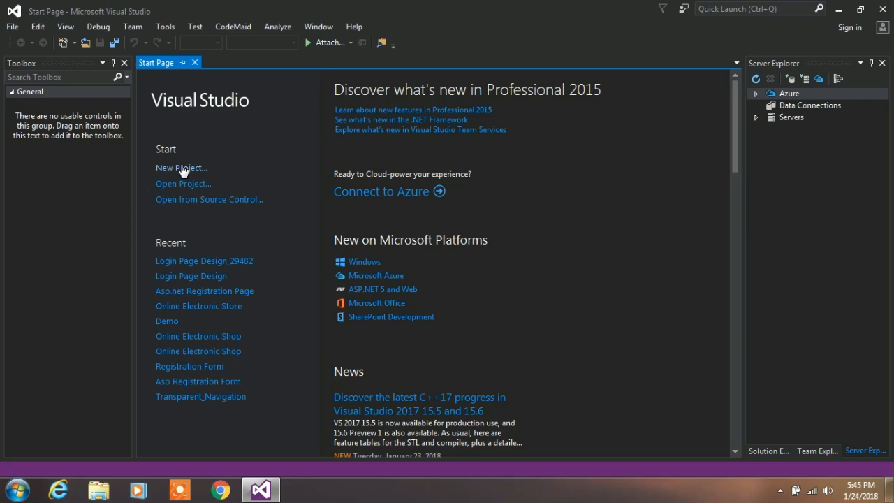
- Create an empty ASP.NET Web Application project named Asp.net Sign Up
left_click(182, 168)
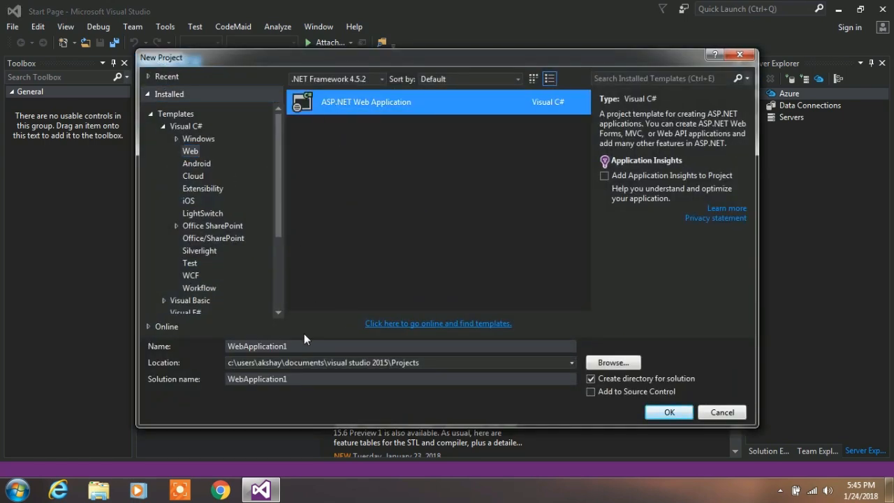
type("A")
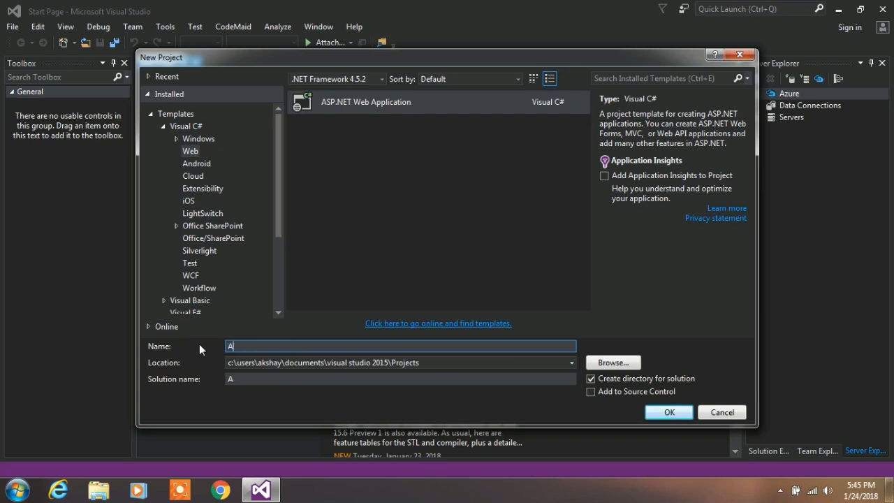
type("Asp.net Si")
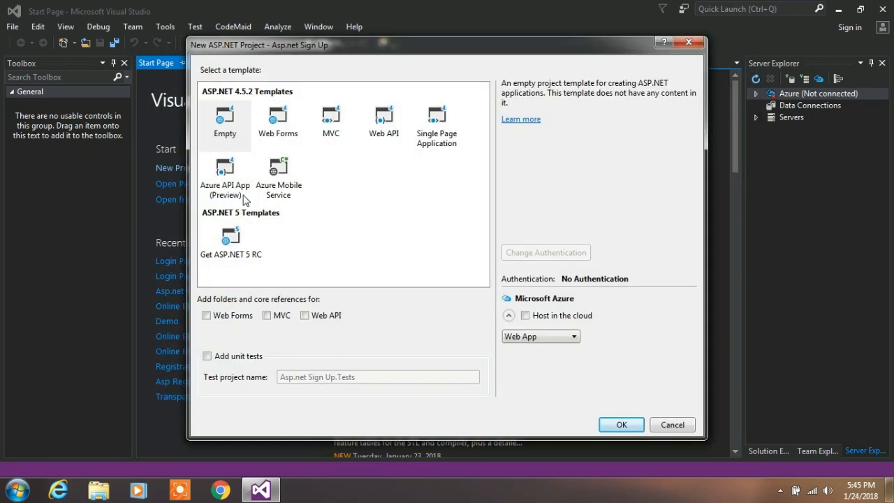
left_click(223, 119)
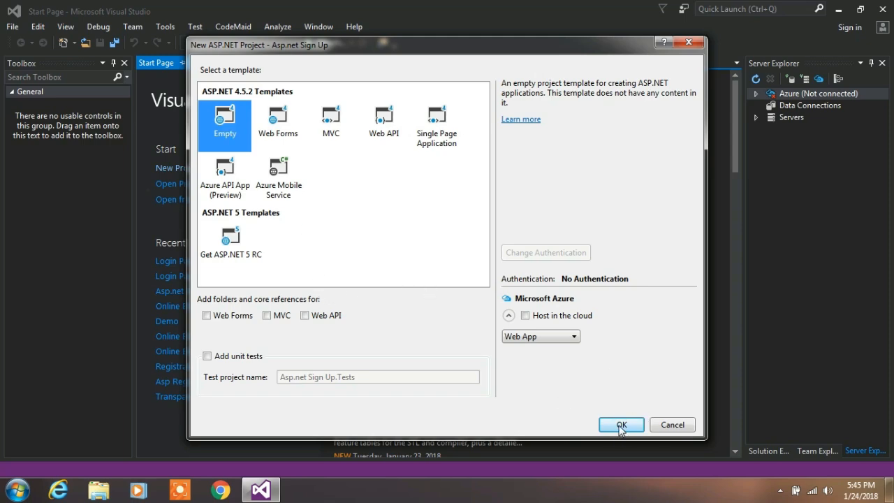
left_click(620, 424)
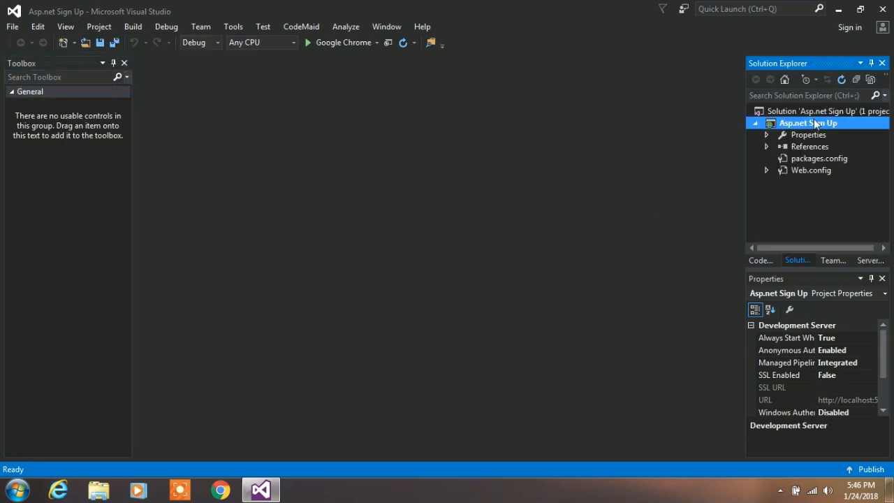
- Add a new folder named Stock to the project
right_click(807, 123)
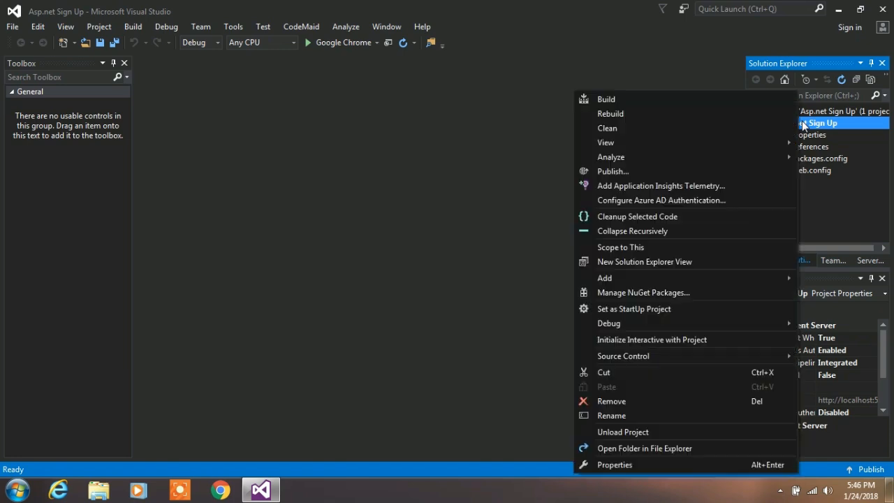
mouse_move(630, 276)
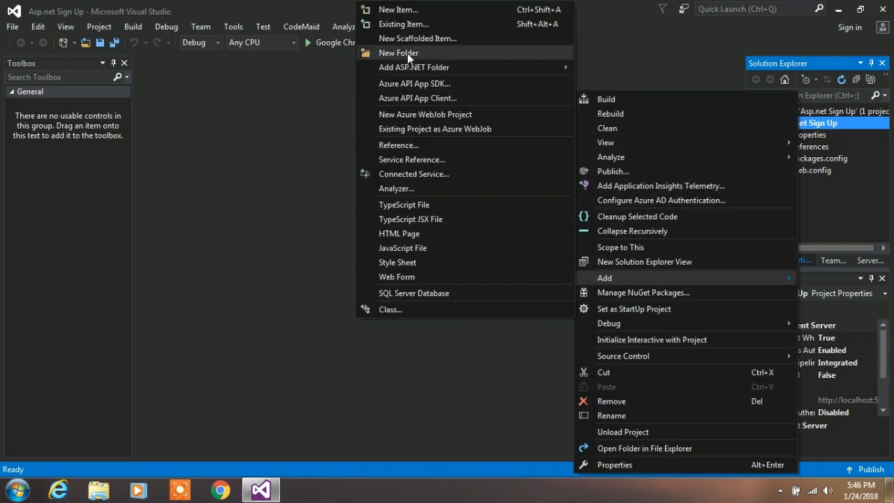
left_click(398, 53)
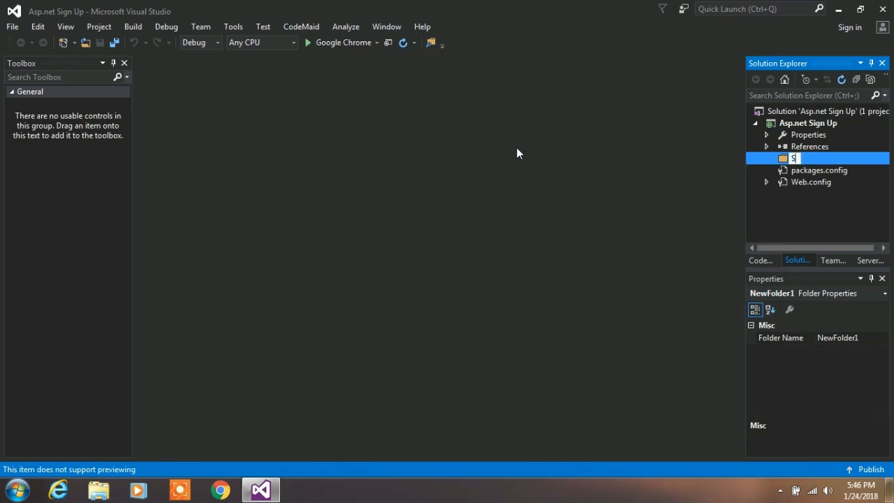
type("Stock")
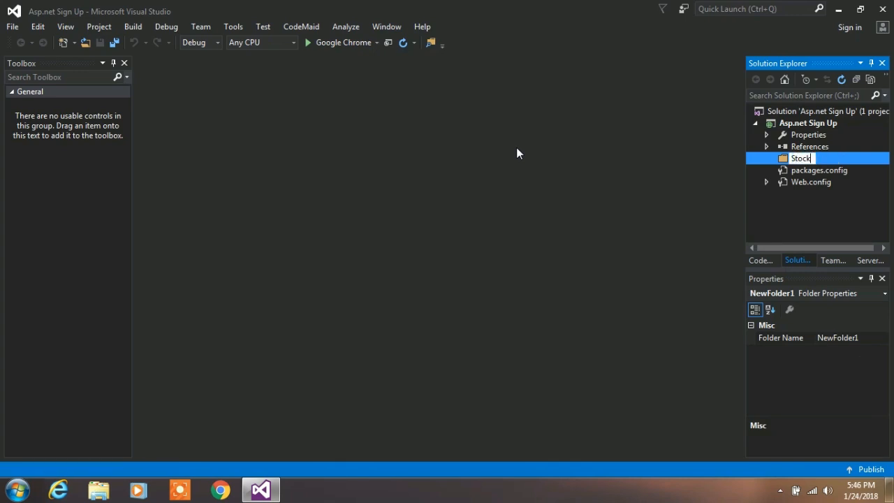
key("enter")
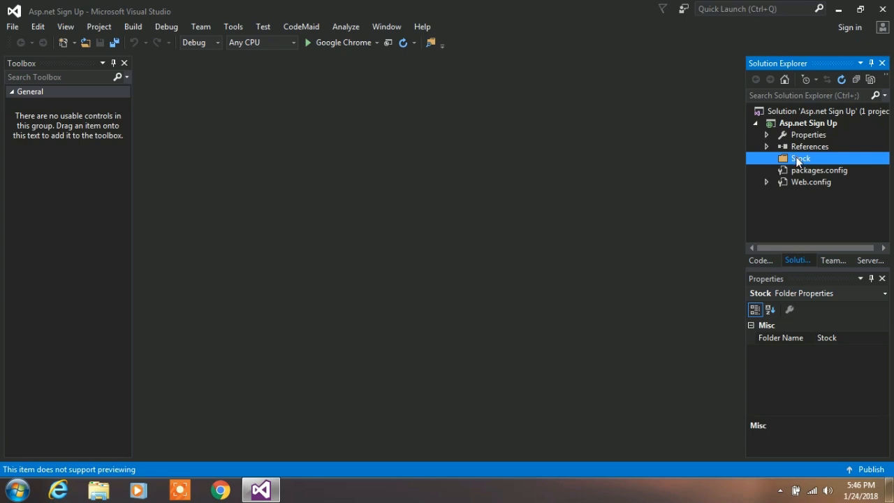
- Add Artboard Background.png and Artboard Panel.png from the desktop into the Stock folder
right_click(802, 158)
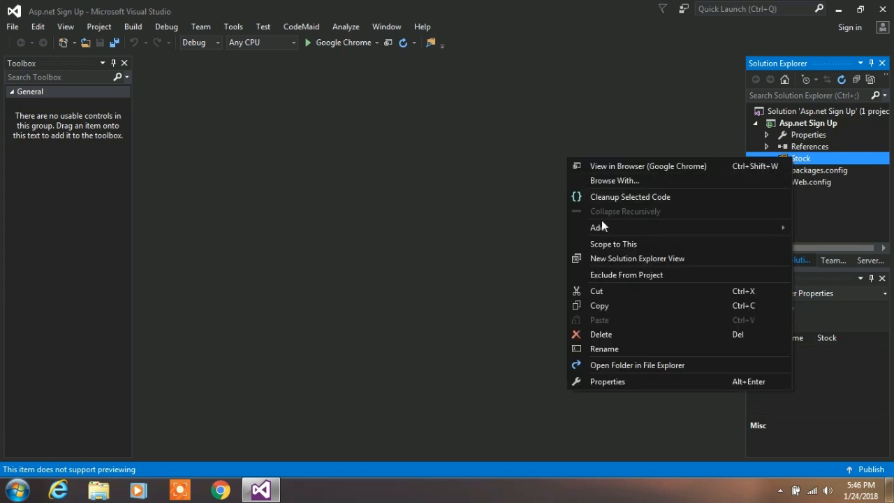
mouse_move(598, 226)
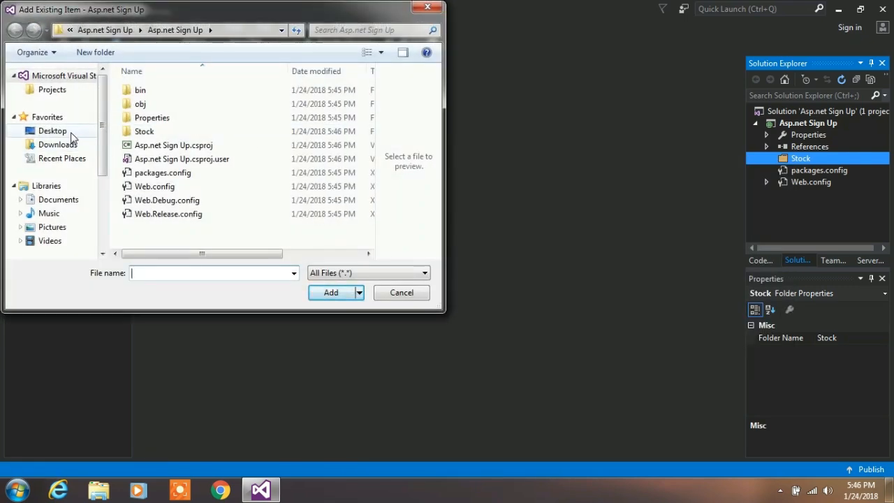
left_click(51, 131)
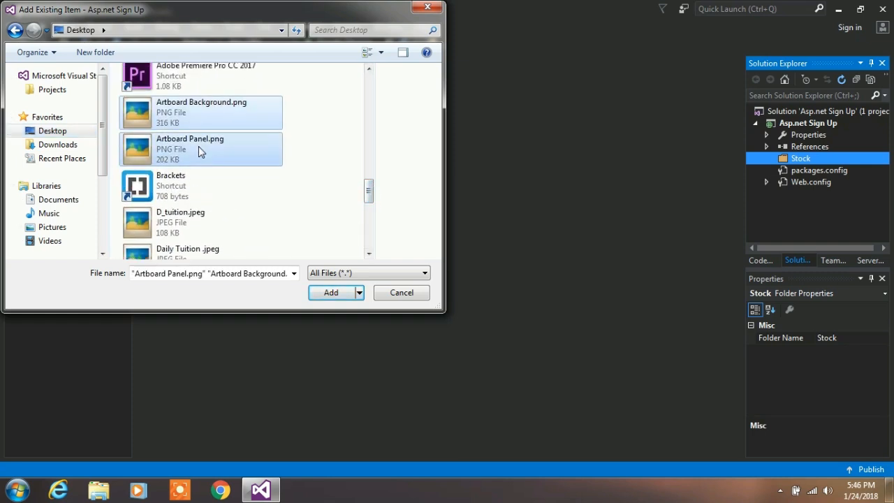
left_click(329, 292)
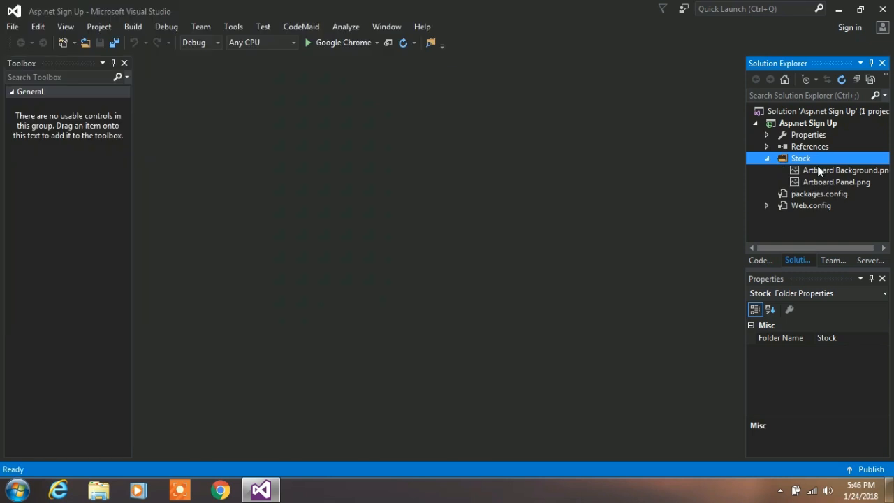
left_click(807, 123)
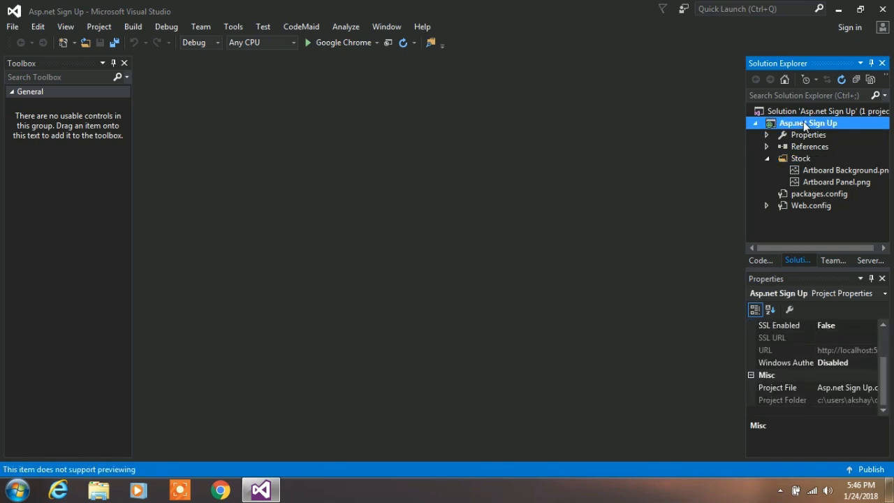
- Add a web form named login and start a <section> element inside its form tag
right_click(807, 123)
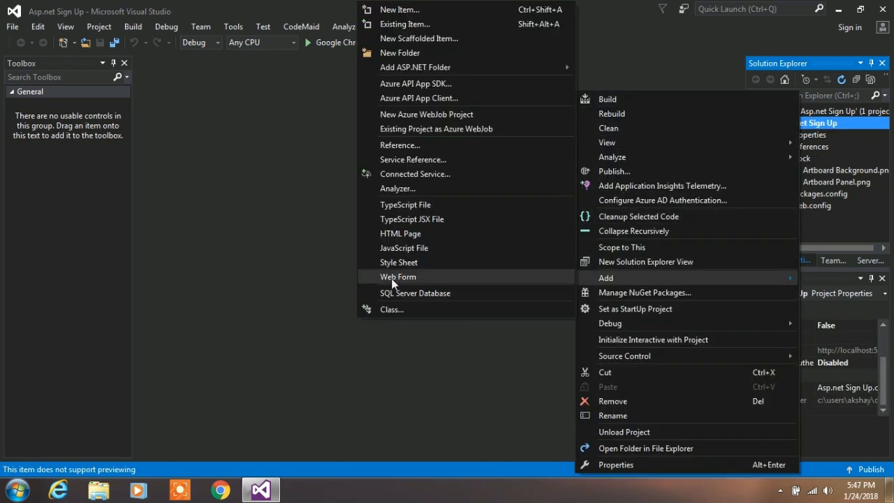
left_click(397, 276)
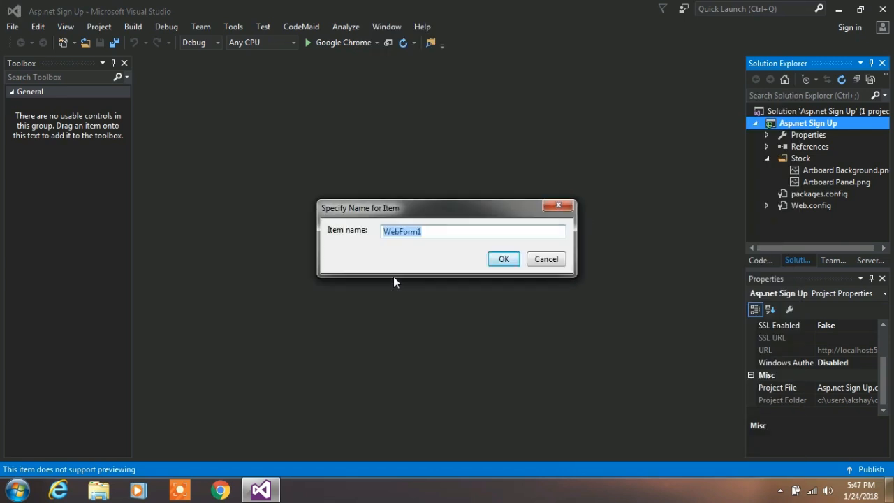
type("login")
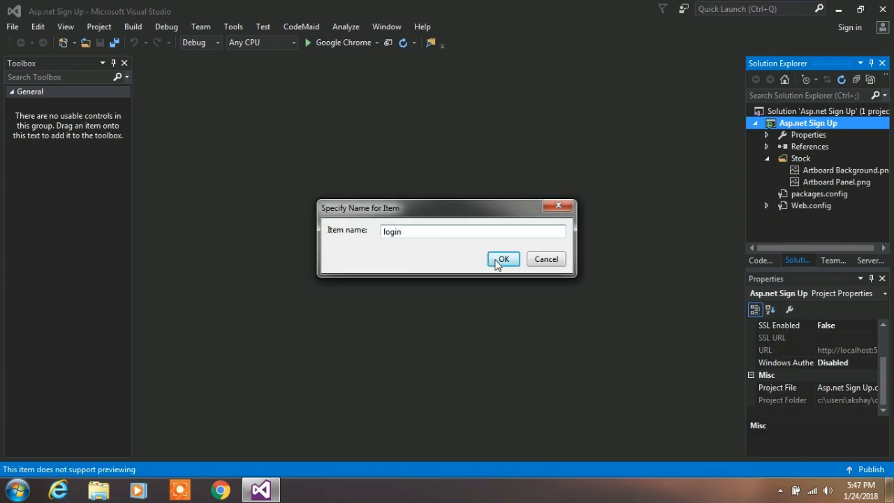
left_click(502, 258)
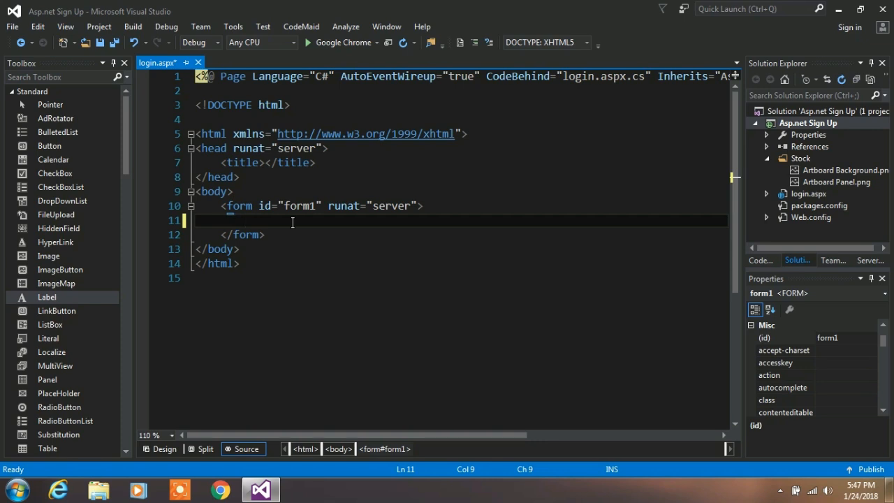
type("<section>")
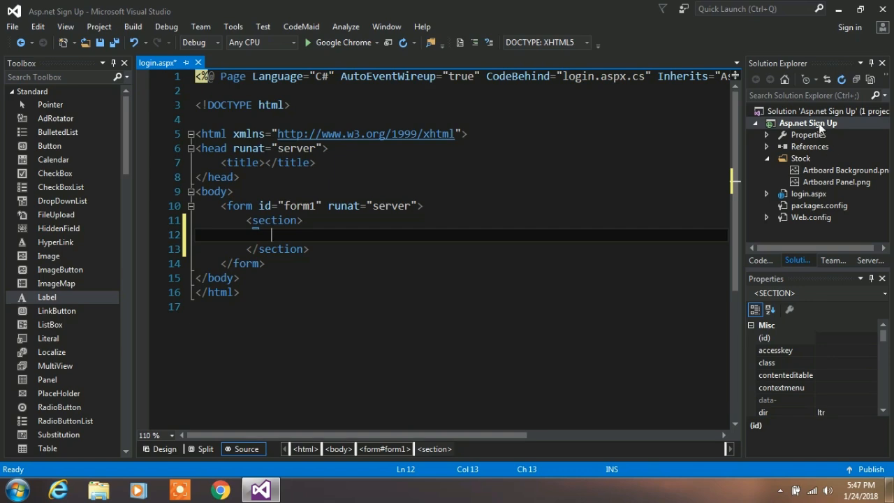
mouse_move(831, 125)
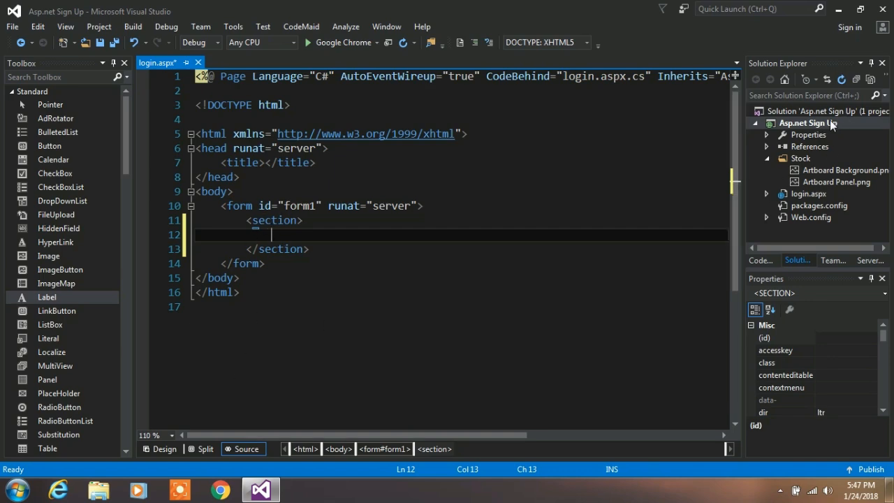
- Add a stylesheet named Style.css to the project
right_click(807, 123)
type("S")
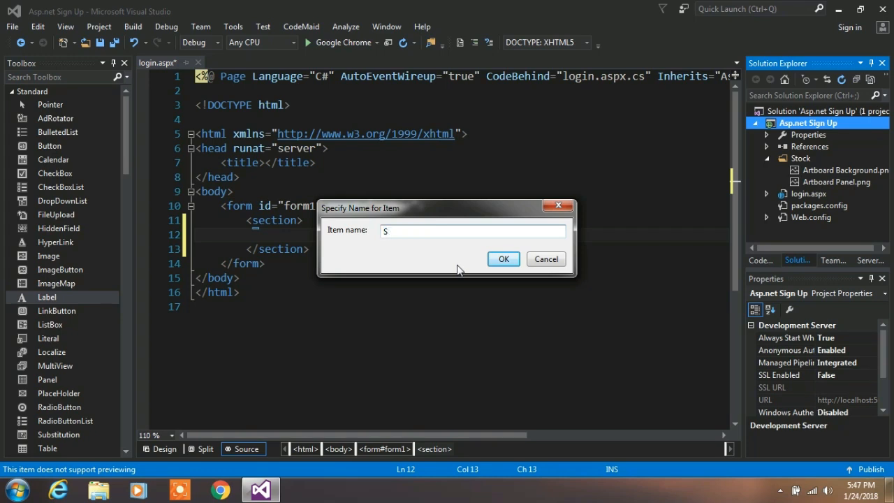
type("tyle")
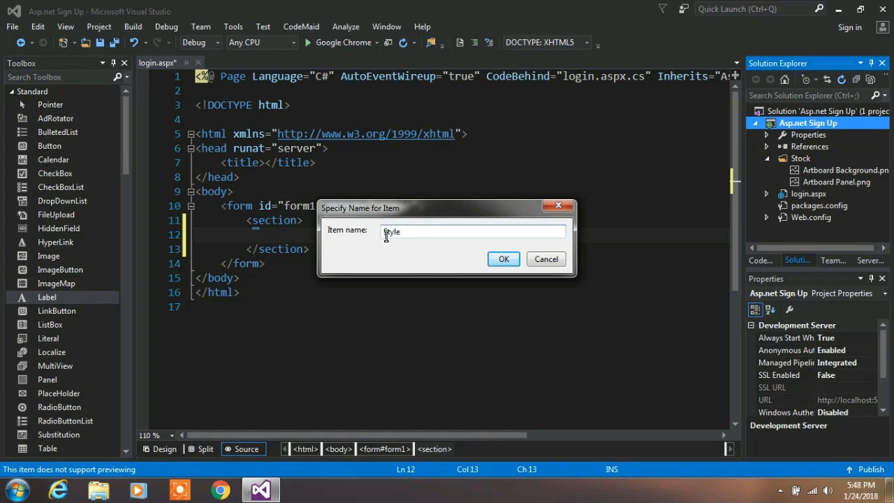
left_click(502, 259)
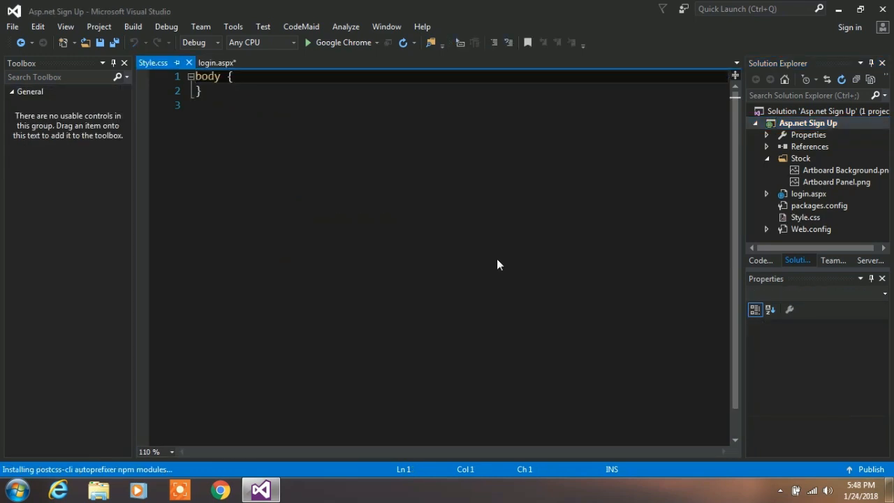
- Write a body rule with margin:0 and padding:0 in Style.css
key("enter")
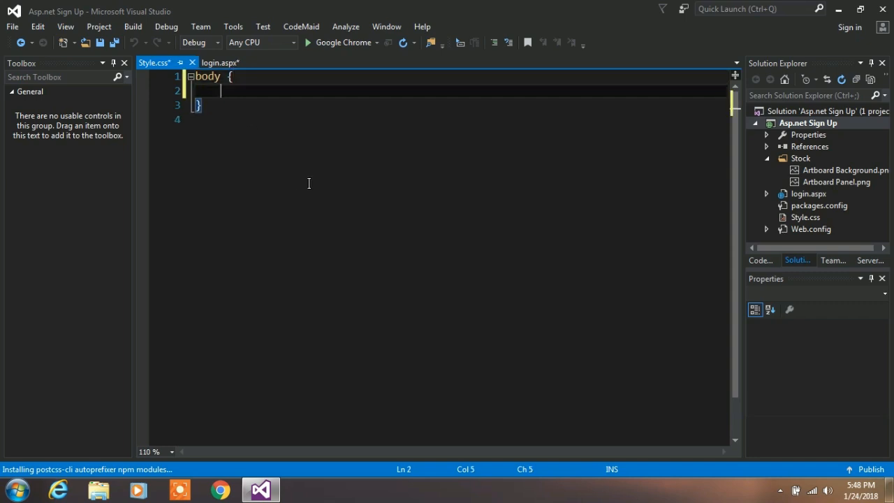
type("margin:")
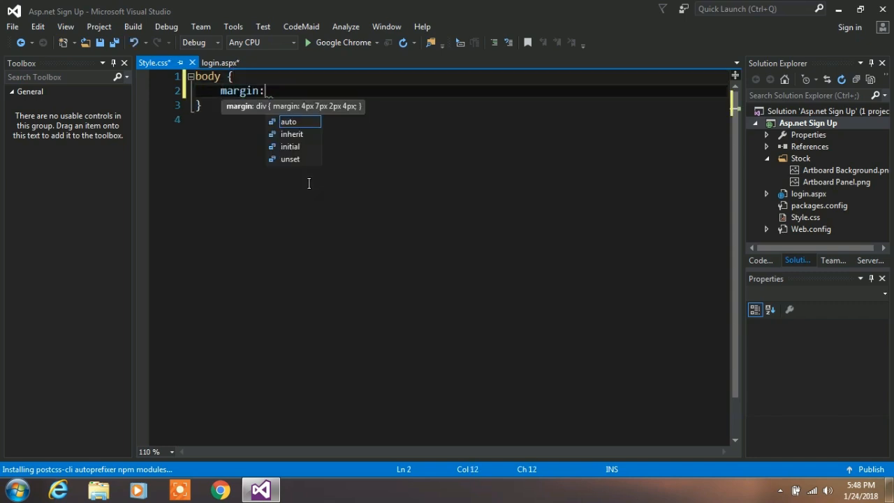
type("0;")
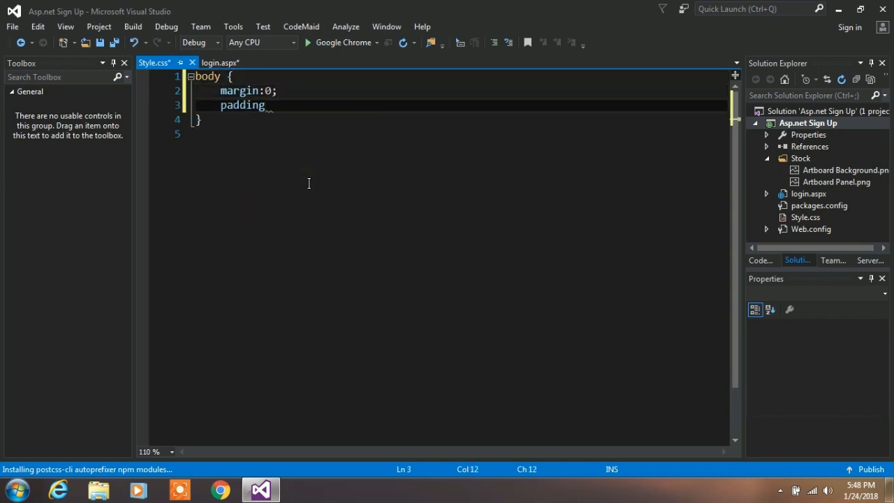
type(":0;")
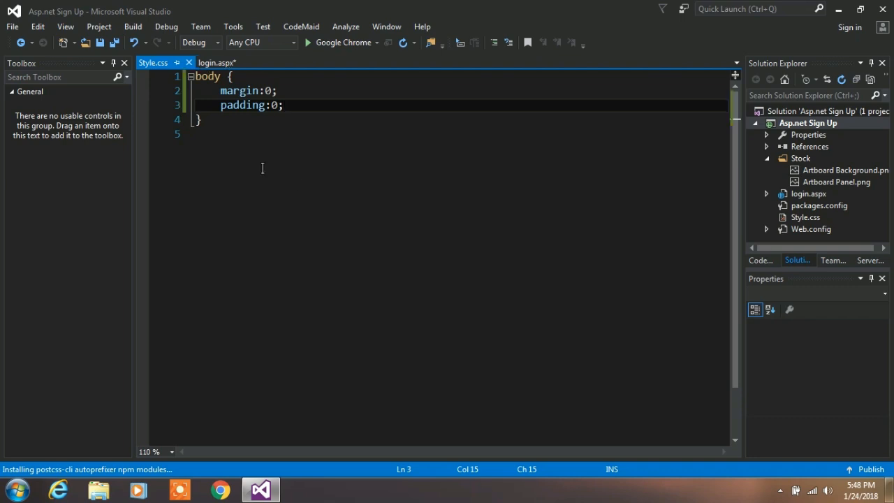
left_click(218, 61)
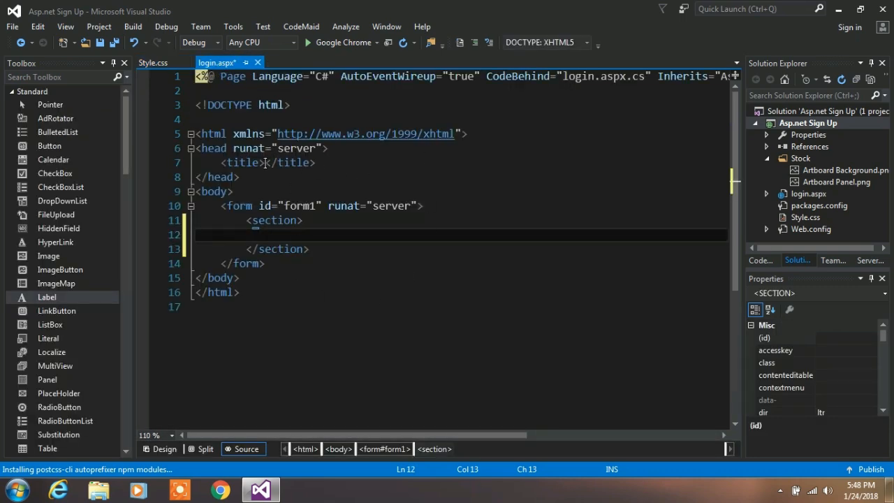
- Set the page title to login and link Style.css as the stylesheet in the head
left_click(264, 162)
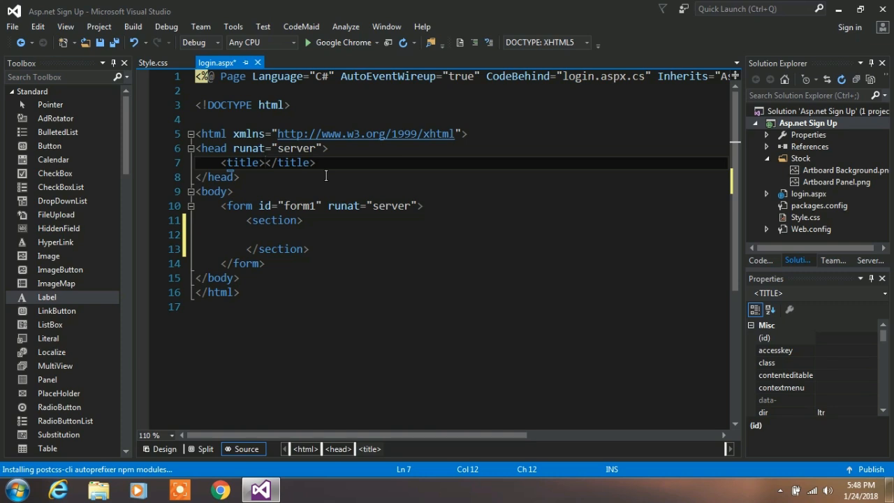
type("lgo")
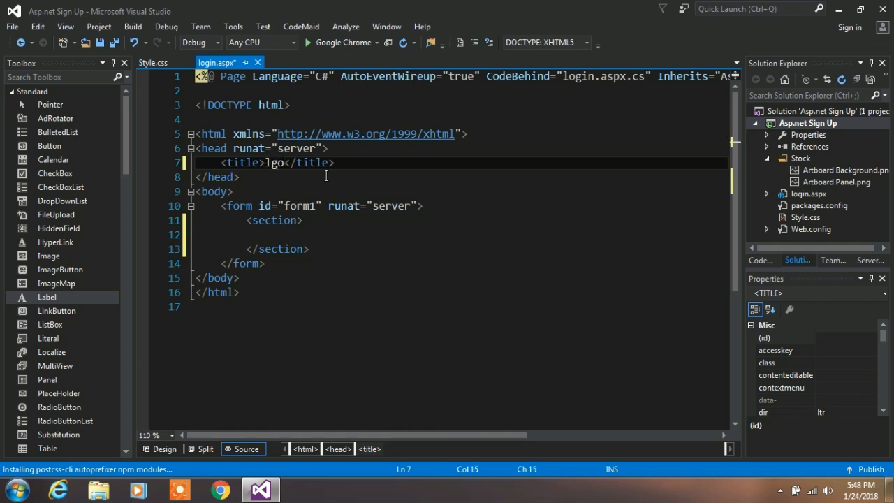
type("login")
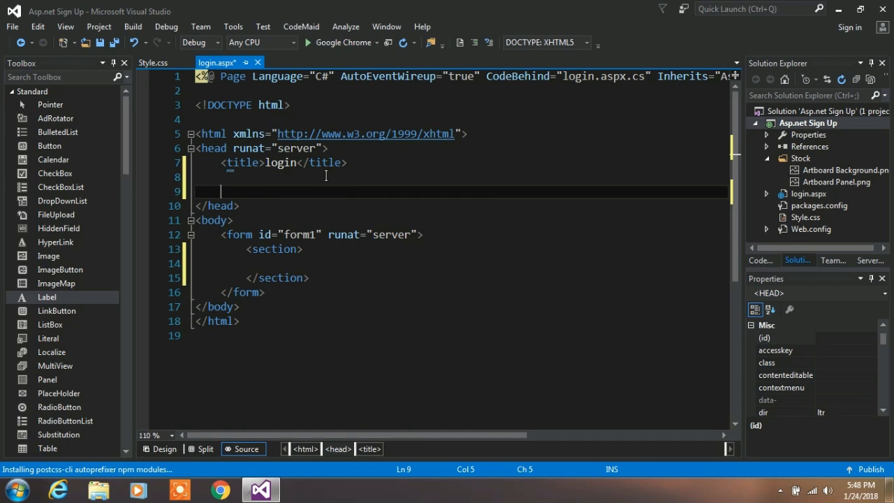
type("<link href=\"#\" rel=\"stylesheet\" />")
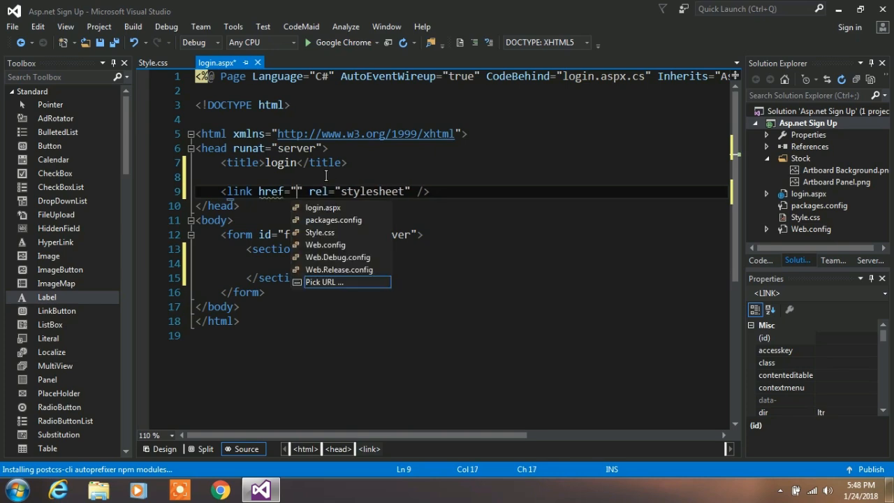
left_click(327, 282)
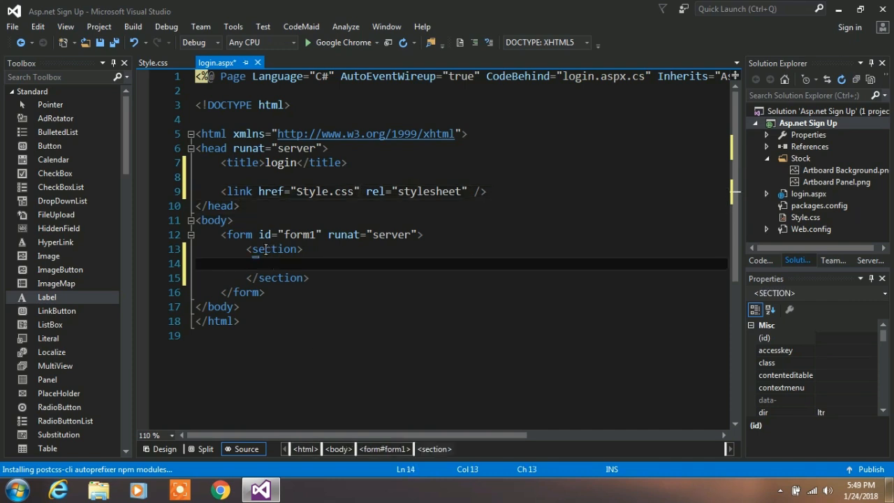
- Start a section rule in Style.css with width:100vw and height:100vh
left_click(153, 61)
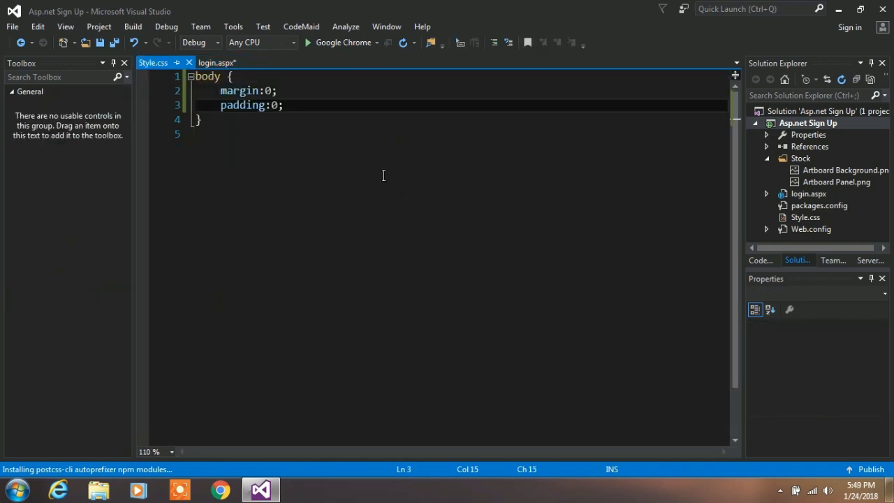
key("enter")
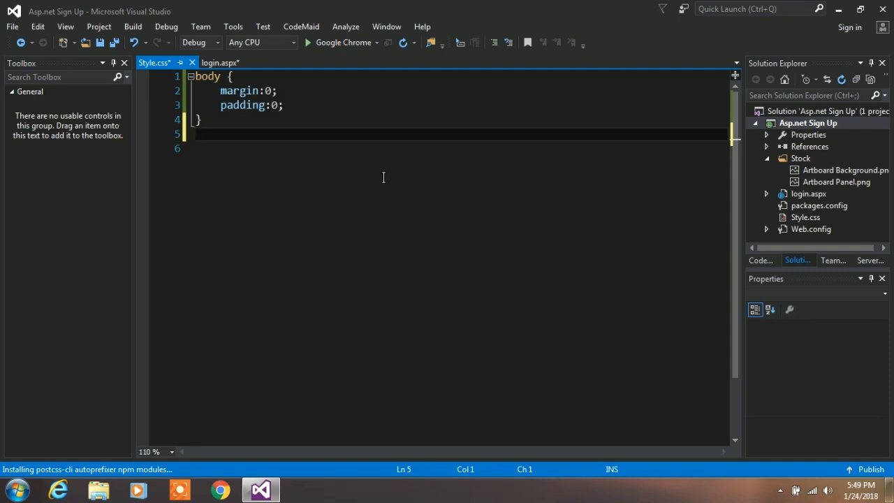
type("section{")
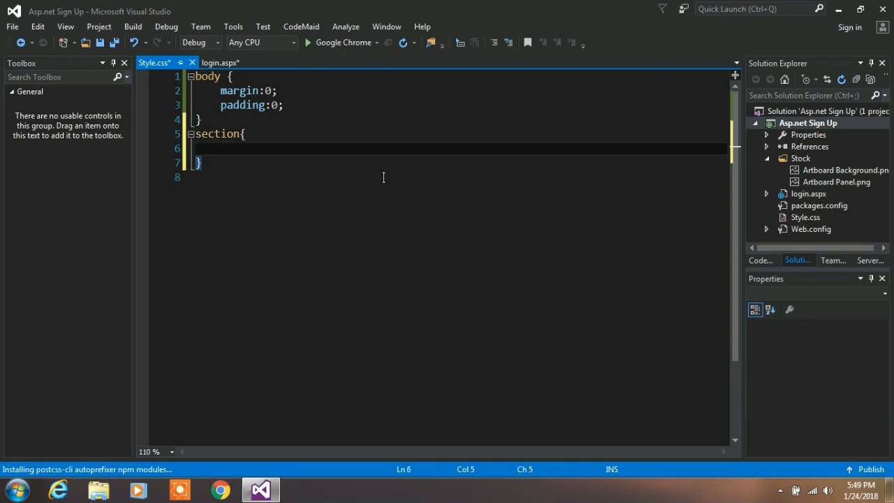
type("width:100")
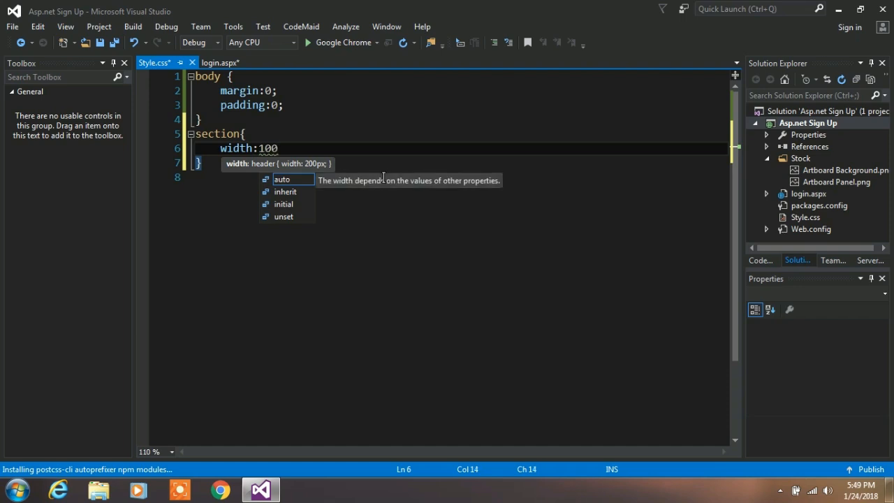
type("vw;")
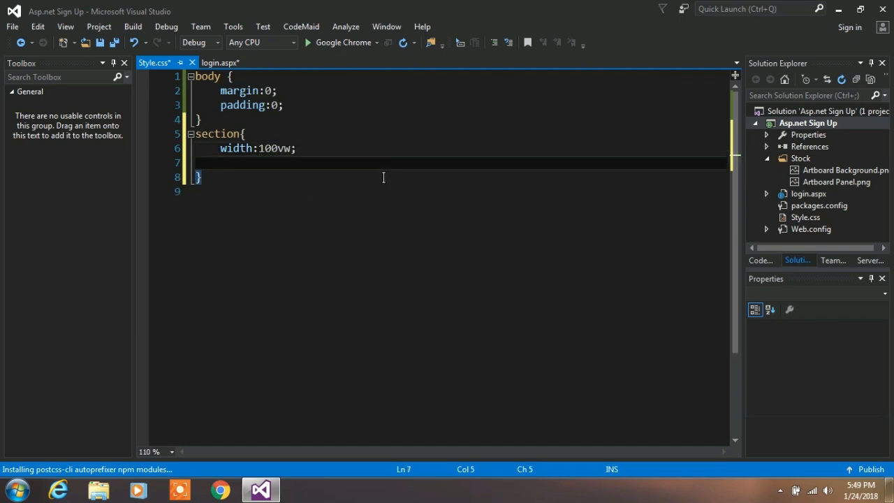
type("height:1")
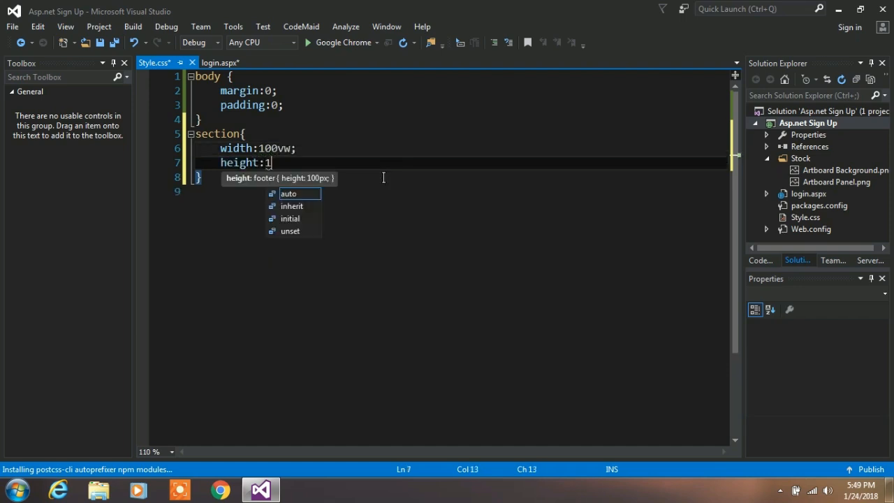
type("00vh")
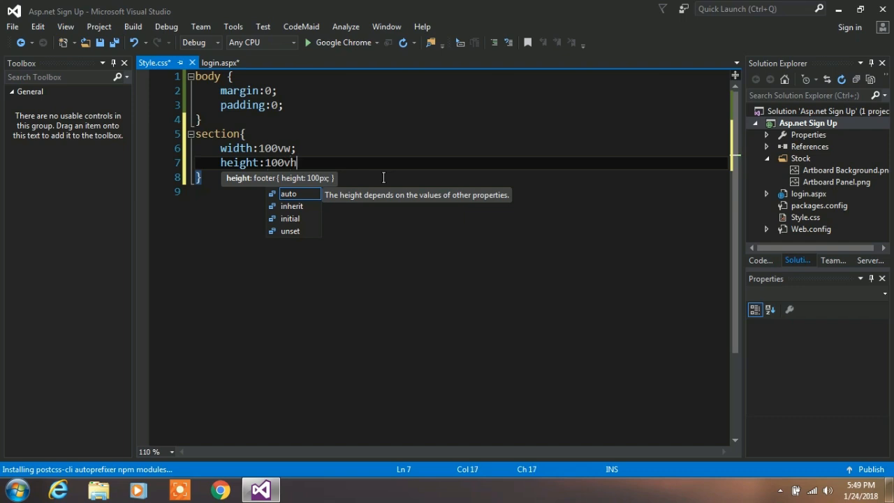
type(";")
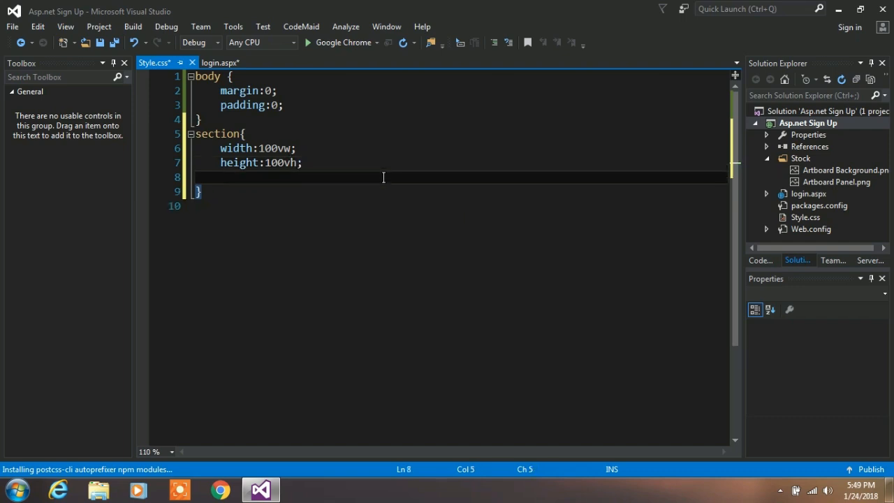
- Give the section a Stock/Artboard Background.png background and flex display centring content both ways
type("background-image:url(")
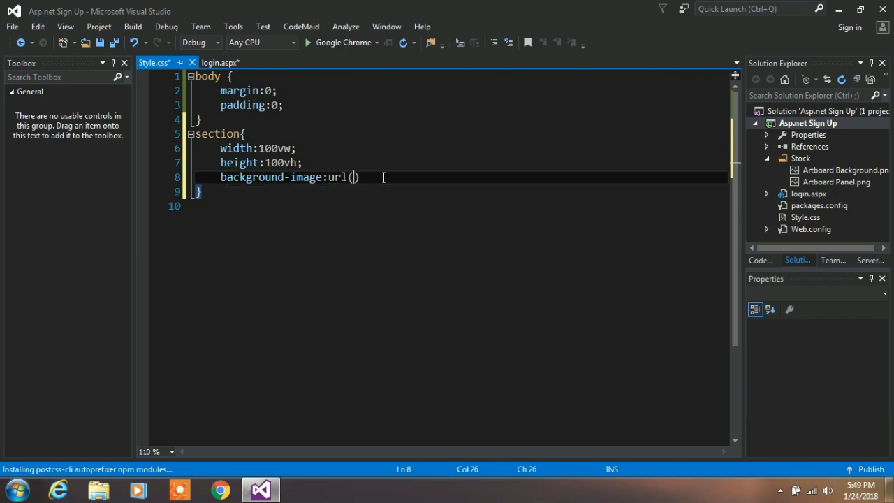
type("'")
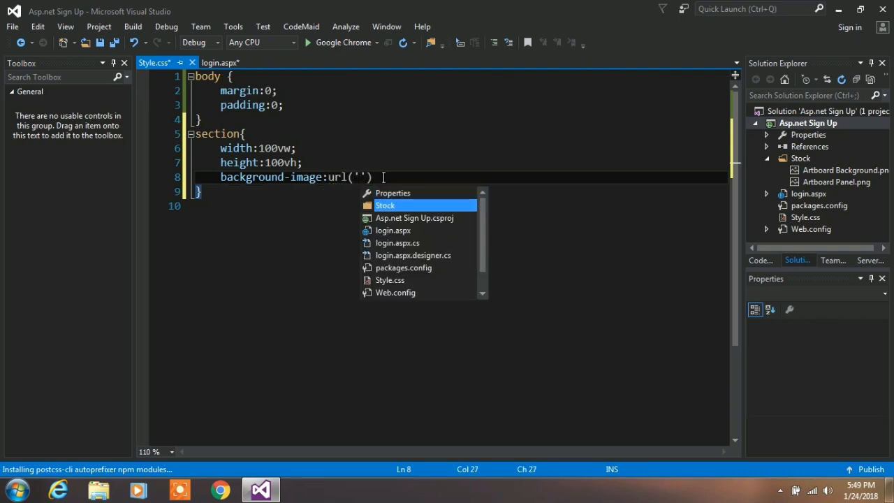
type("Stock/Artboard Background.png")
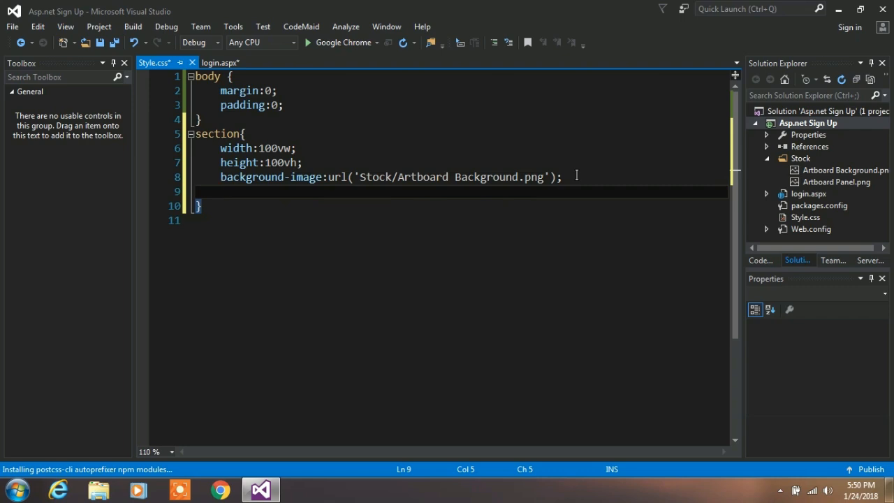
type("display:flex;")
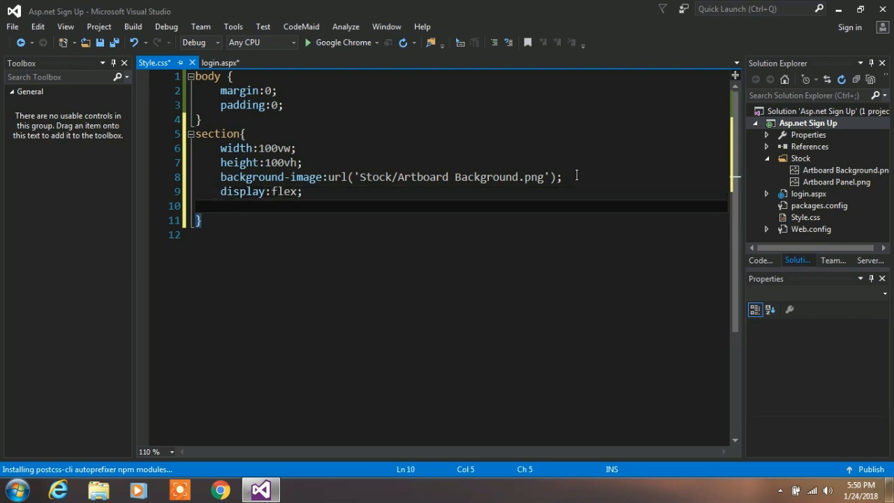
type("justify-content")
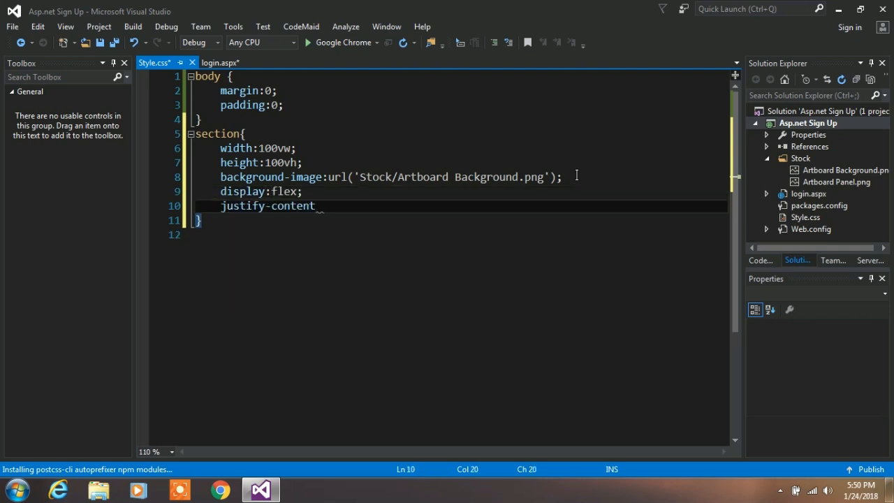
type(":center;")
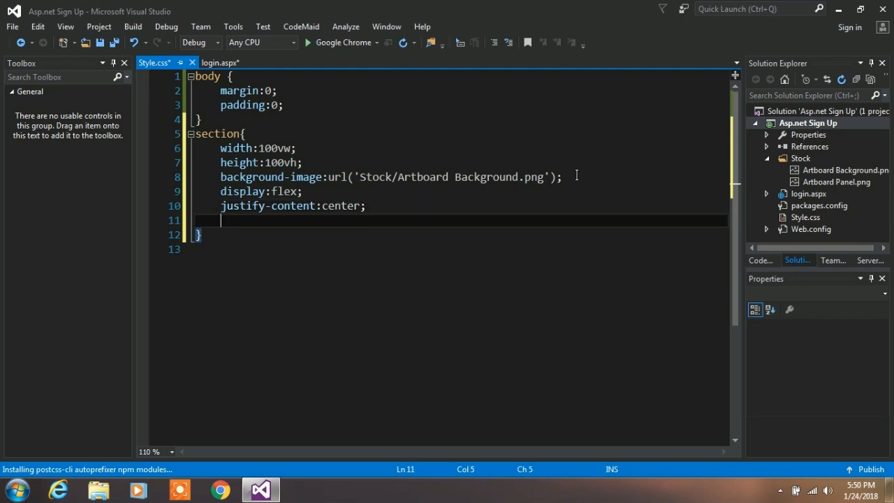
type("align-items:center;")
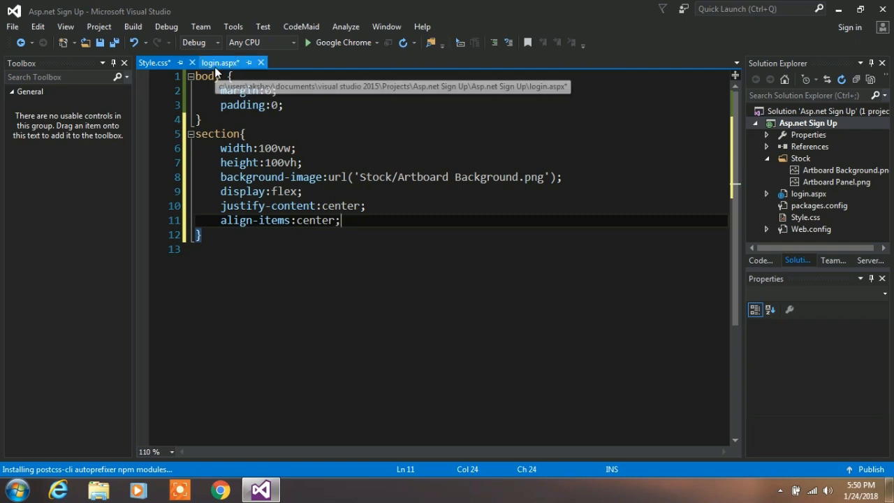
- Add an image from the Stock folder with class="panel" inside the section
left_click(220, 61)
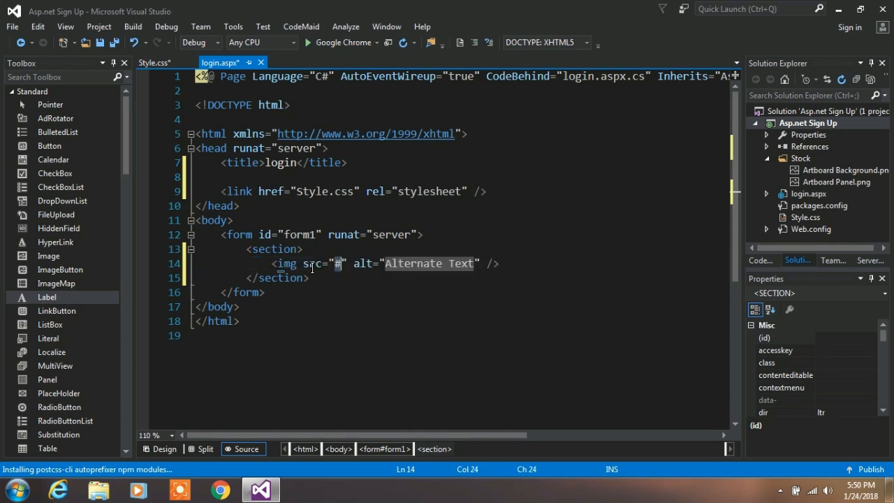
type("Stock/Artboard")
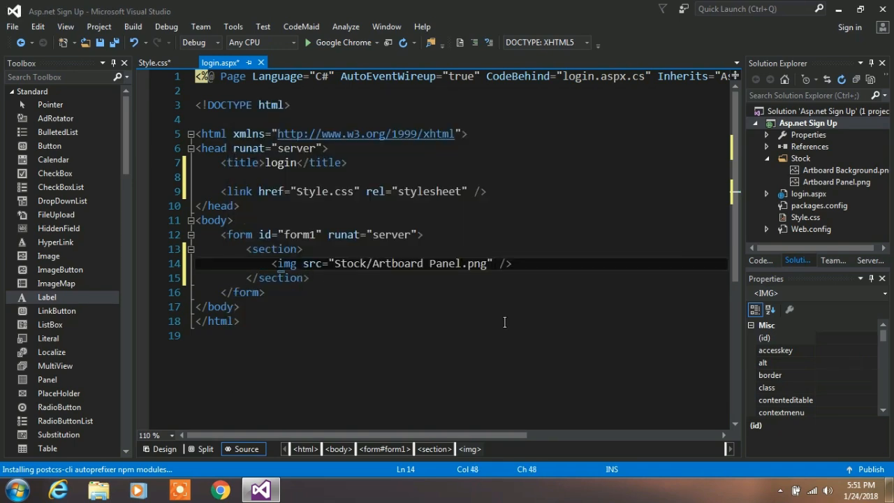
type("class=\"panel\"")
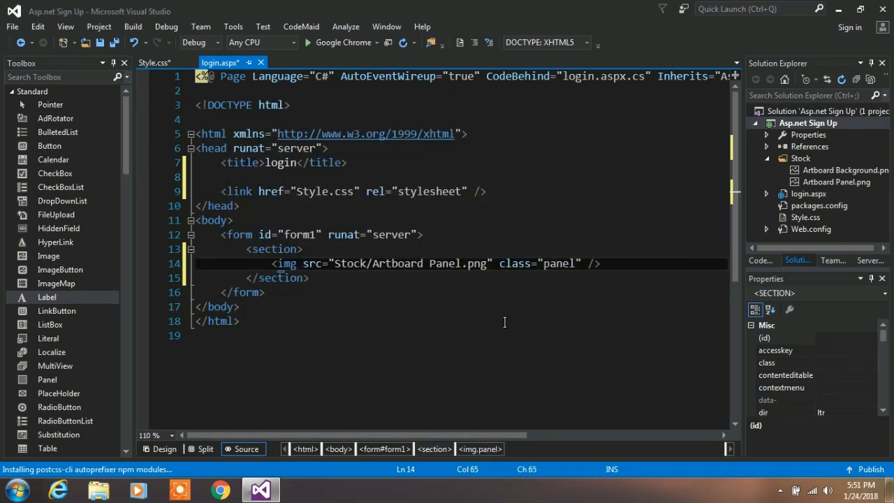
key("enter")
type("<div></div>")
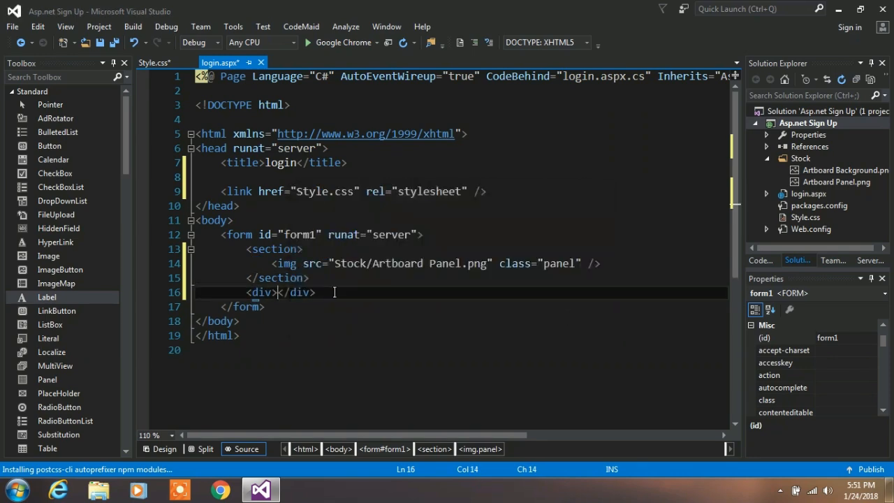
- Add a div with class sec2 after the section inside the form
type("\" \"")
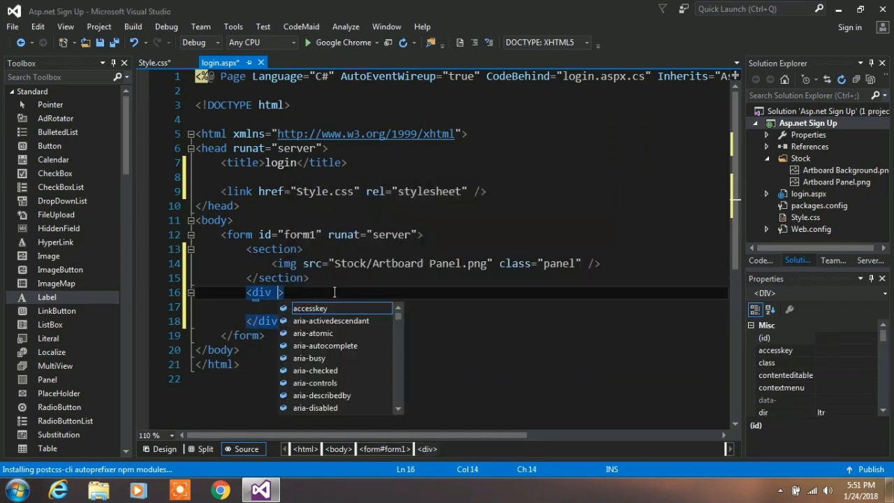
type("class")
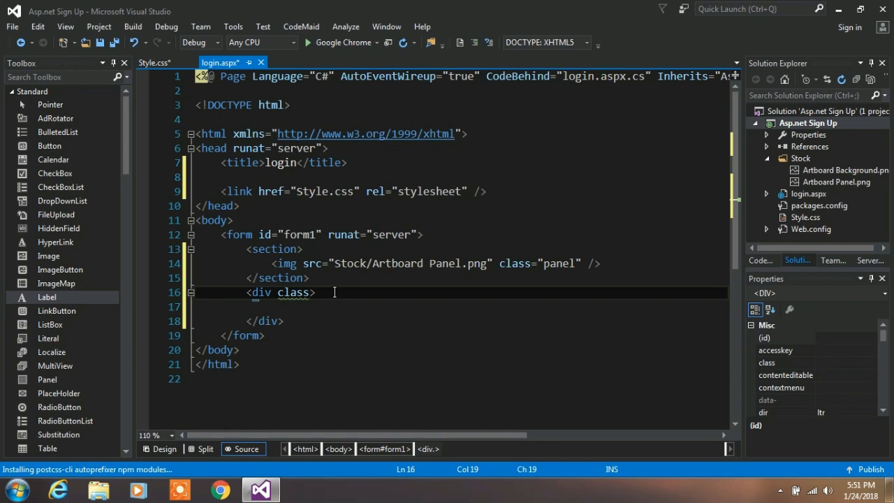
type("sec2\"")
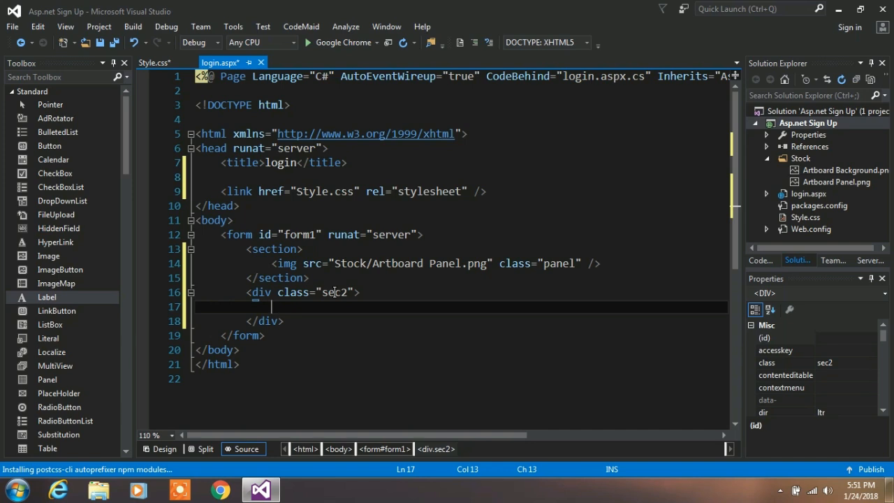
- Write a .sec2 rule with position:absolute, zero offsets and 100vw by 100vh size
left_click(153, 62)
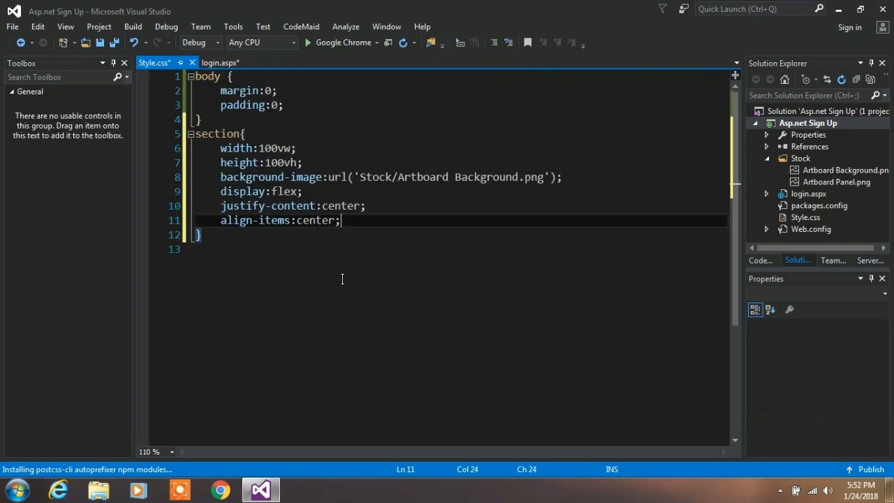
type(".sec2")
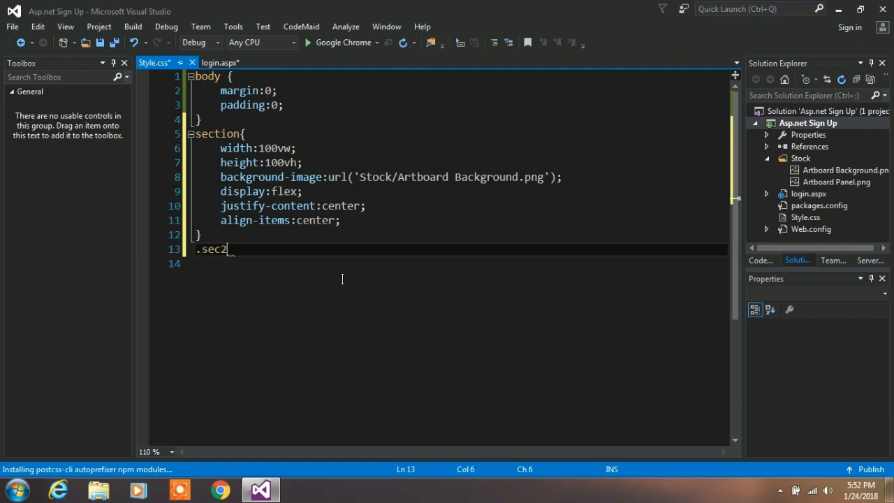
type("{")
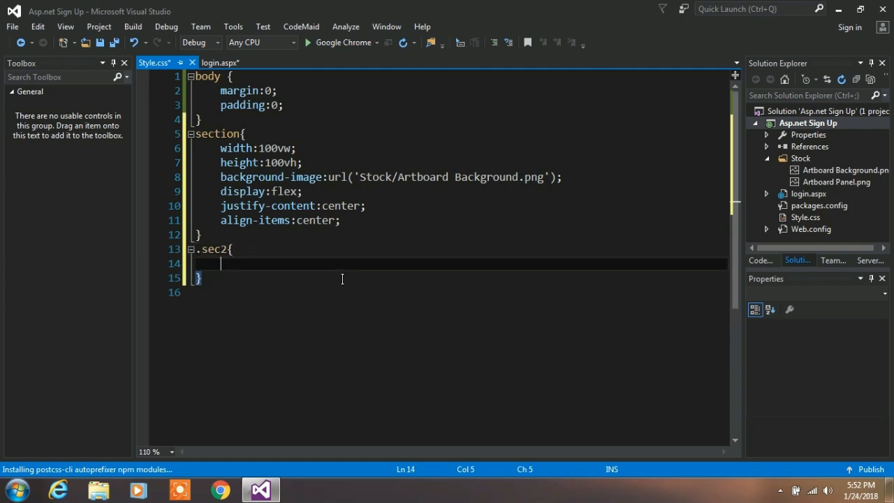
type("position:absolute;")
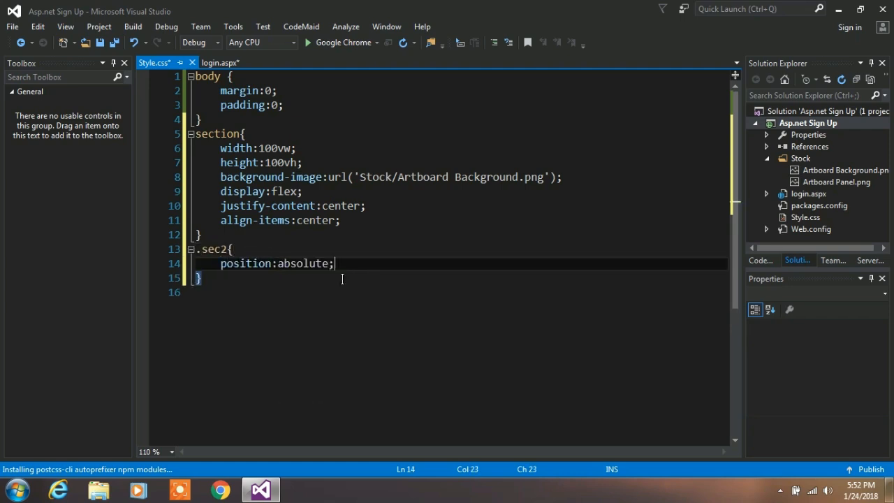
type("left:0;")
type("right:0;")
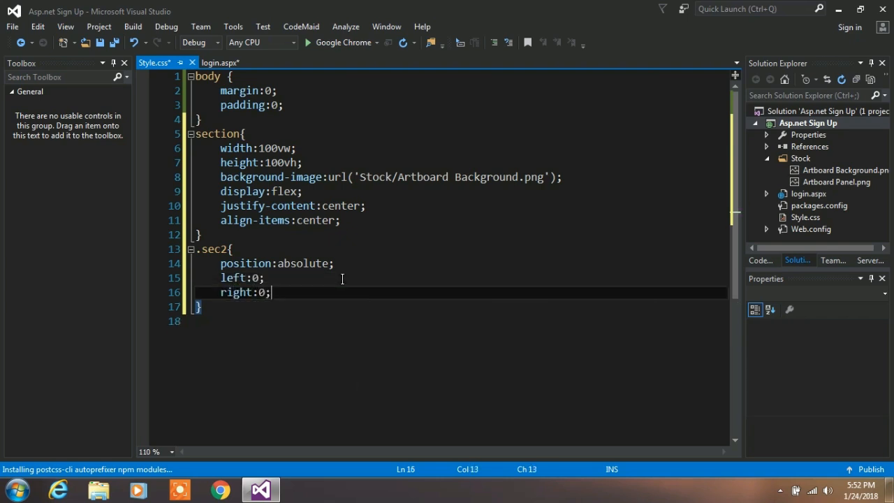
type("top:0;")
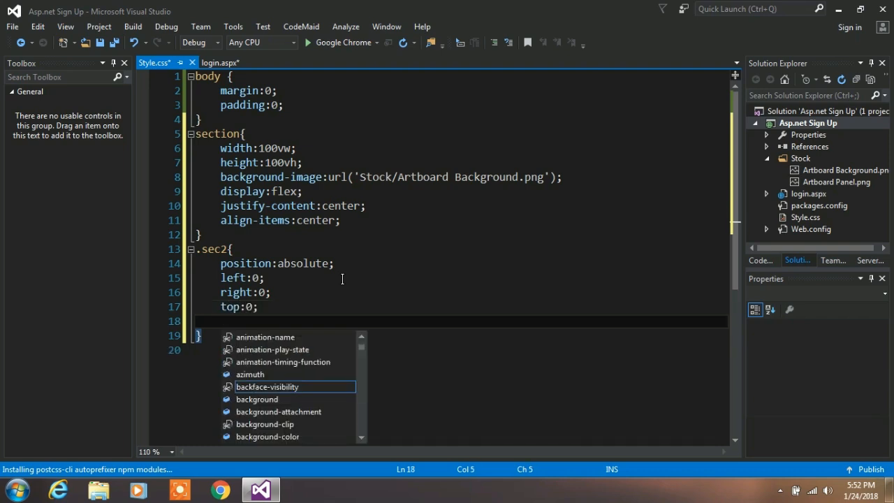
type("bottom:0;")
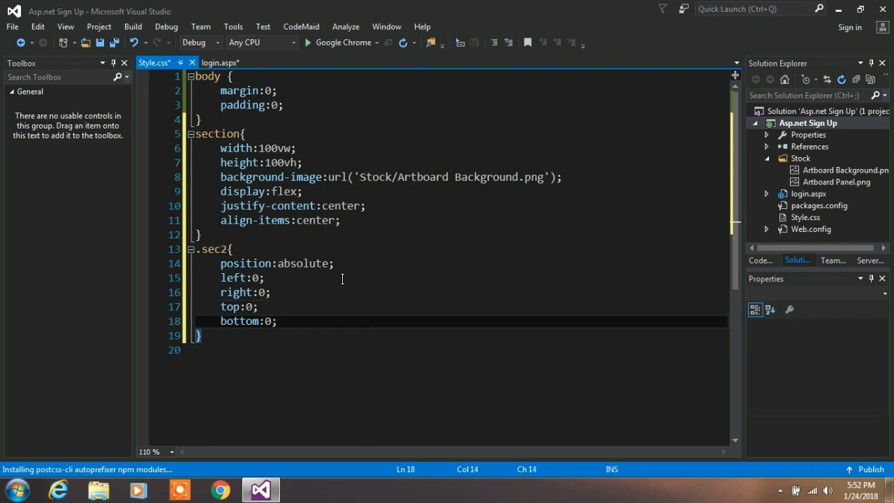
type("width:1")
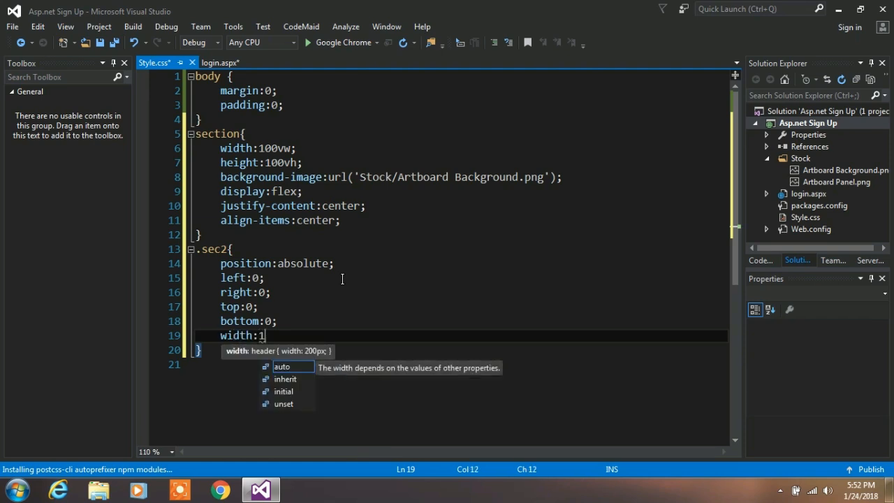
type("00vw;")
type("height:100vh;")
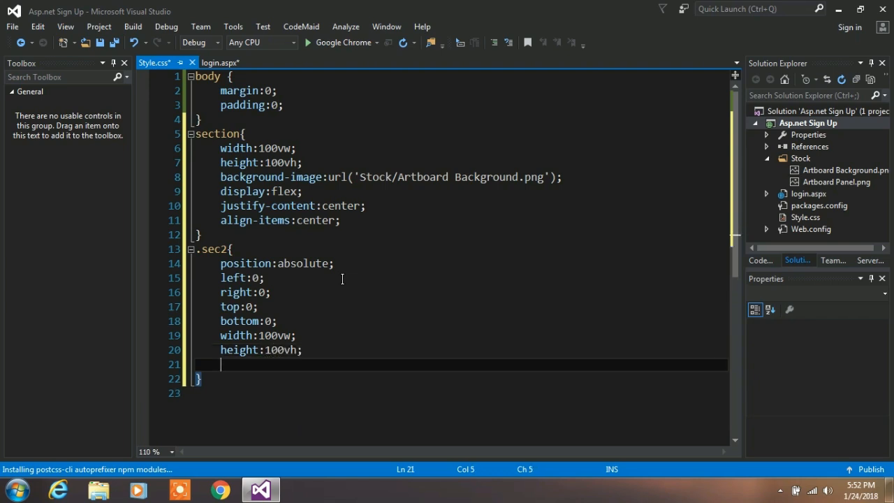
- Make .sec2 a flex container with justify-content and align-items centered
type("display:")
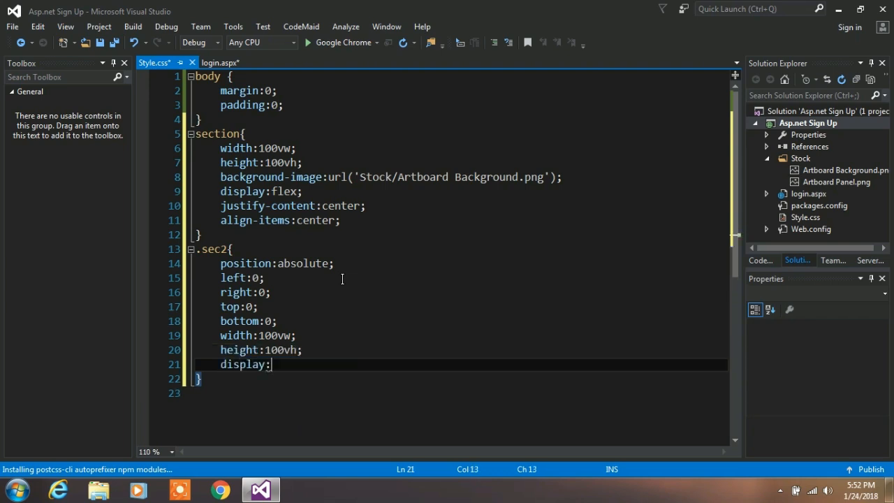
type("flex;")
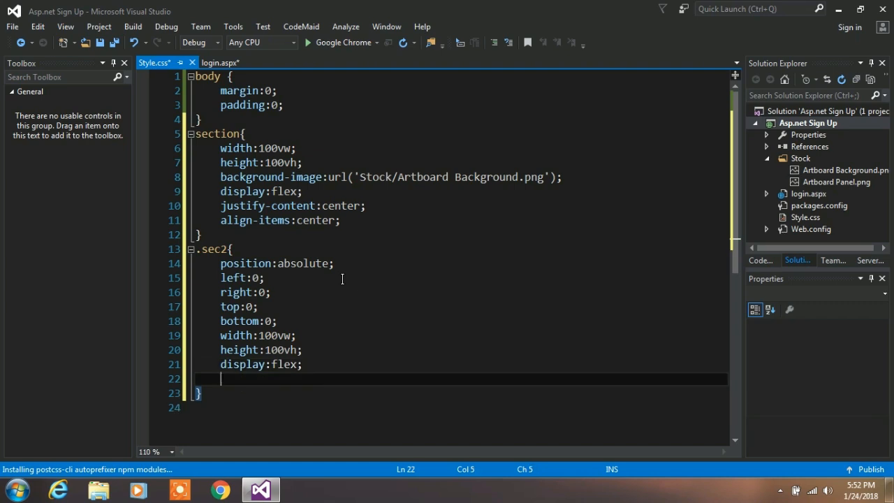
type("justify-content")
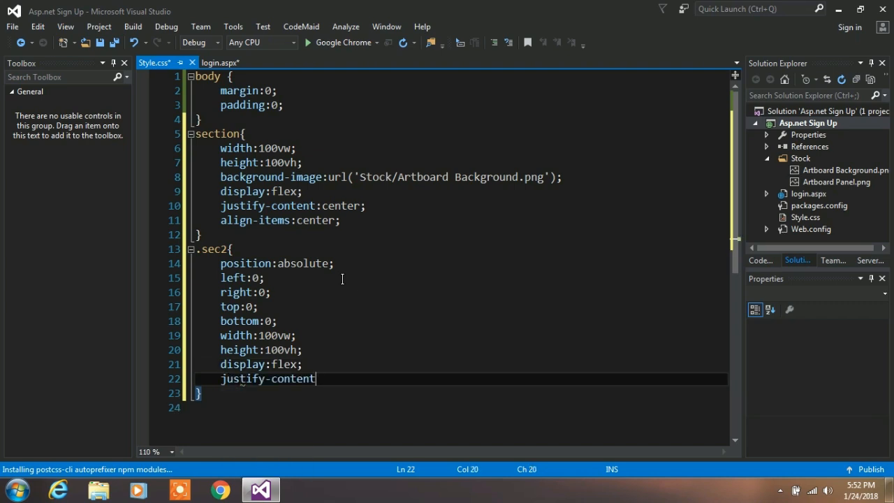
type(":center;")
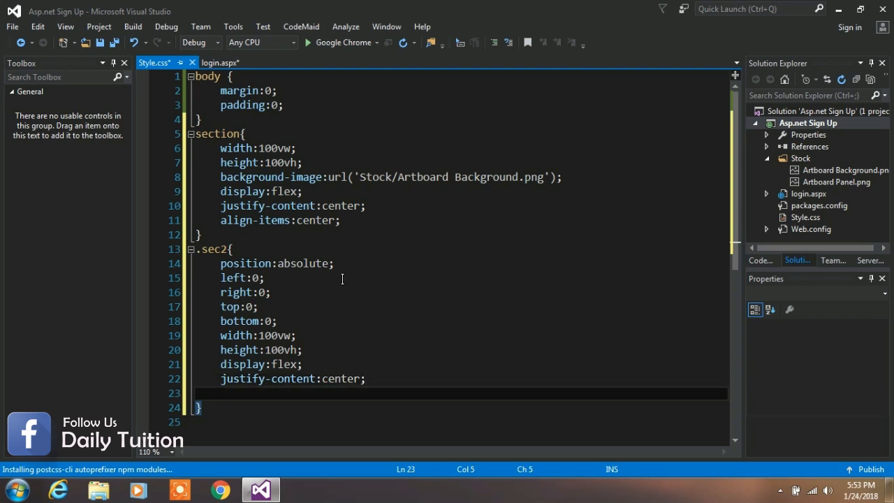
type("align-items")
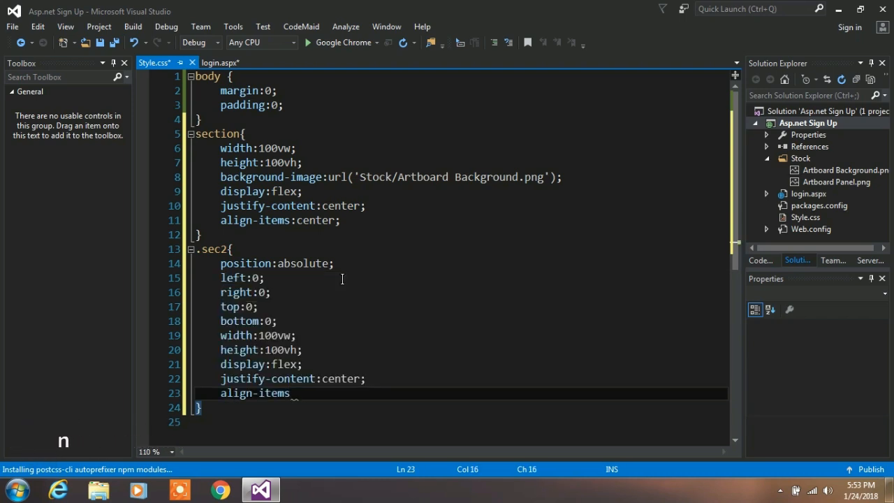
type(":center;")
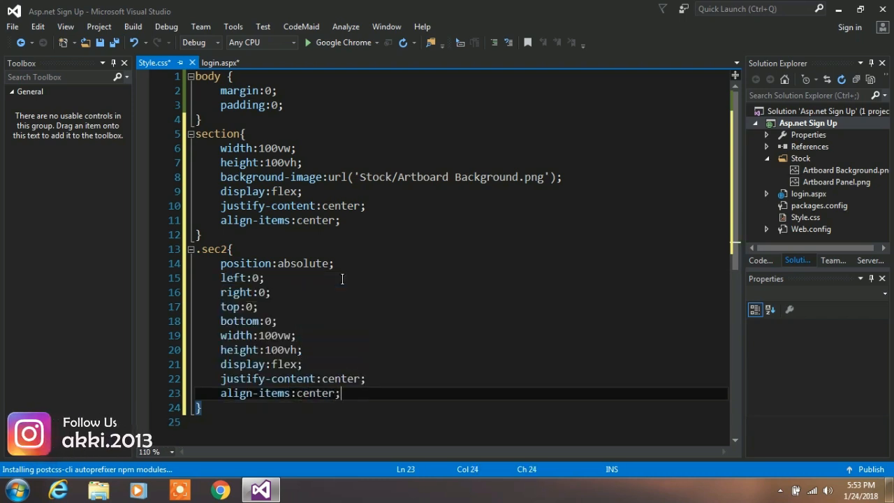
- Nest a container div and a social div inside the sec2 div in login.aspx
left_click(221, 61)
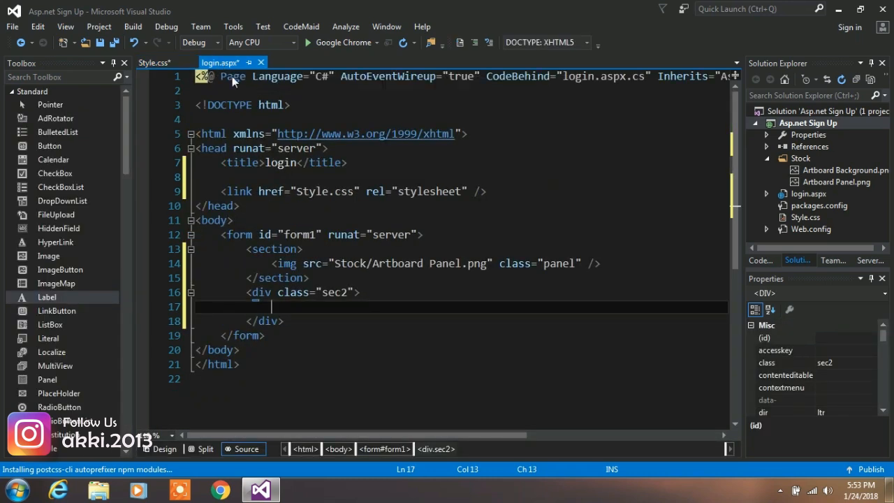
mouse_move(383, 286)
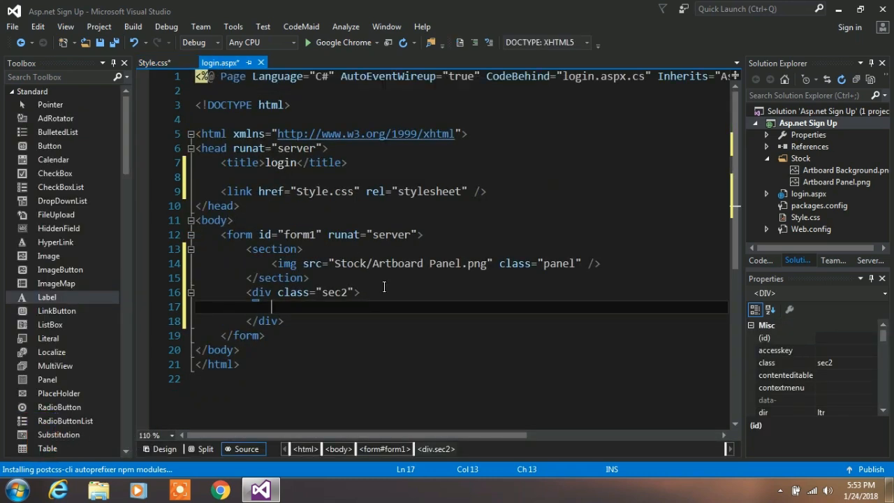
type("dis")
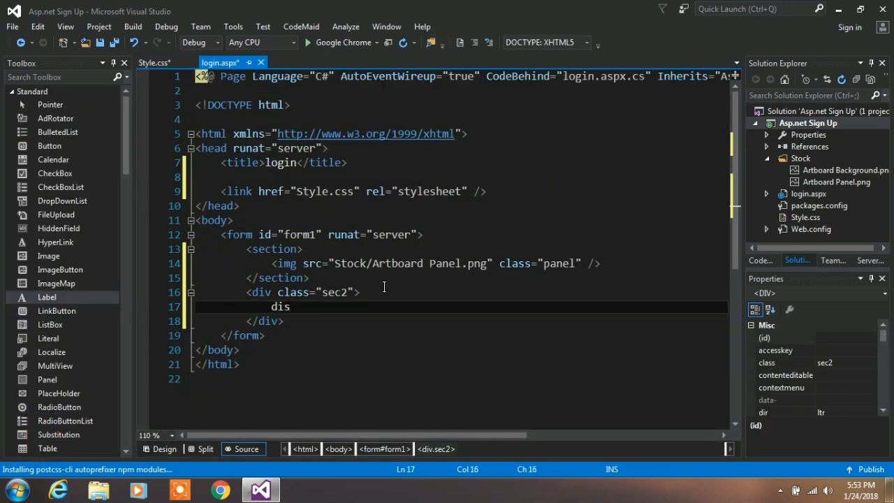
key("Backspace")
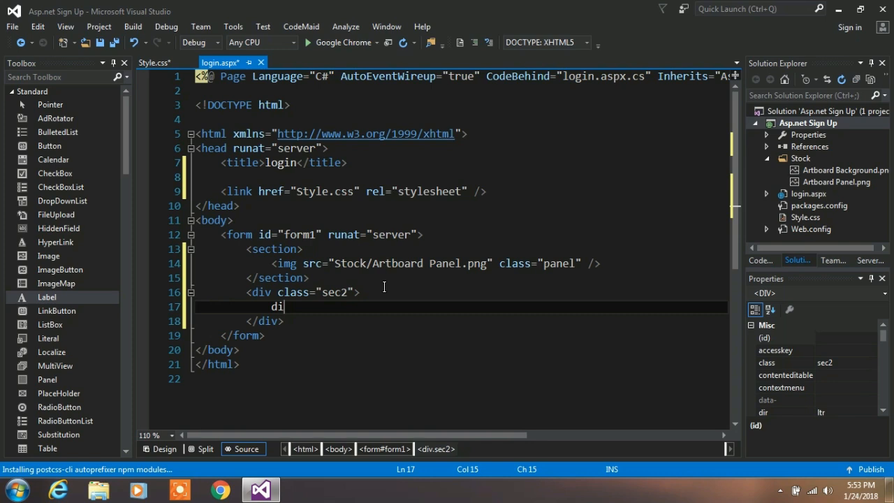
type("v >")
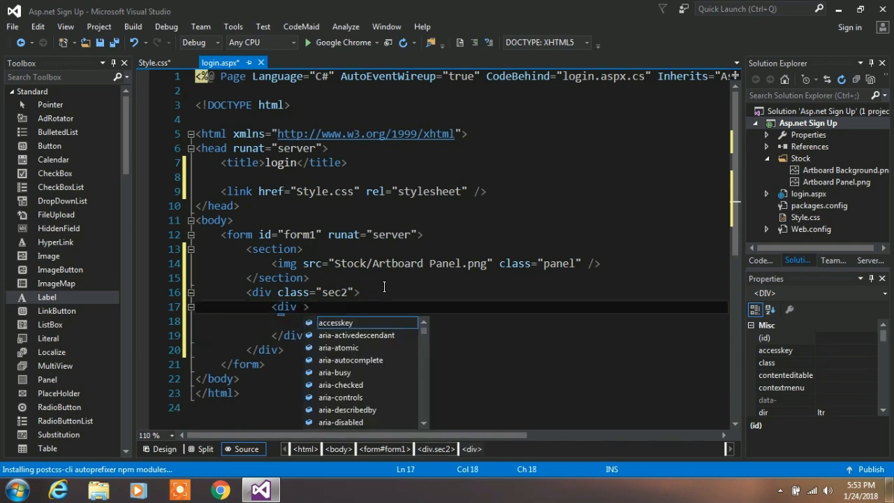
type("class=\"")
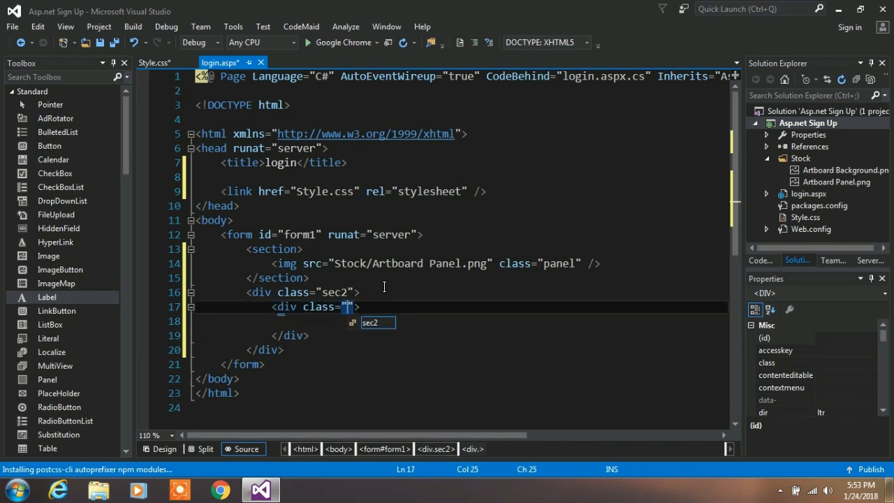
type("container")
left_click(461, 320)
type("<div></div>")
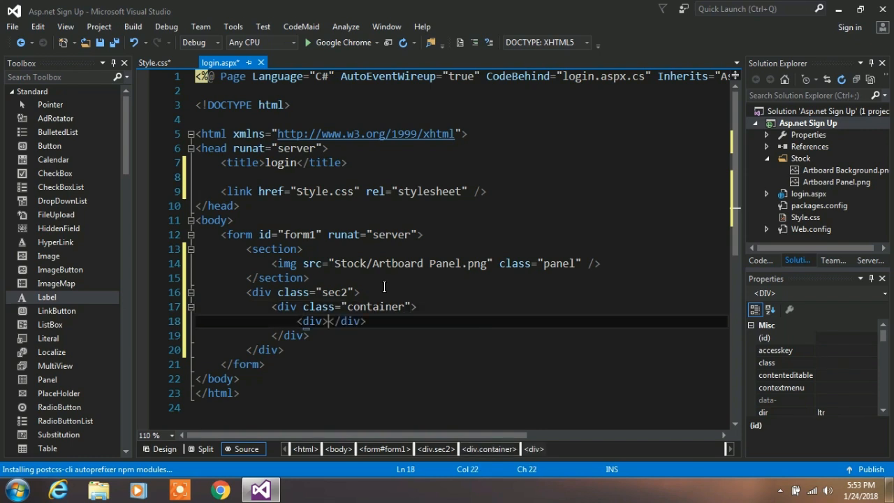
type("class=\"\">")
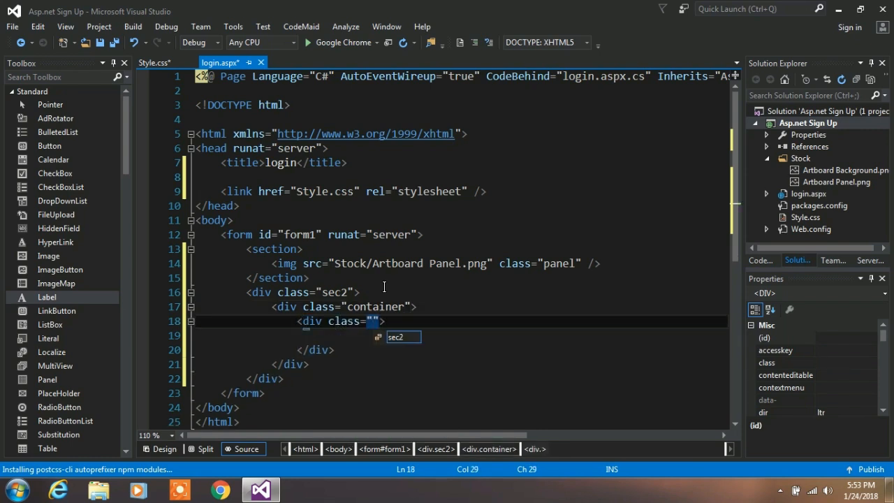
type("social")
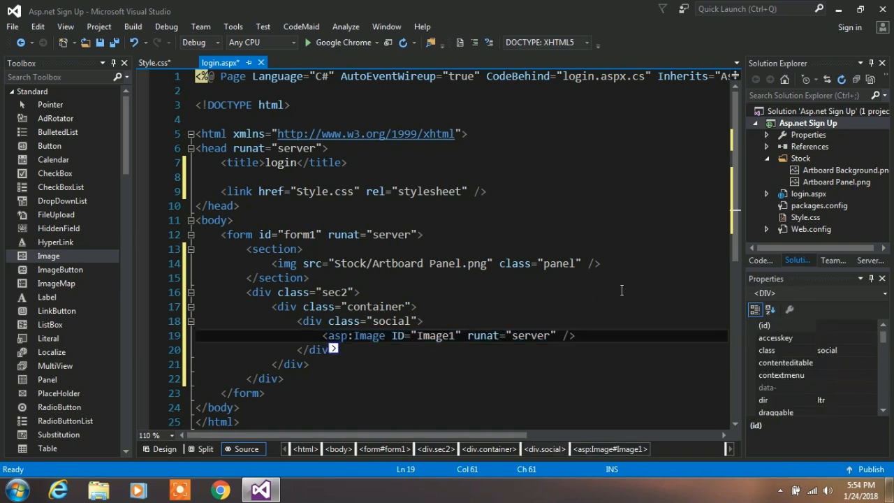
- Add the Facebook and Google-plus icon files into the project's Stock folder
left_click(800, 159)
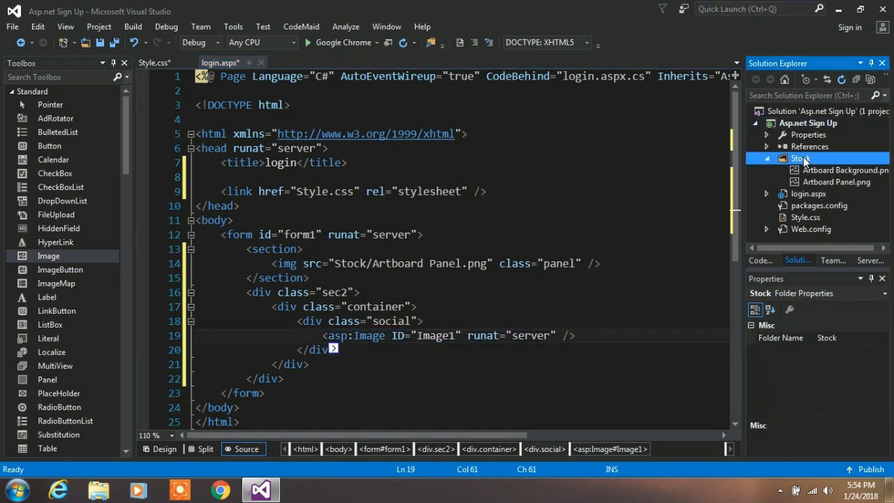
right_click(799, 158)
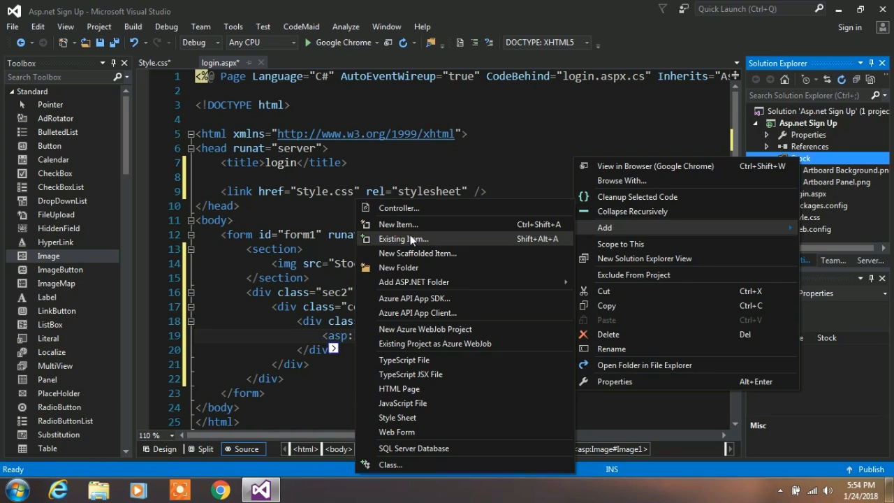
left_click(402, 238)
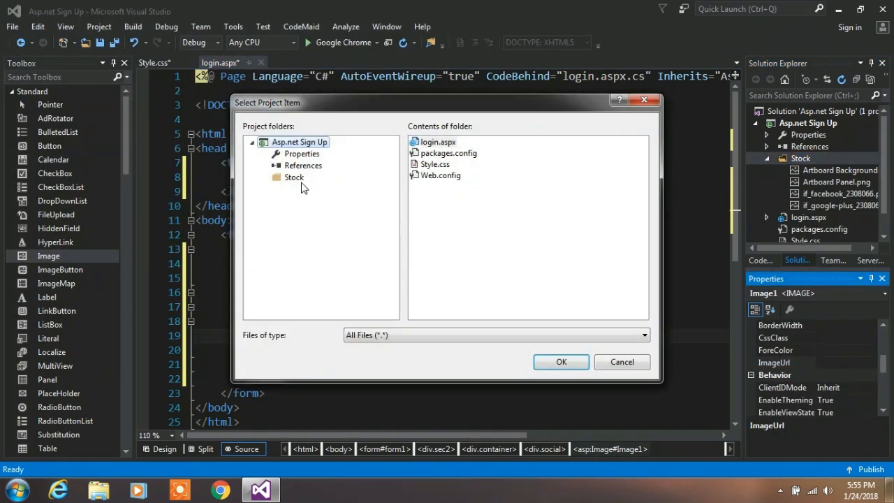
- Point Image1 to the Facebook icon and Image2 to the Google-plus icon via ImageUrl
left_click(293, 176)
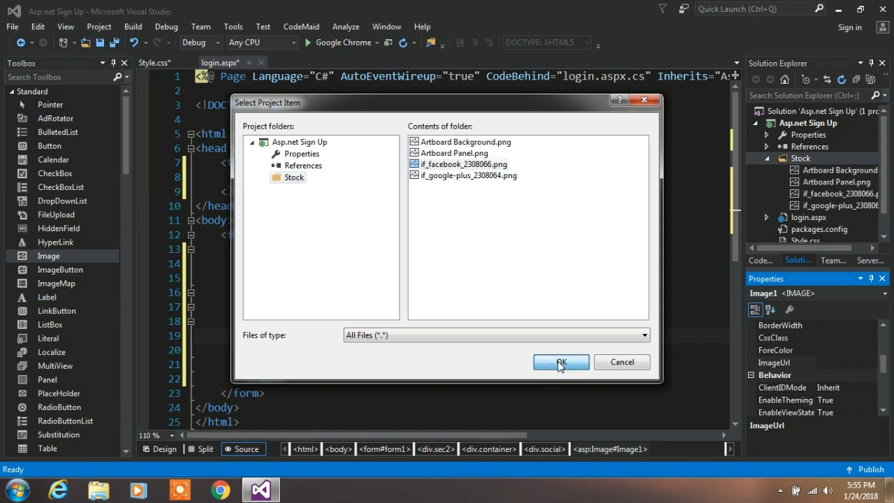
left_click(561, 361)
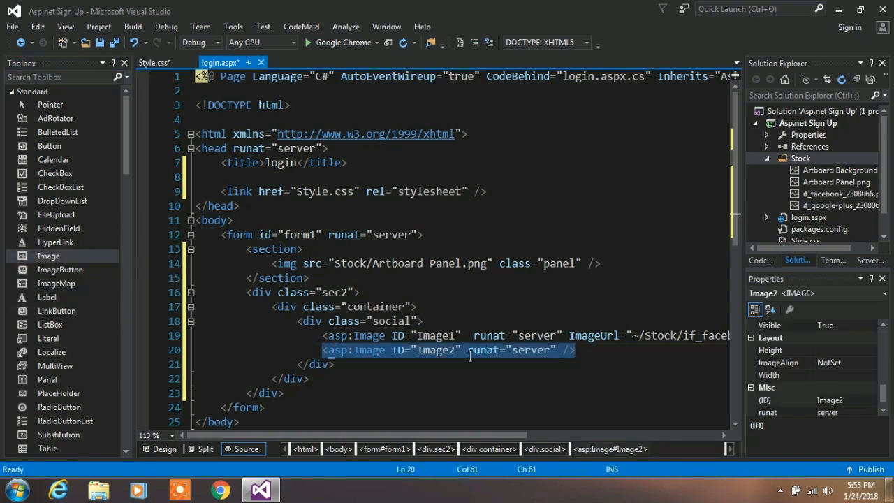
scroll("down", 3)
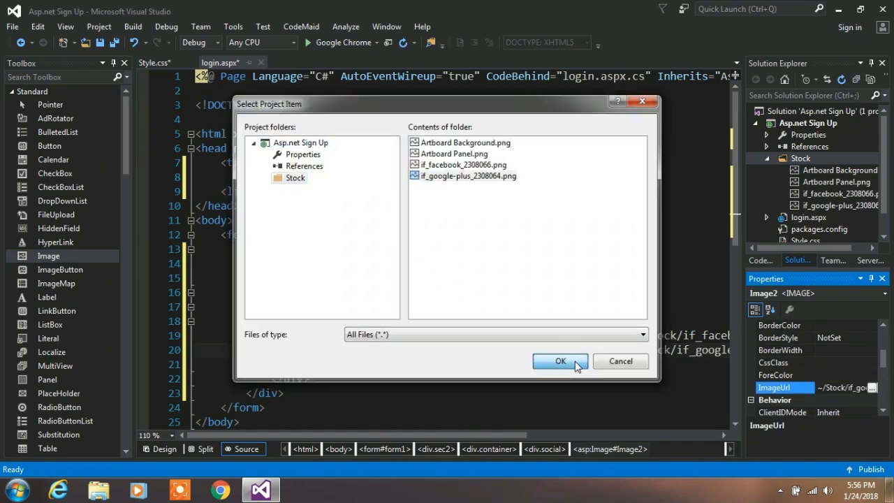
left_click(559, 360)
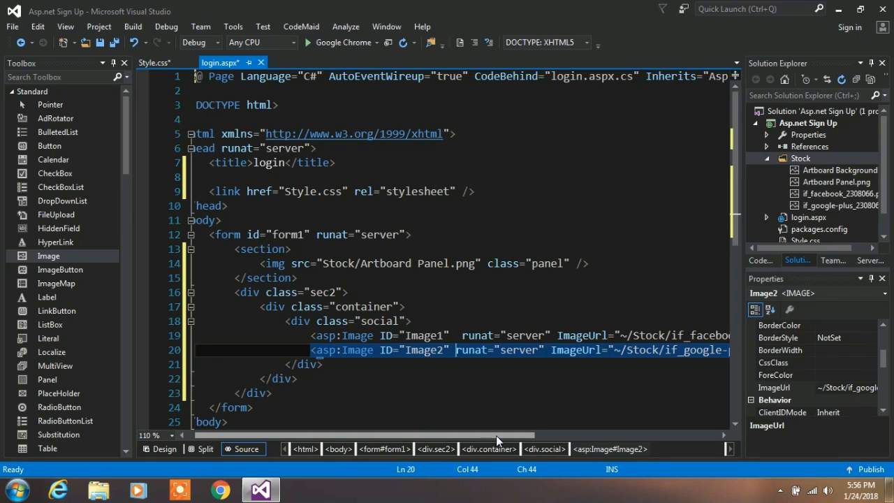
- Add a .sec2 .container rule in Style.css with width 45vw and height 66vh
left_click(154, 63)
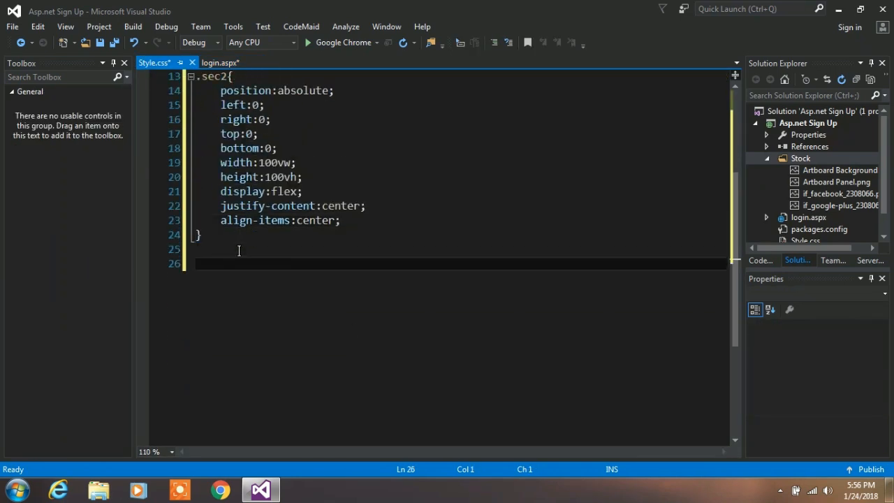
type(".sec2 .container{")
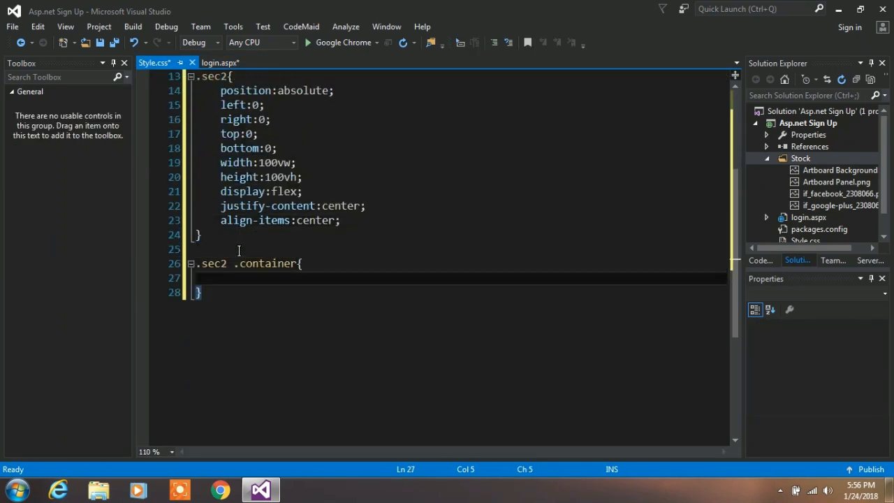
type("width")
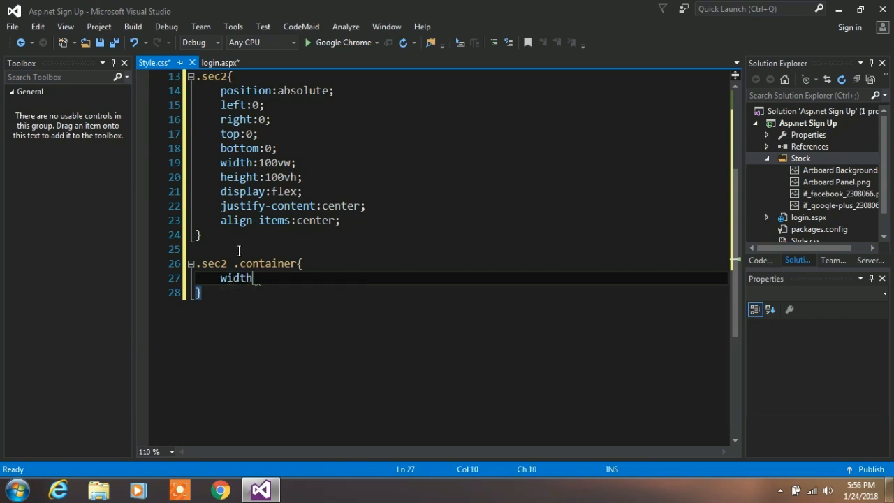
type(":45vw;")
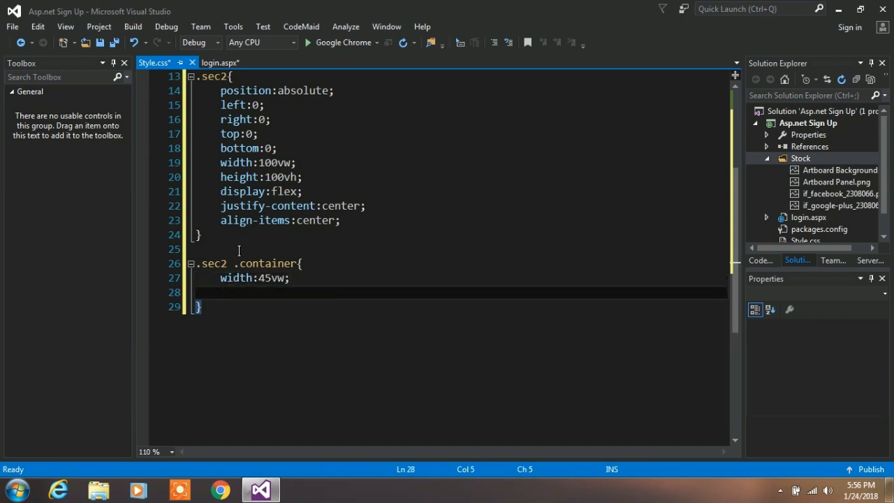
type("height:66vh;")
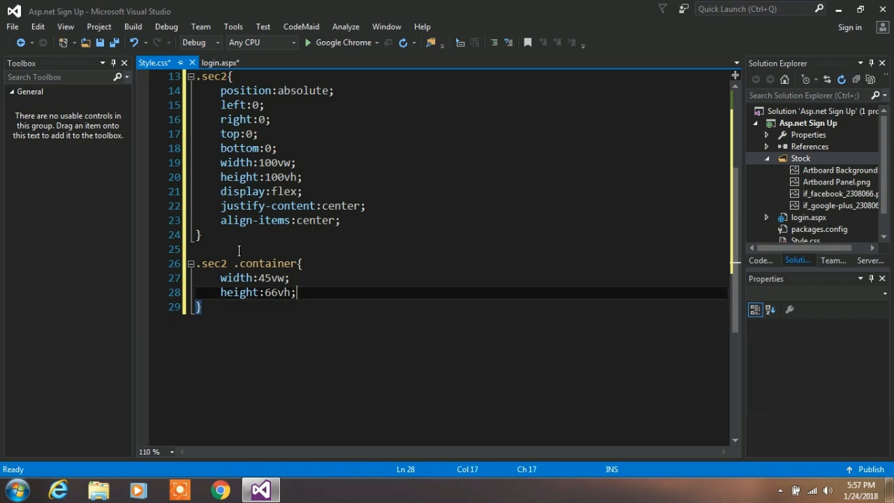
left_click(219, 61)
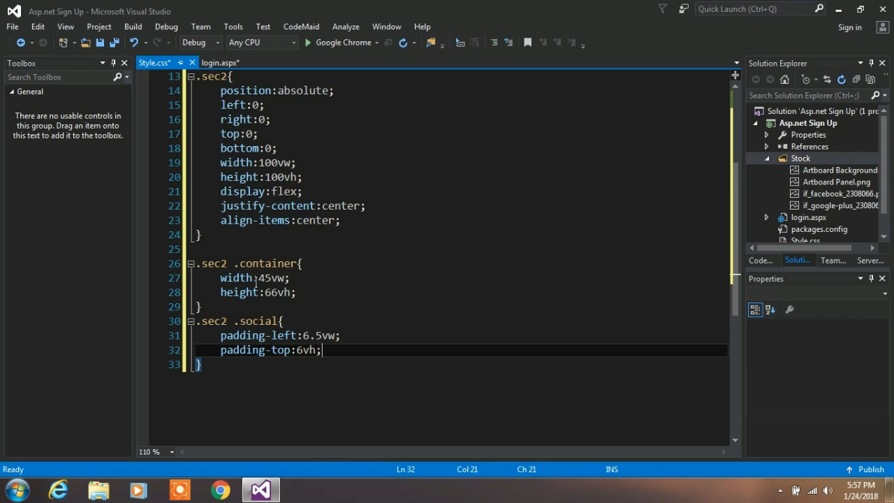
- Add a .sec2 .container img rule sized 3.5vw by 7vh and begin the .social padding
key("enter")
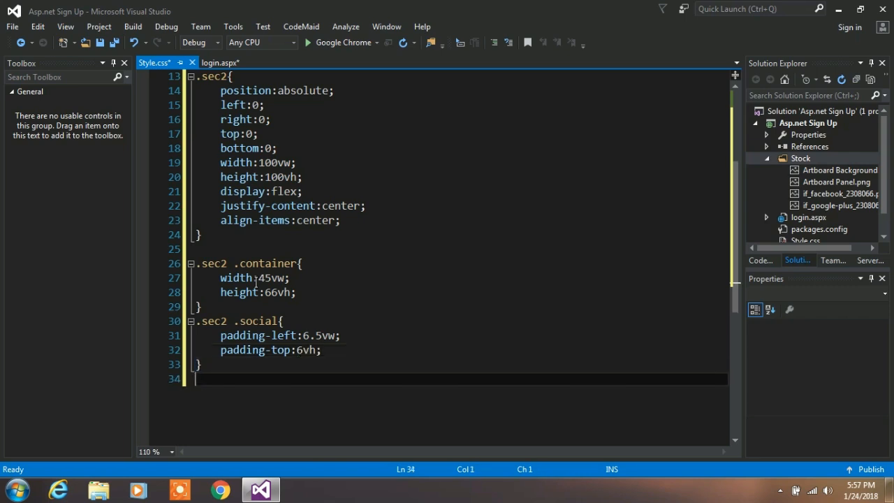
type(".sec2")
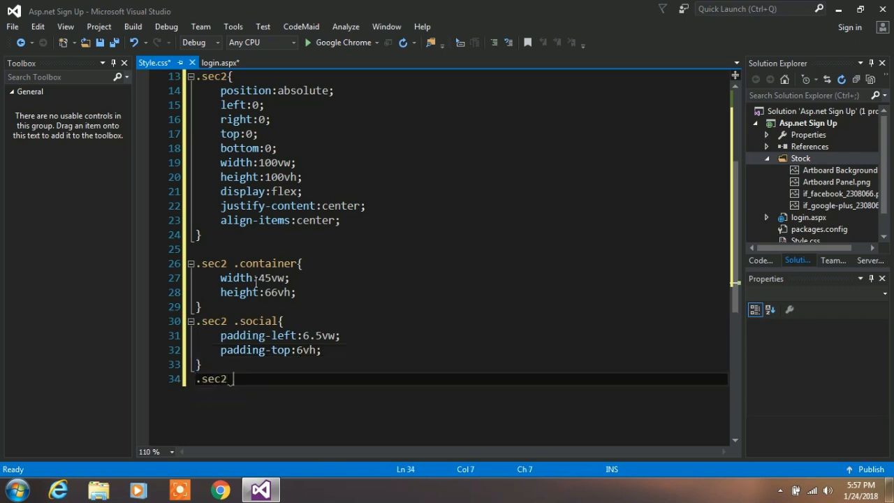
type(".container i")
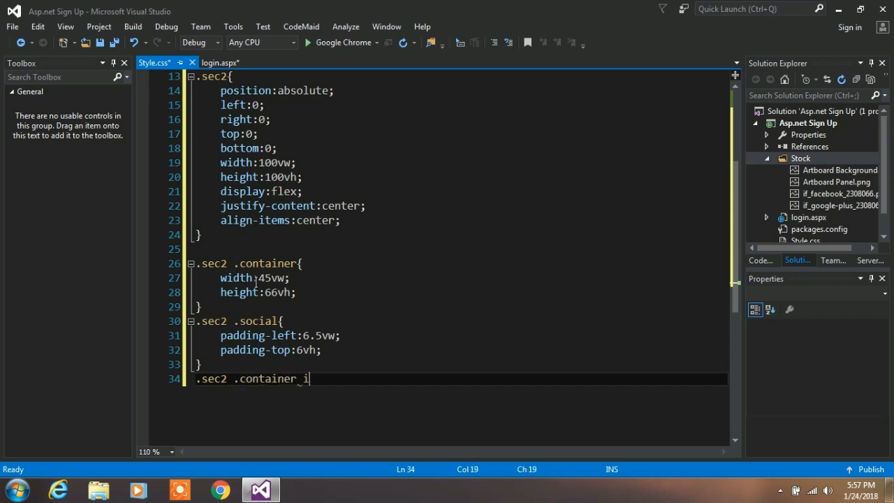
type("mg{")
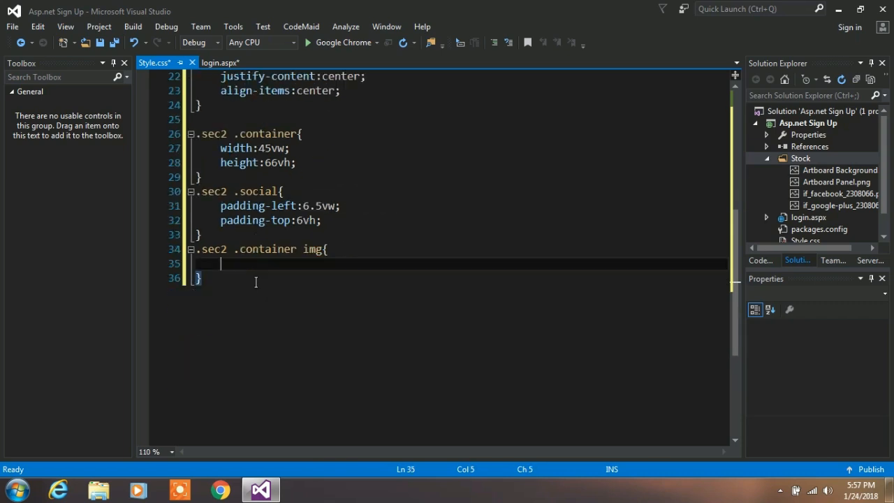
type("width:3.5vw;")
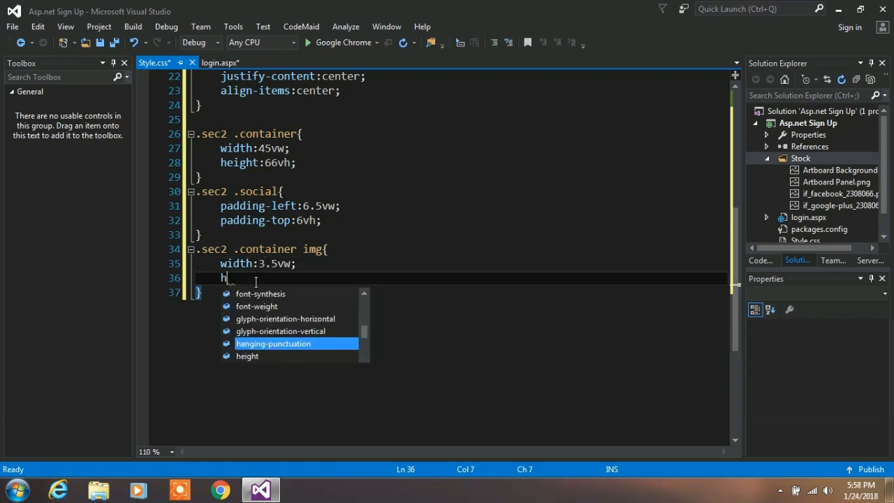
type("eight:7")
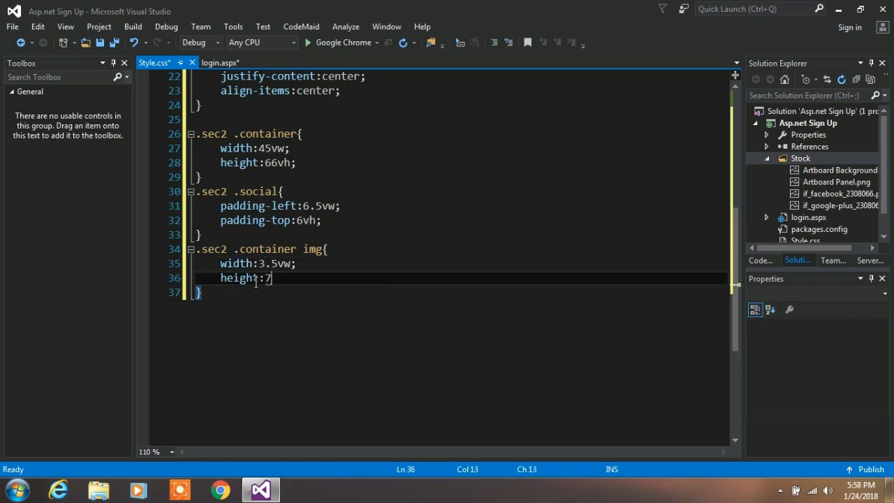
type("vh;")
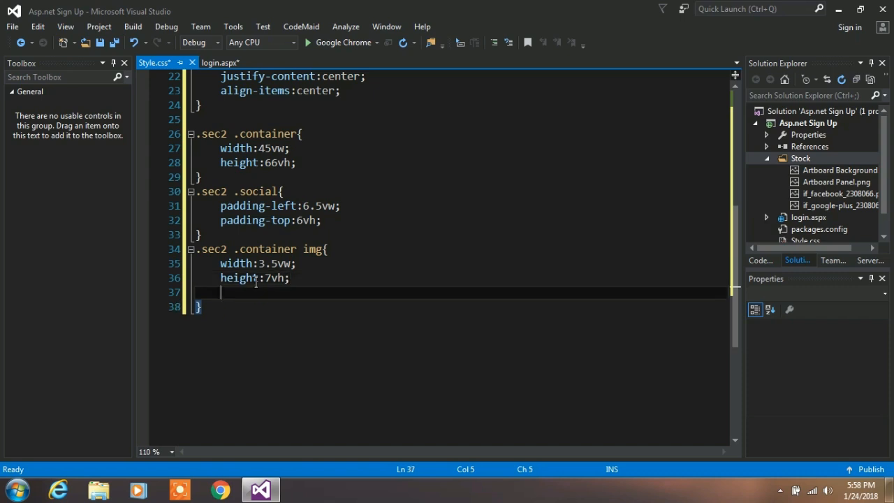
type("padding-left:0vw")
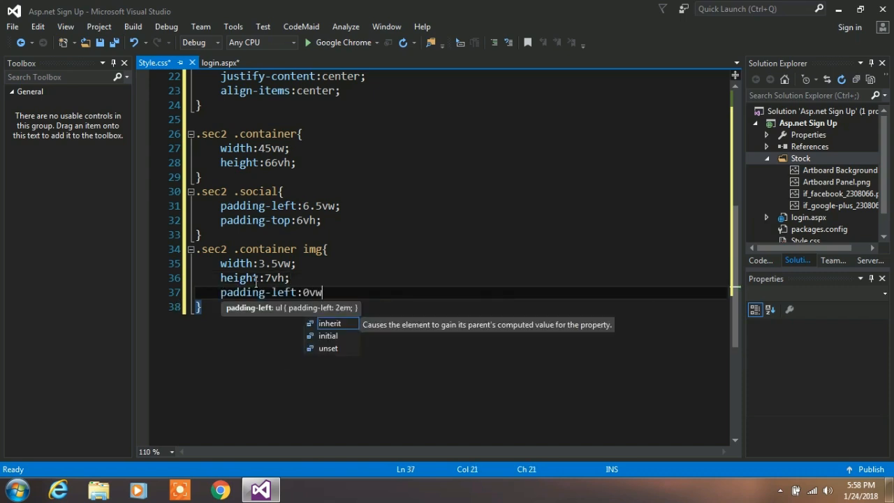
- Add a div with class content holding an h2 reading Sign Up below the social div
left_click(218, 61)
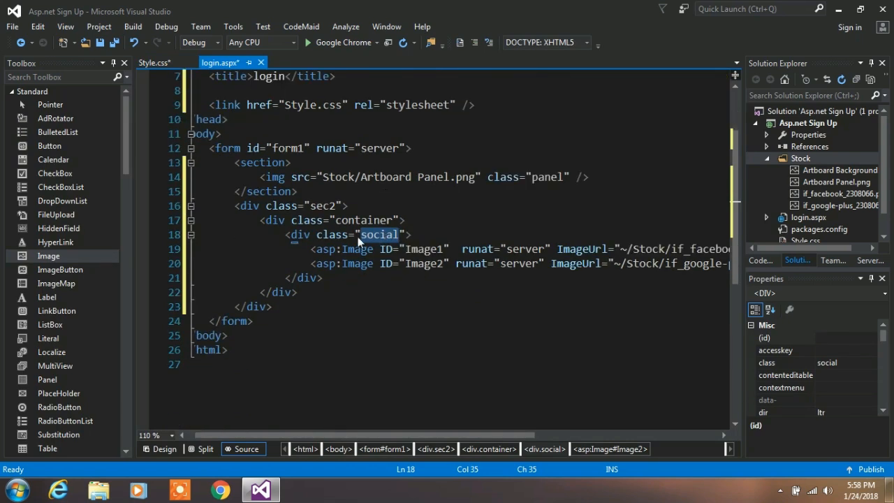
type("duv")
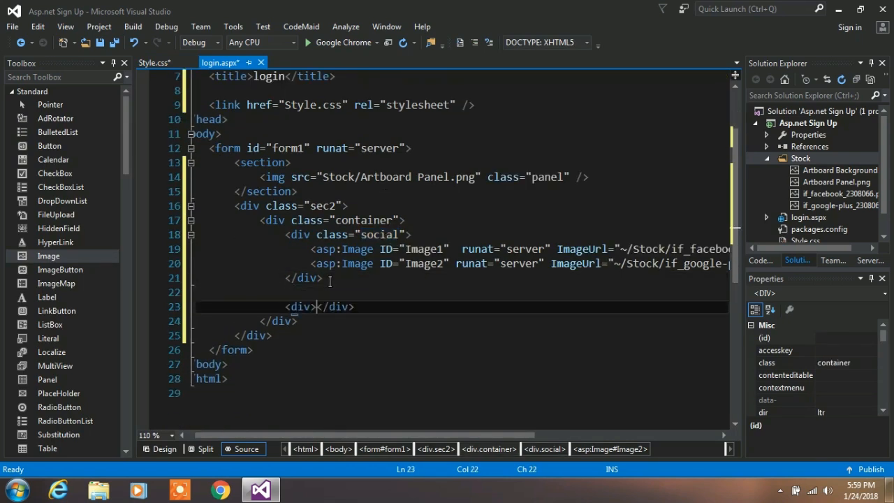
type("class=\"\">")
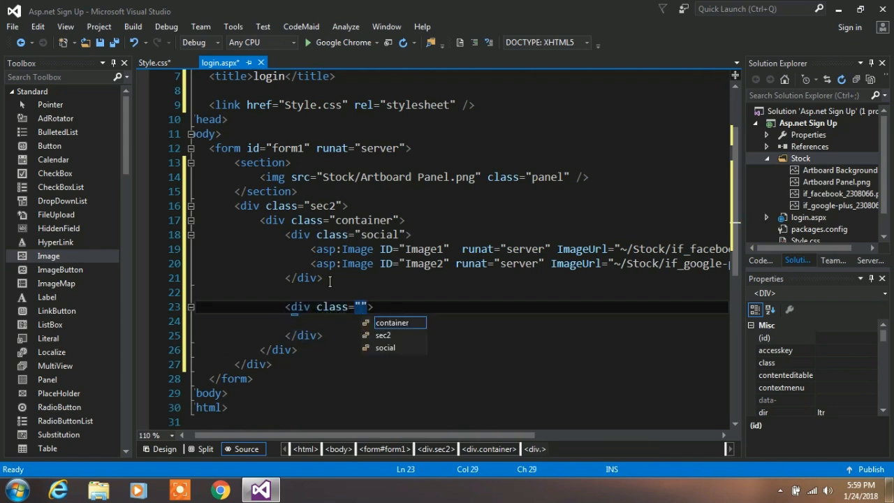
type("content")
left_click(462, 321)
type("<h2>Sign </h2>")
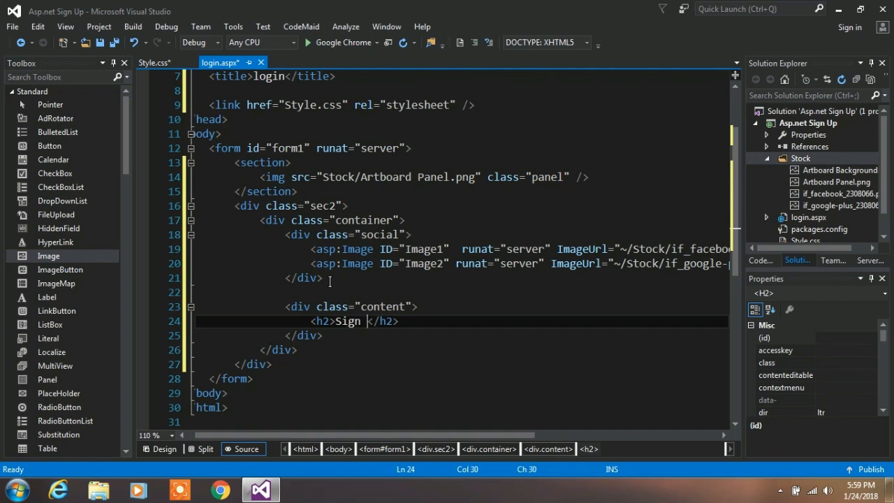
type("Up")
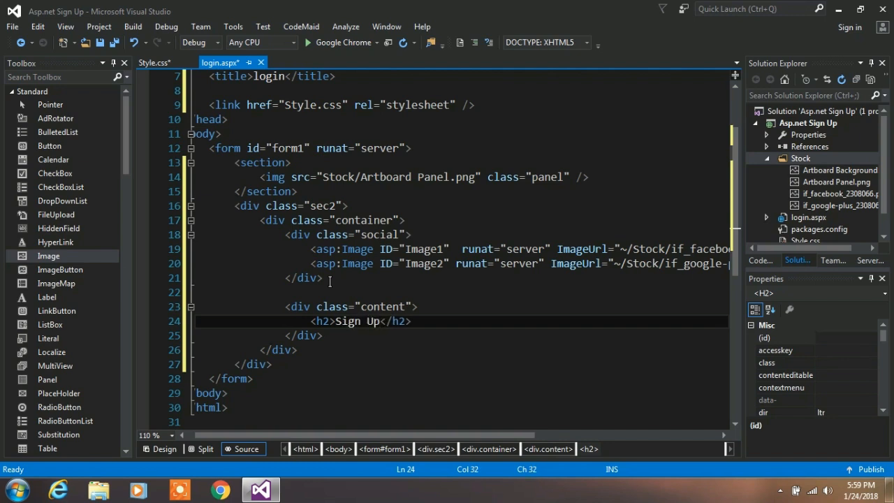
left_click(154, 63)
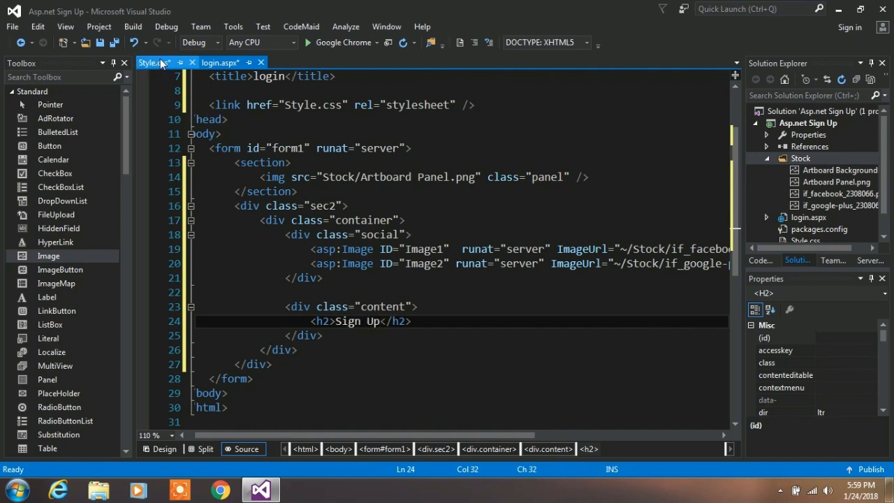
- Add a .content h2 rule with a Segoe UI font-family and padding-left 7vw
left_click(151, 62)
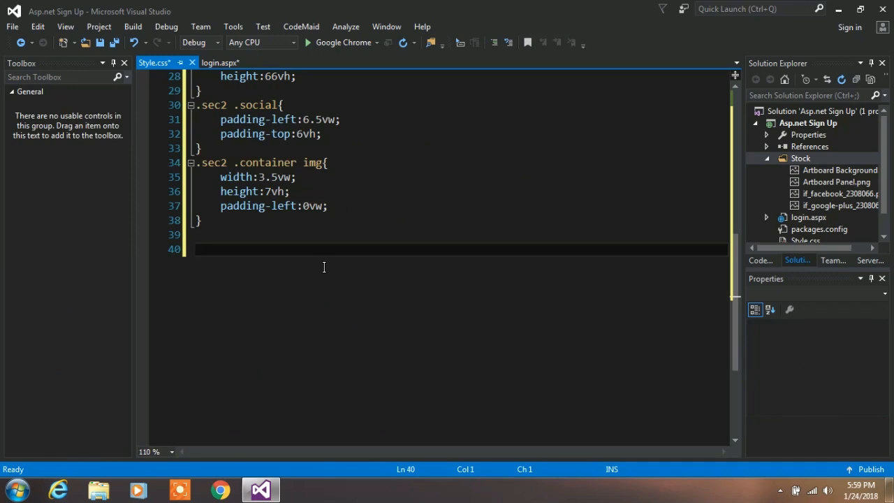
type(".content h2{")
type("fo")
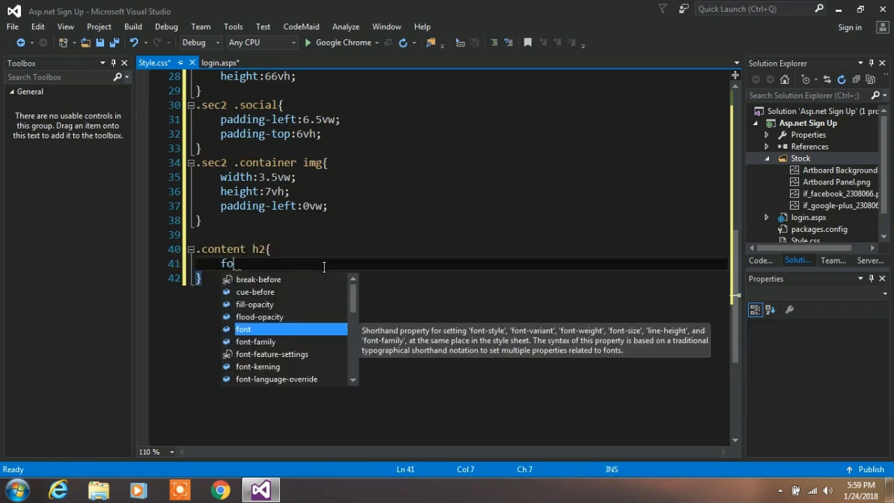
type("nt-family:'Segoe UI', Tahoma, Geneva, Verdana, sans-serif;")
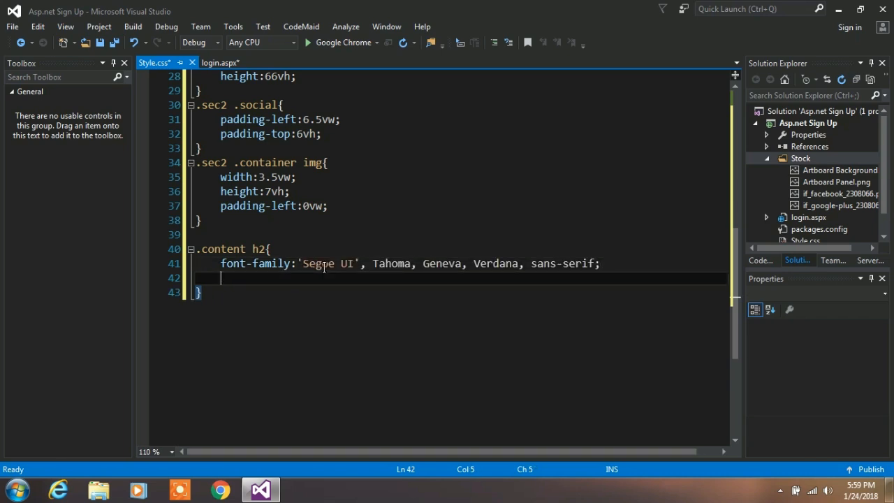
type("padding-left")
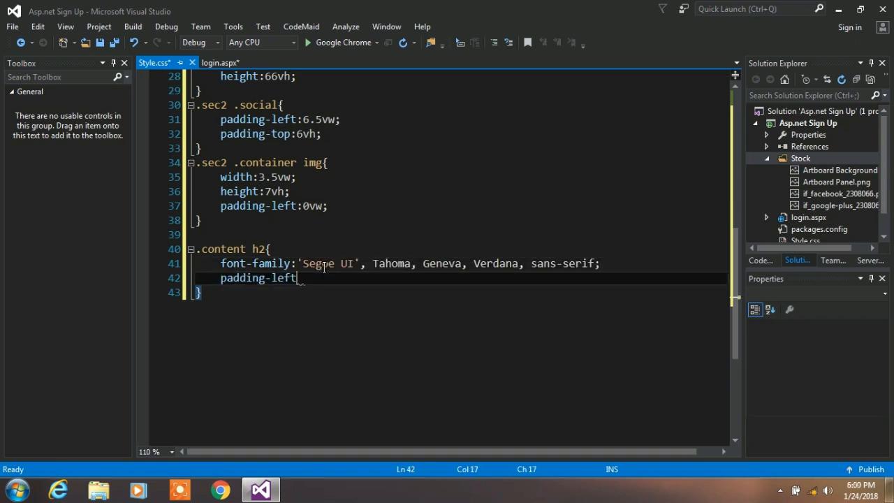
type("7vw;")
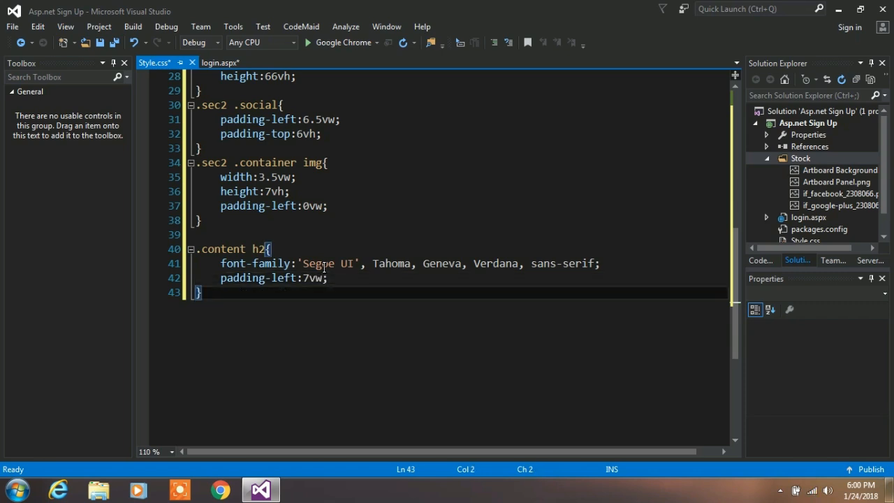
left_click(219, 61)
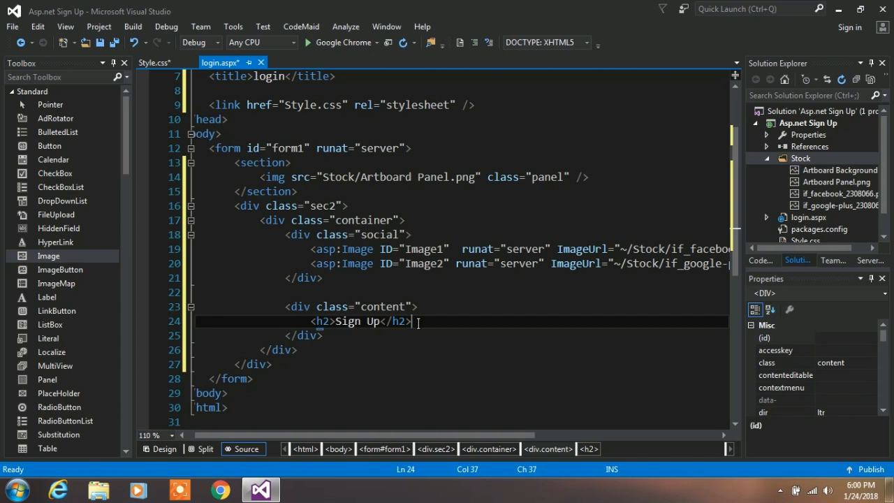
- Add two TextBox controls under the heading with placeholders Username and Password
key("enter")
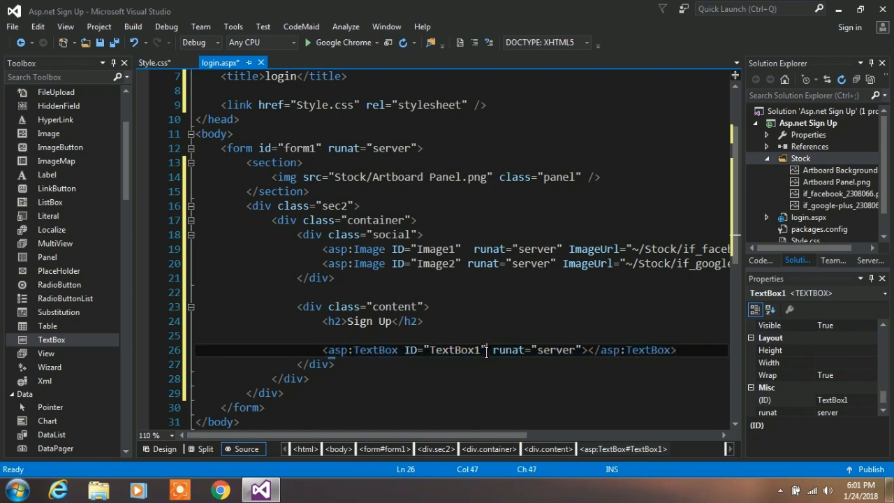
type("pac")
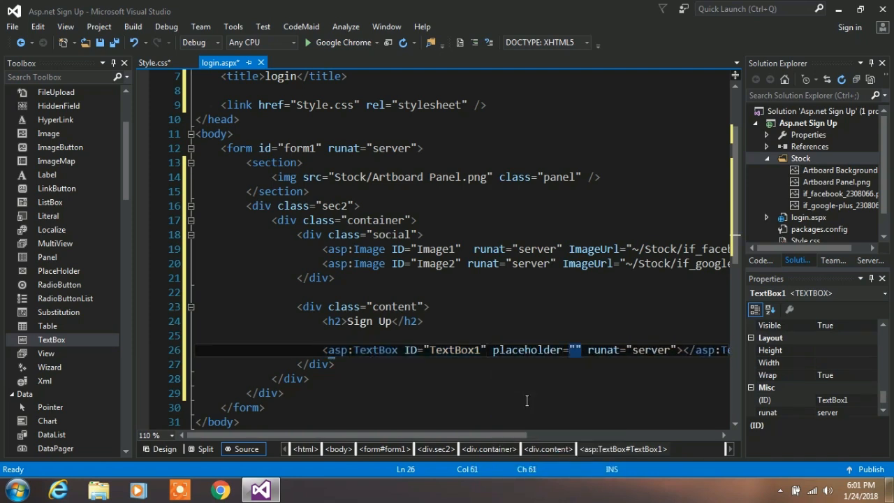
type("Username")
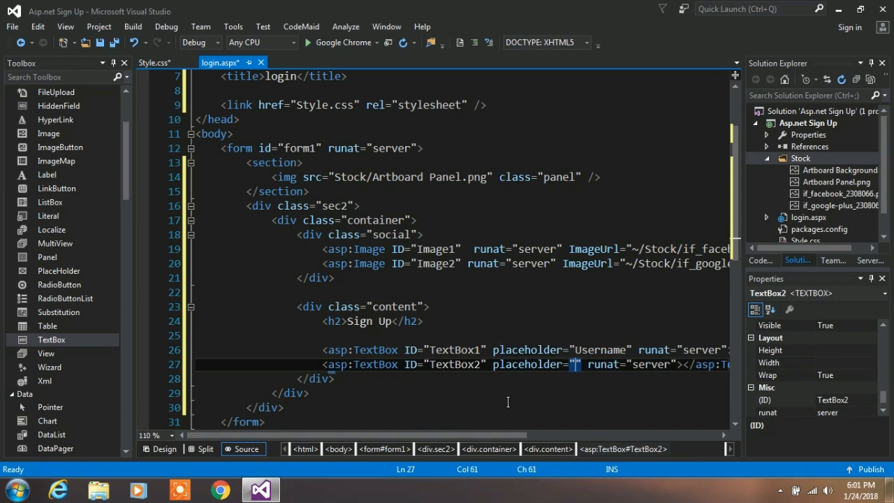
type("Password")
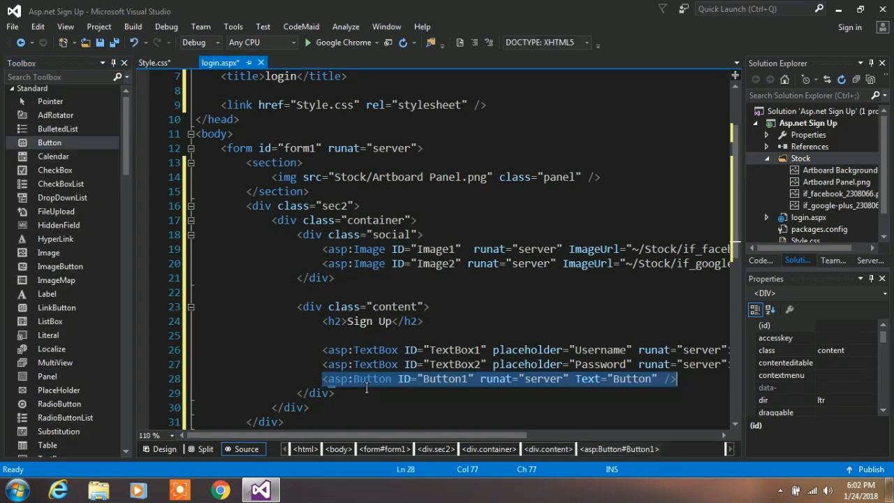
- Add a Button with ID and Text set to Submit, then begin a .content rule in Style.css
type("B")
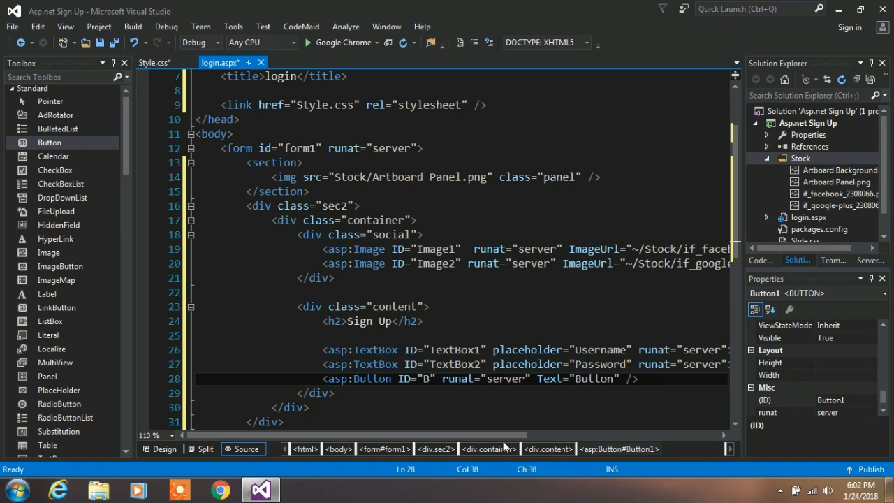
type("ubmit")
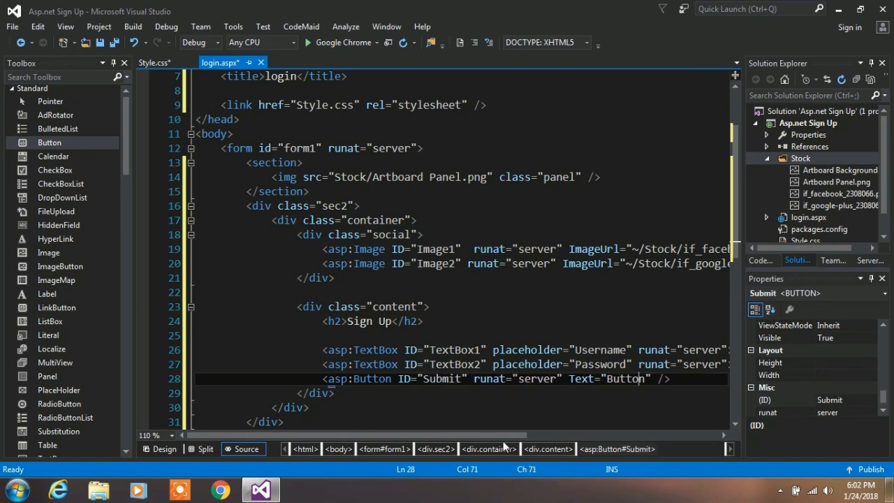
type("Submit")
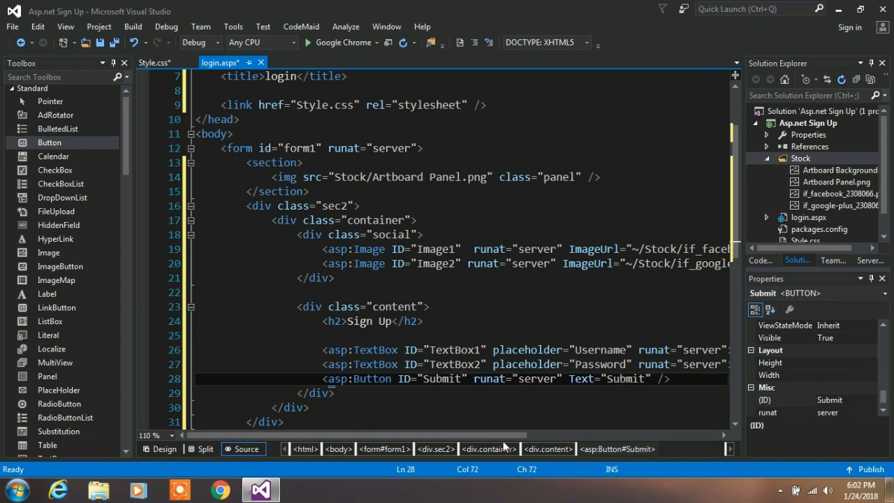
left_click(153, 63)
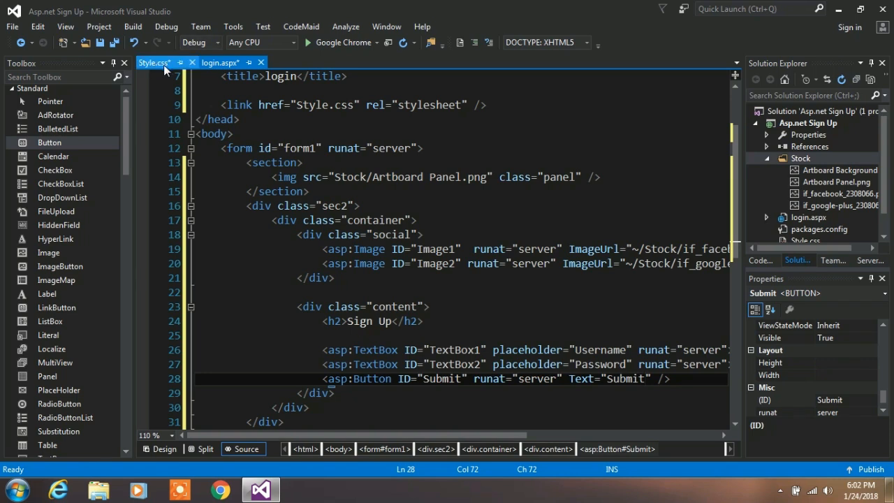
type(".con")
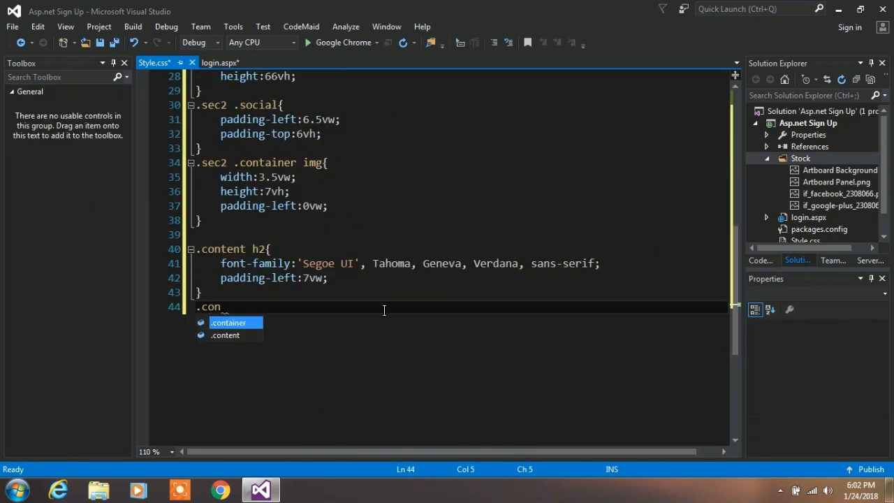
- Write a .content input[type=text] rule with height 30px and no border
type("tent input")
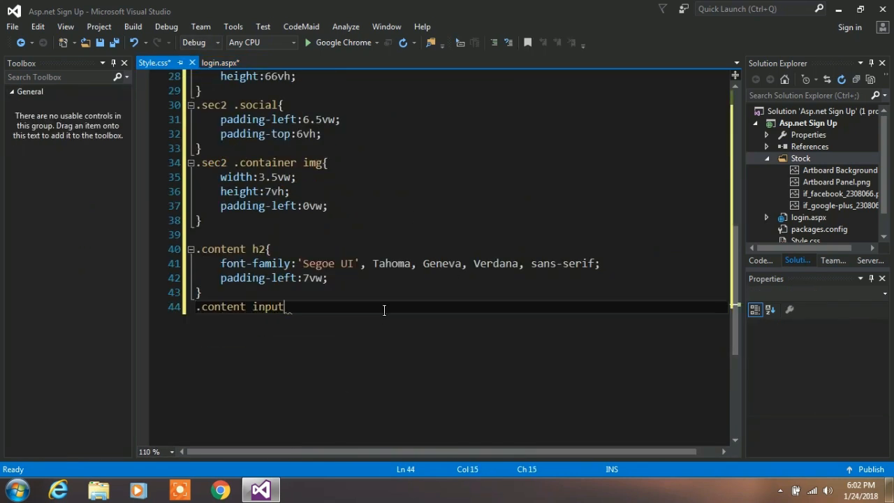
type("[type=")
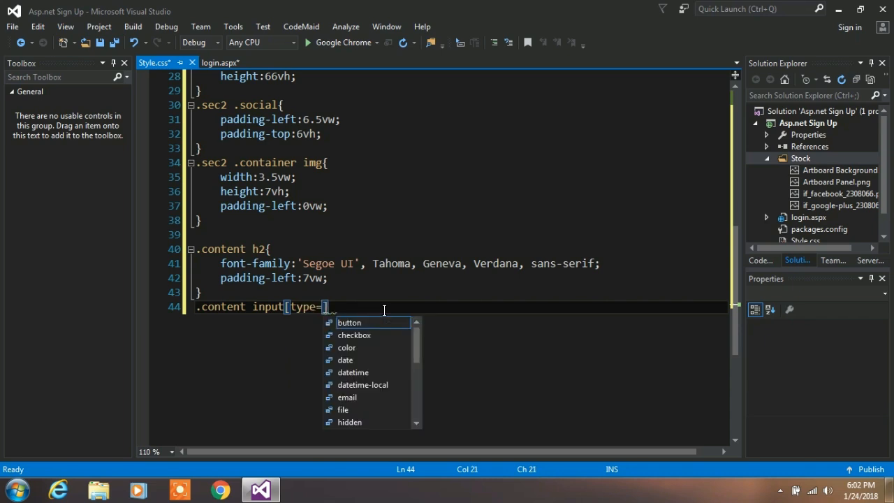
type("text]{")
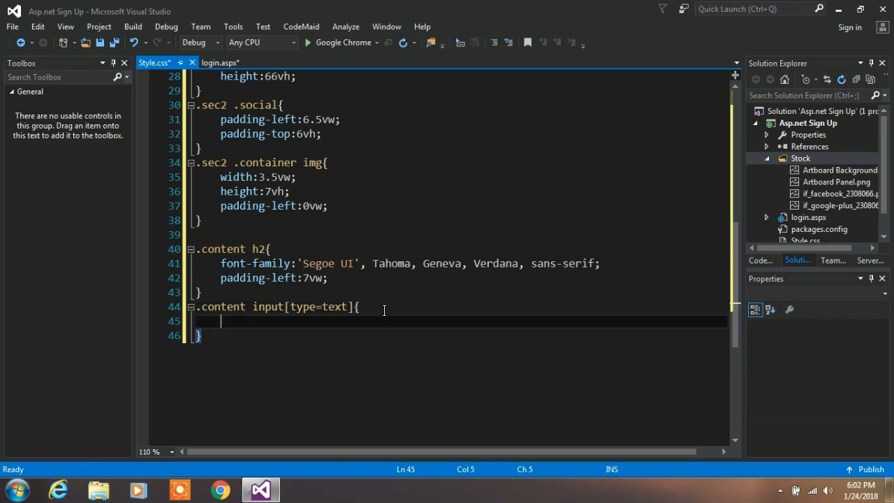
type("height:")
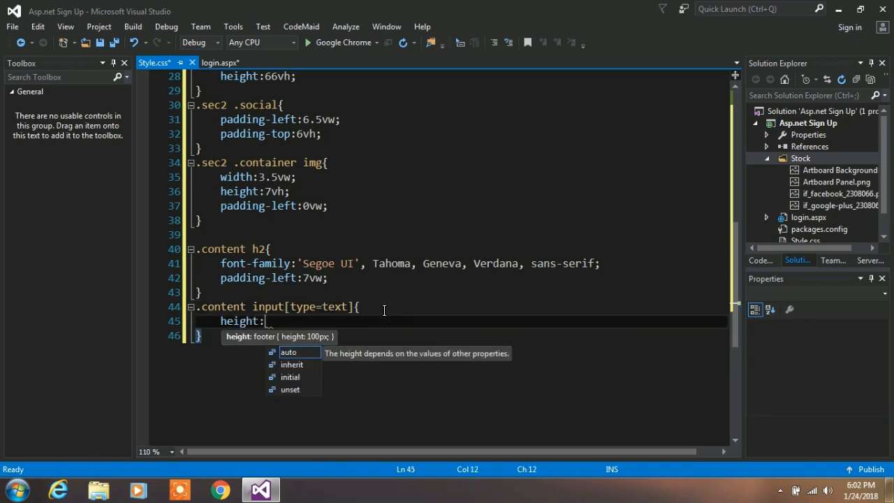
type("30px;")
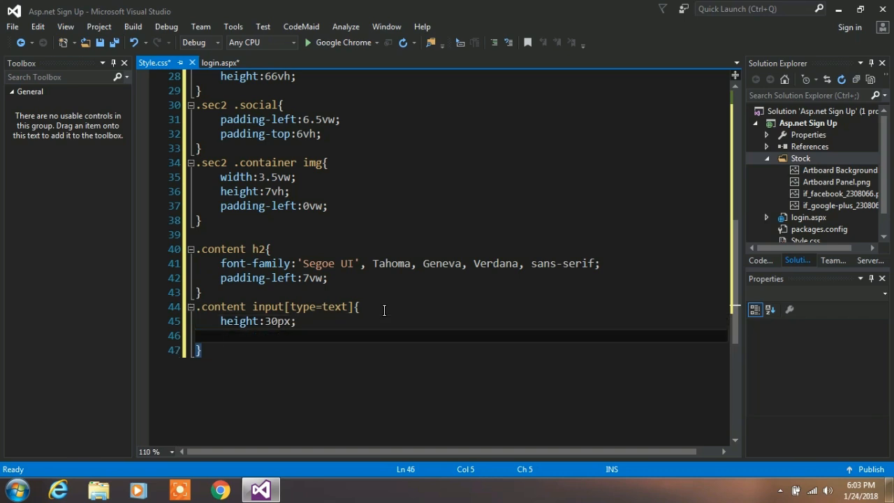
type("border:0;")
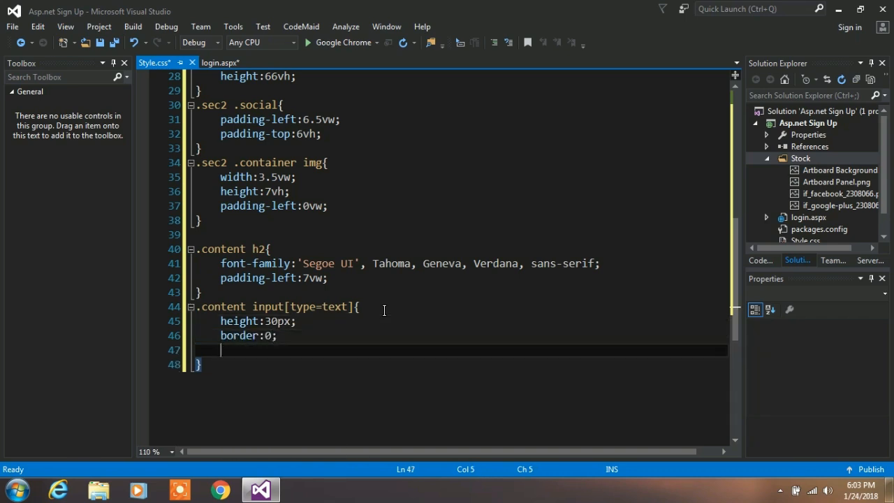
- Give the text inputs margin-top 2.5vh, margin-left 4vw and border-radius 20px
type("mar")
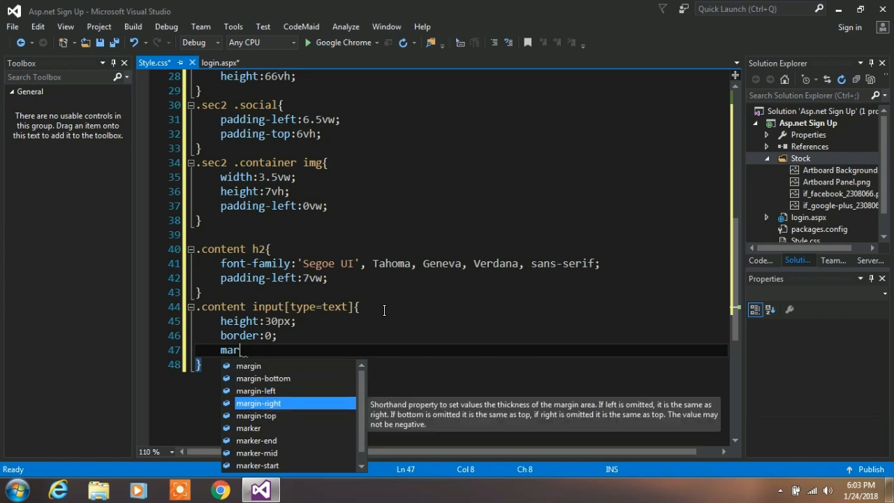
type("gin-top:2")
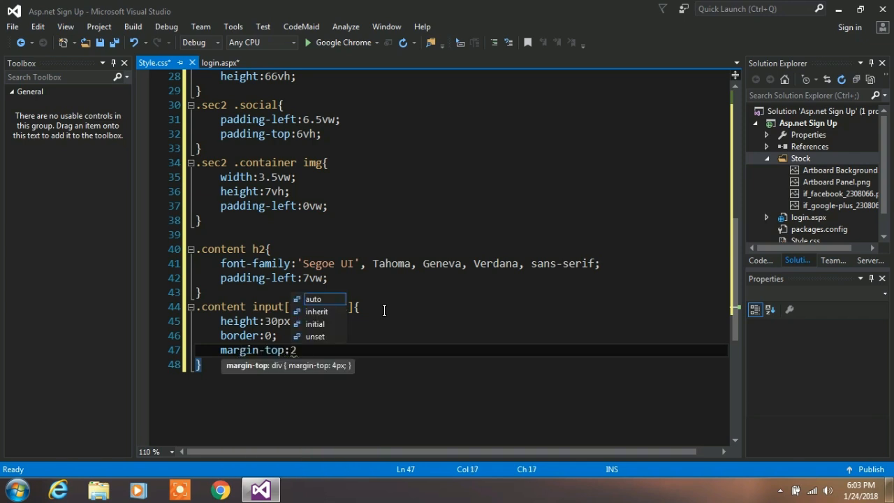
type(".5vh;")
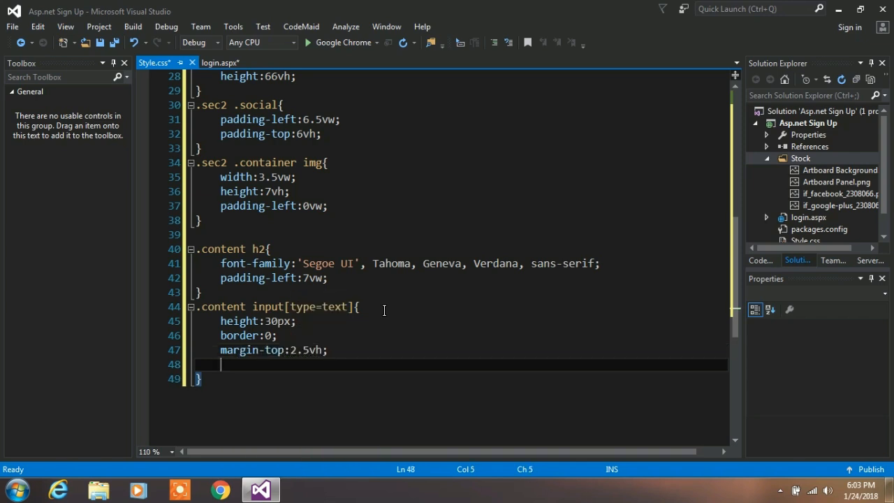
type("margin-left")
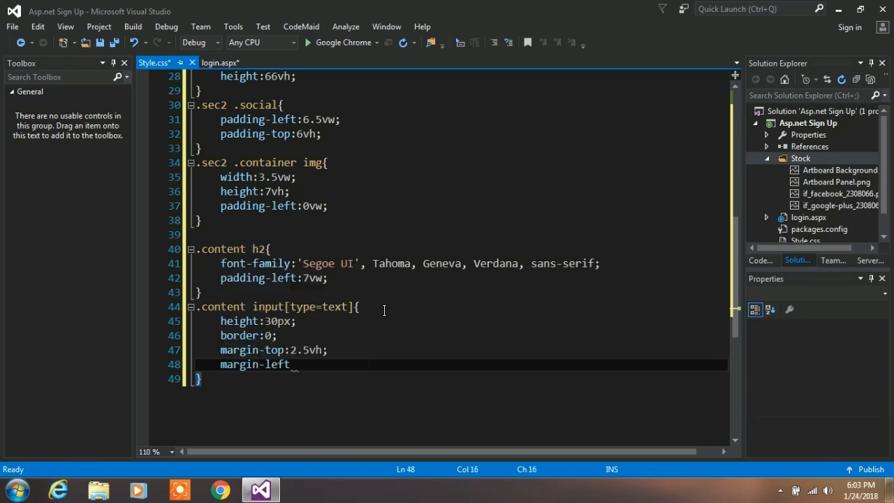
type(":4vw;")
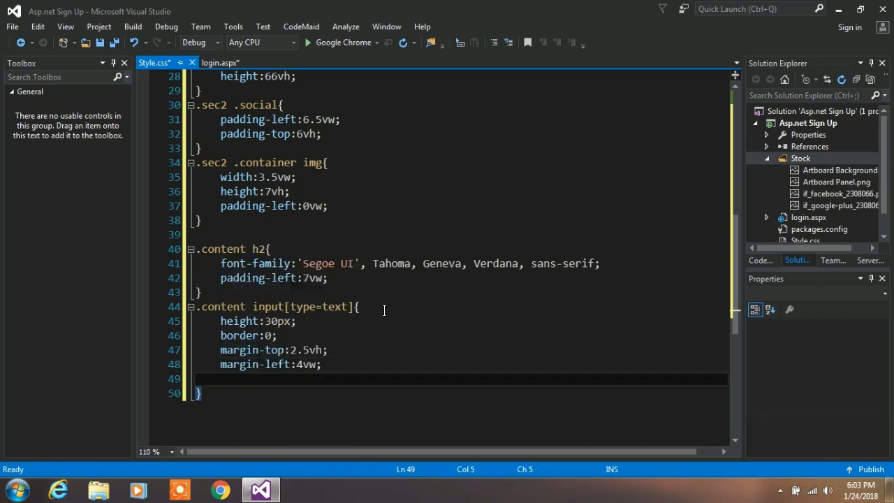
type("border-radius")
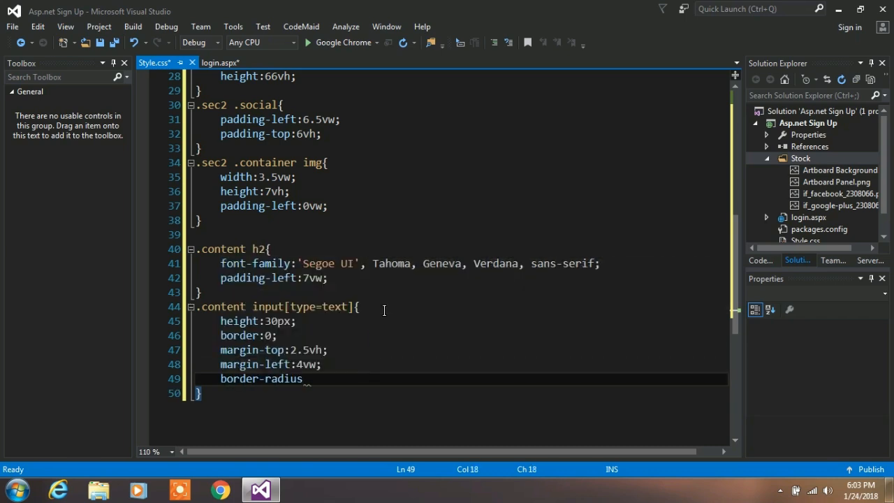
type(":20px;")
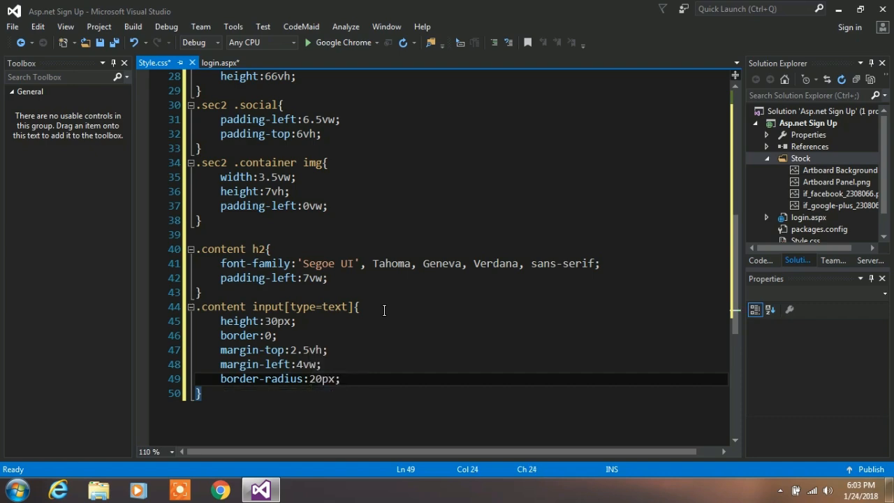
scroll("down", 3)
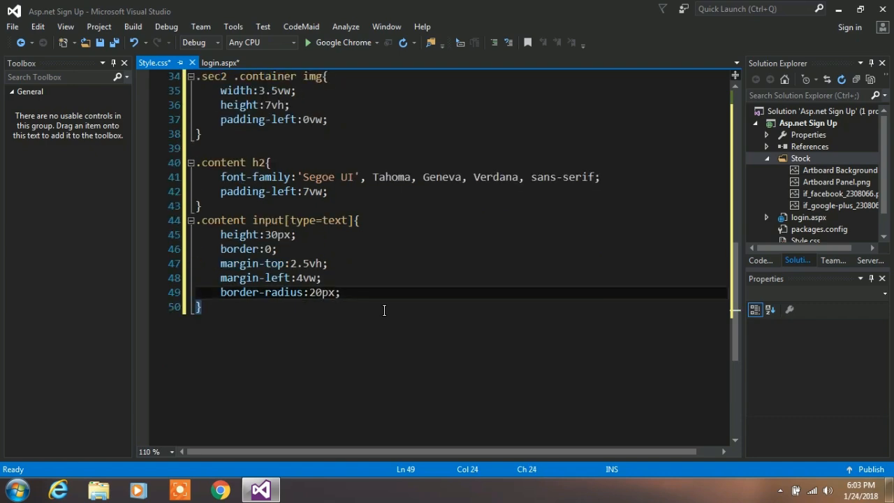
left_click(218, 61)
type(".content")
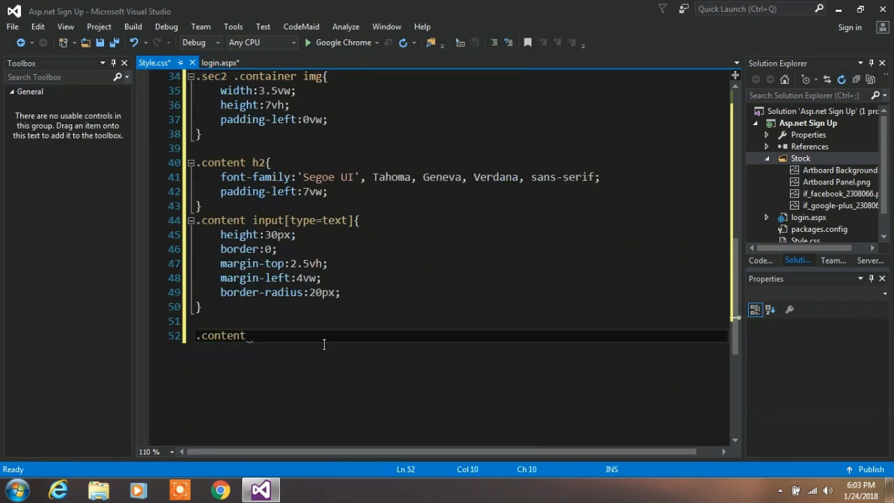
- Write a .content input[type=submit] rule with white text, margin-left 4vw and margin-top 2vh
type("input[]")
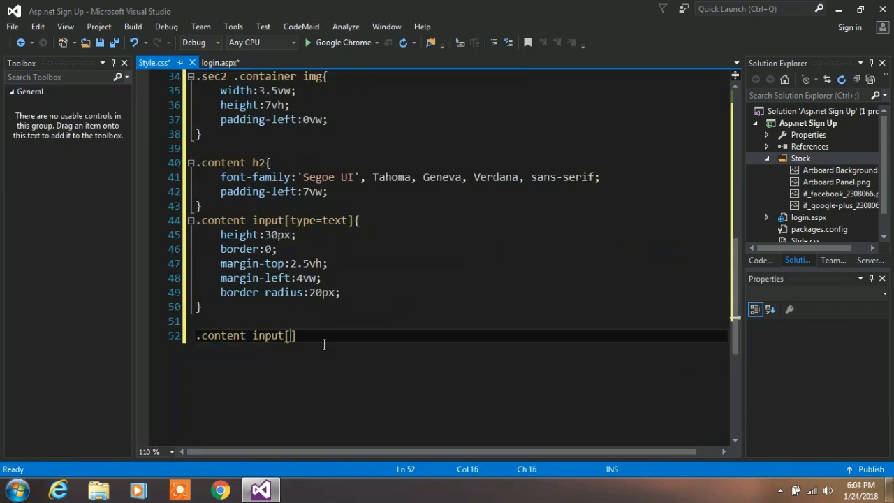
type("type=submit")
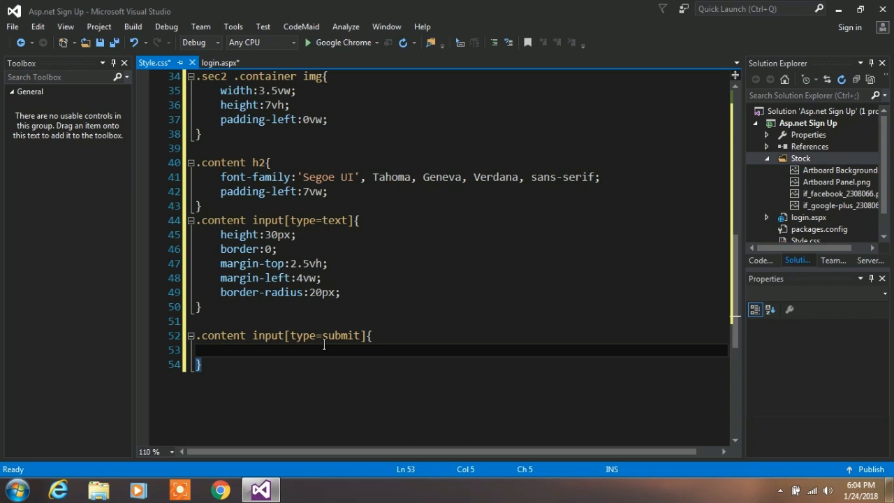
type("color:white;")
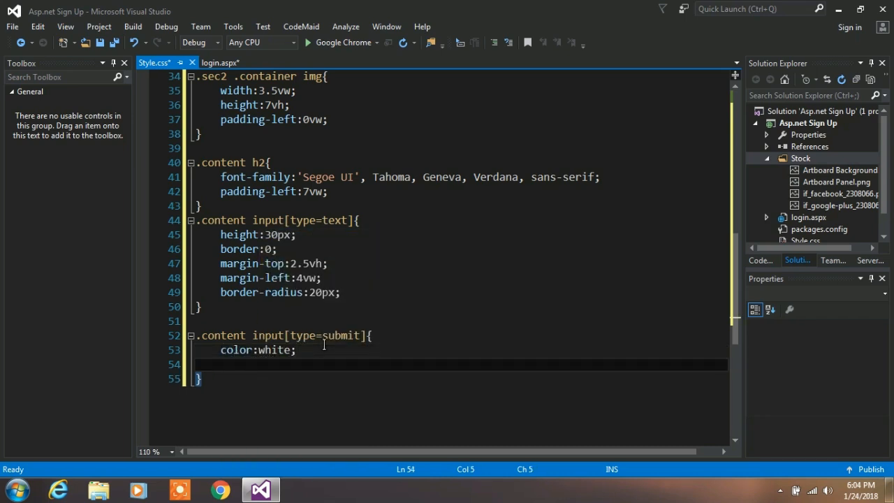
type("margin-left")
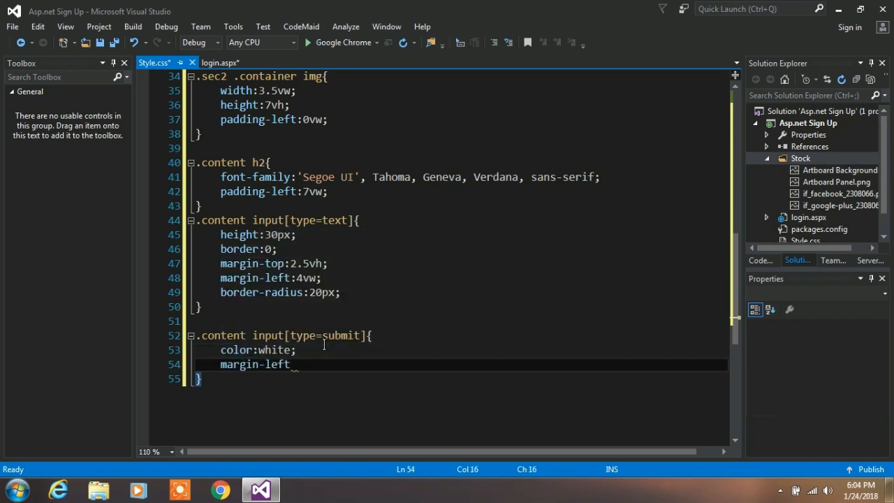
type(":4vw;")
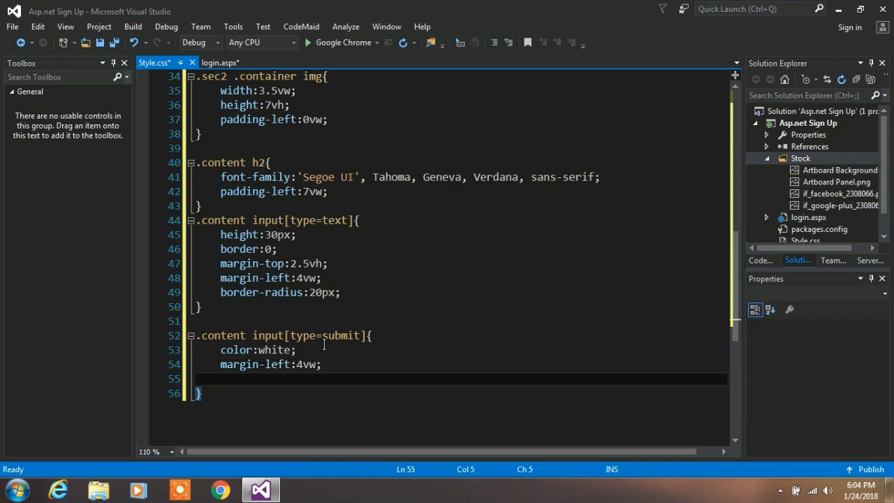
type("margin-top:")
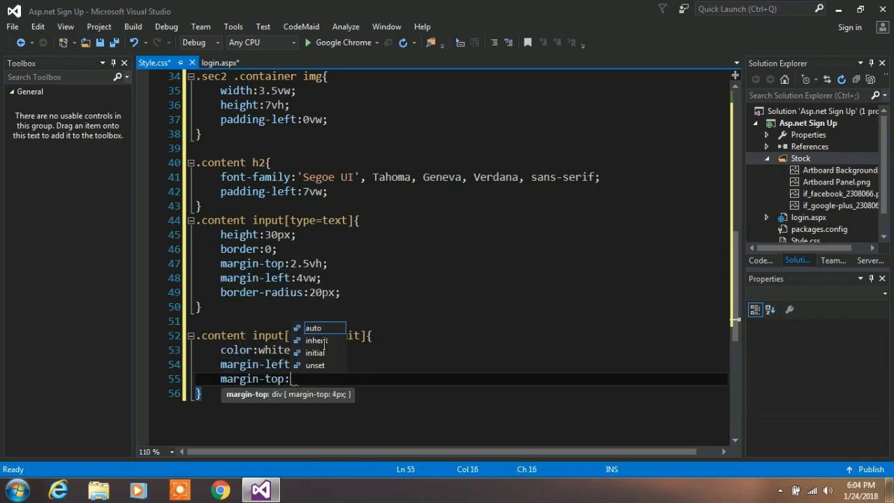
type("2vh;")
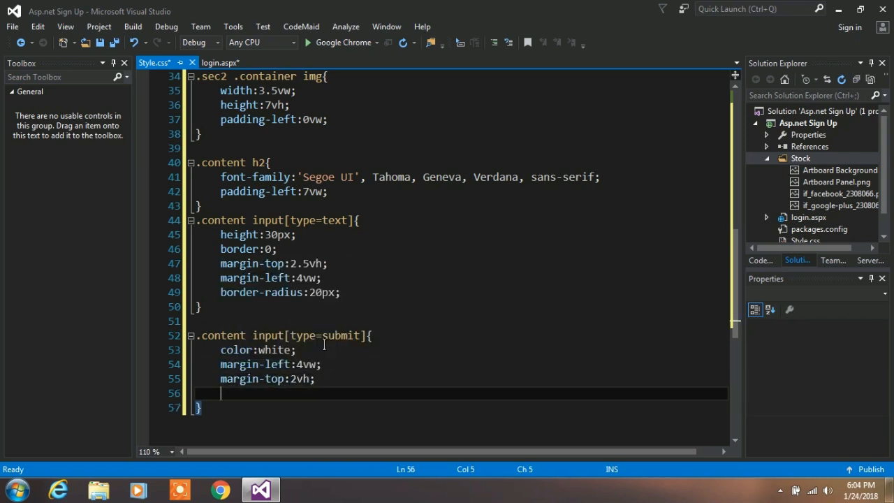
- Give the submit button padding, 6px radius, a 1px solid border and black background
type("padding-bottom:10px;")
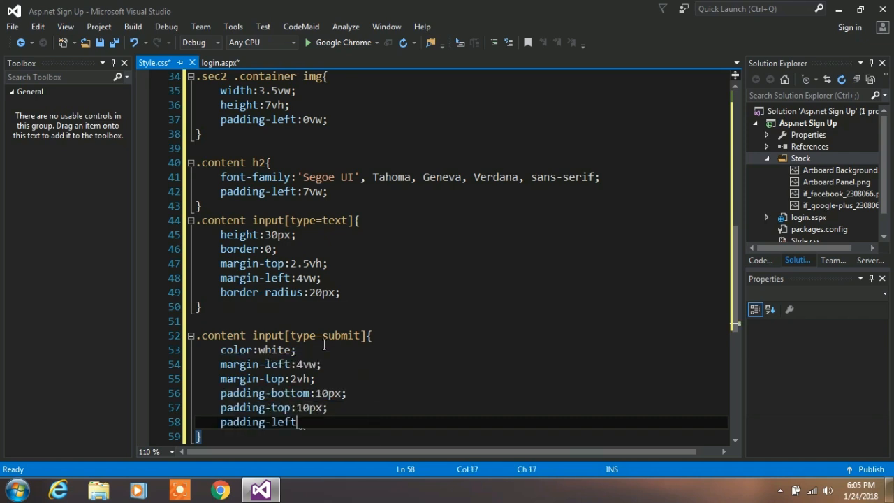
type("padding-right:15px;")
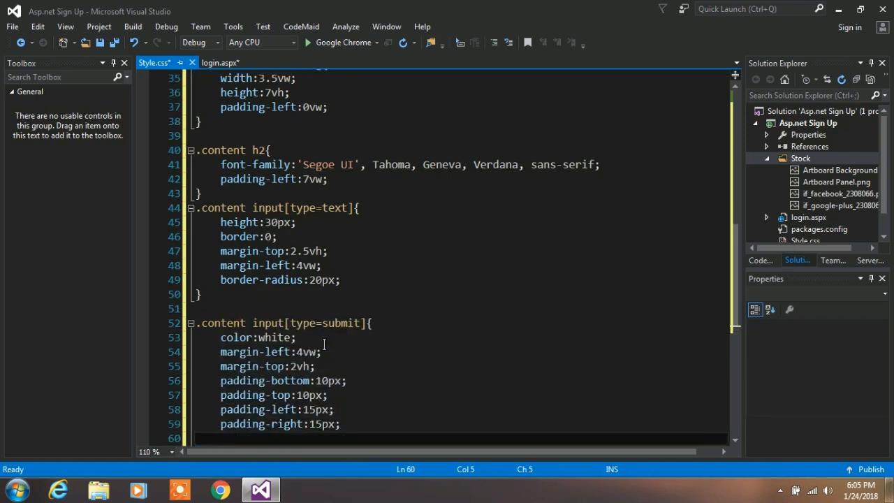
type("border-radius:6px;")
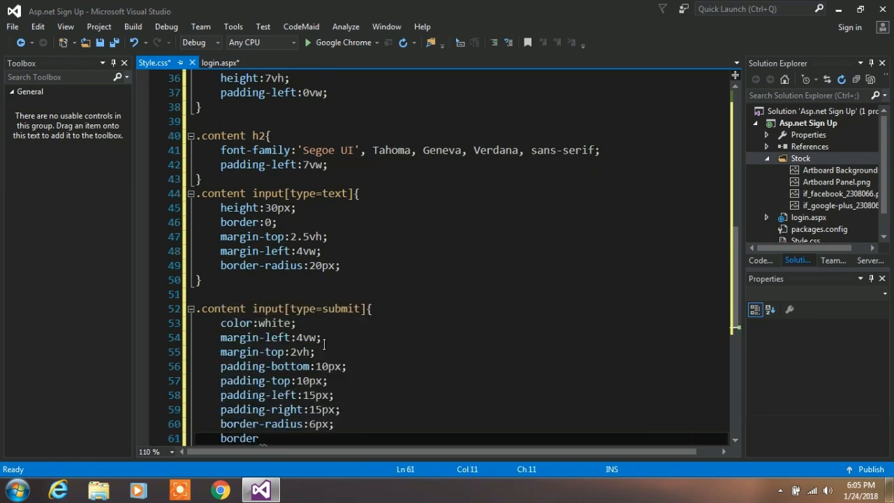
type("1px solid;")
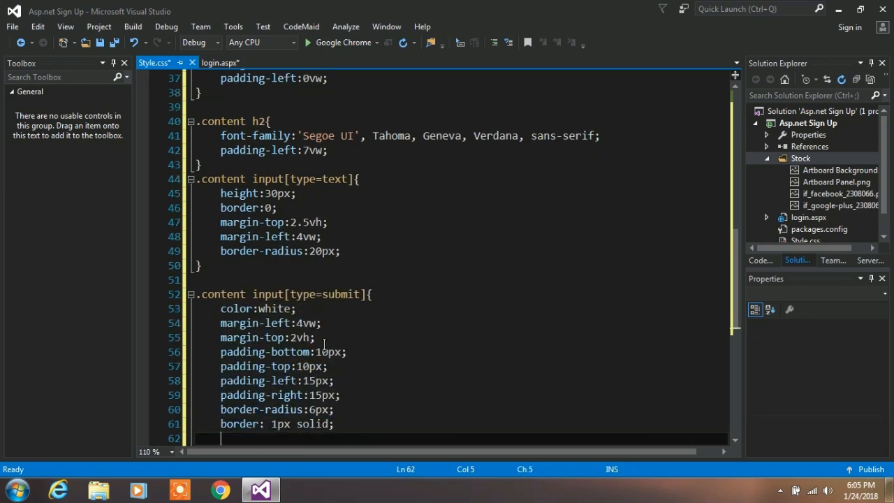
type("background-color:black;")
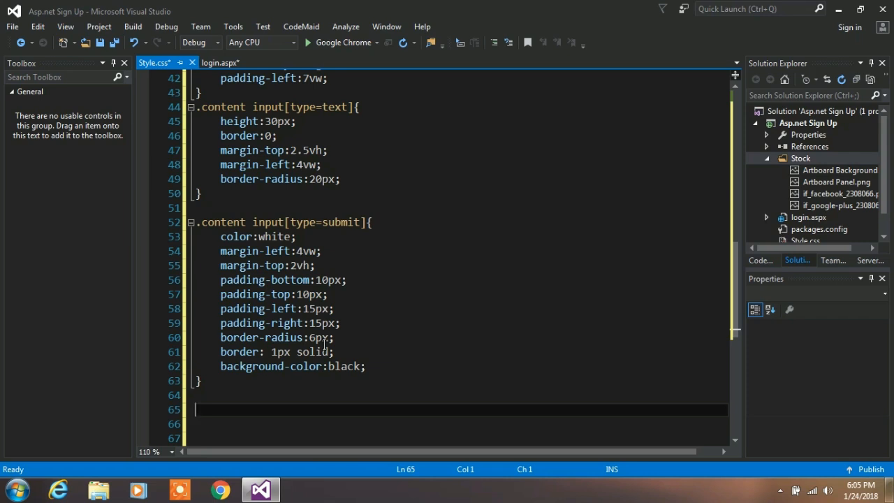
type("conte")
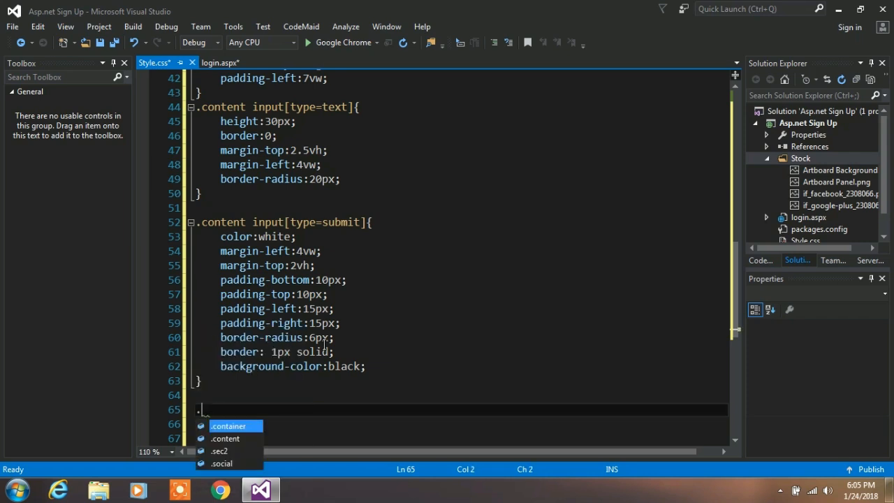
- Add a .content input[placeholder] rule with Trebuchet MS font, 1vw left padding and 13px size
type("content input")
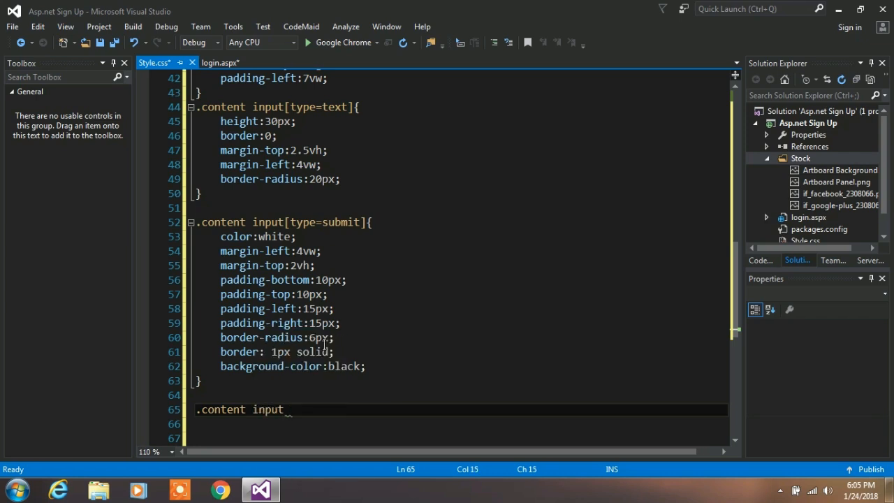
type("[")
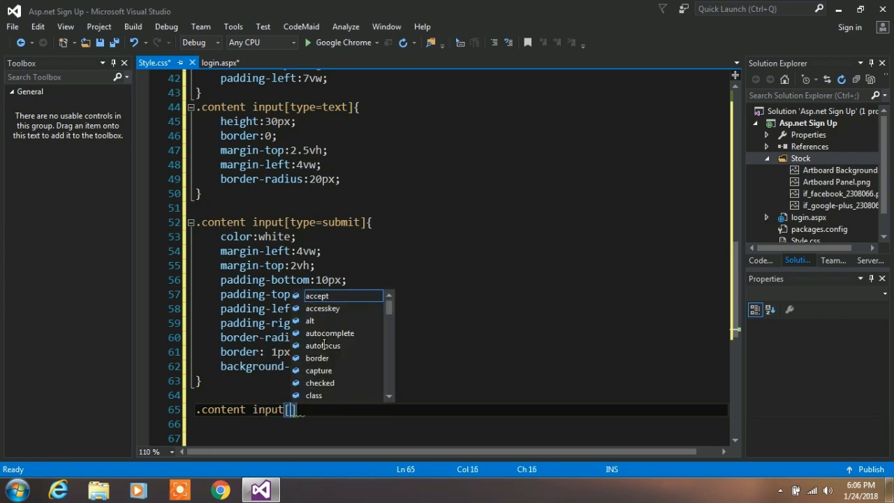
type("placeholder")
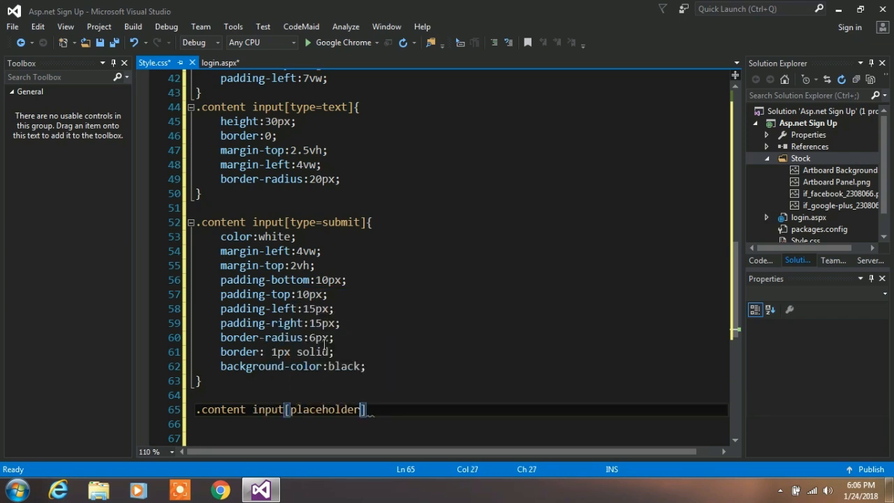
type("{")
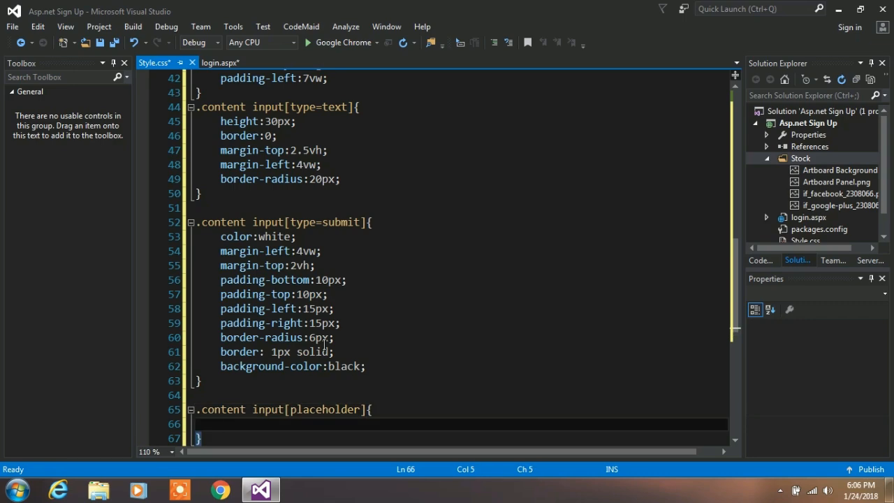
type("font-family:'Trebuchet MS', 'Lucida Sans Unicode', 'Lucida Grande', 'Lucida Sans")
type("font-size:13px;")
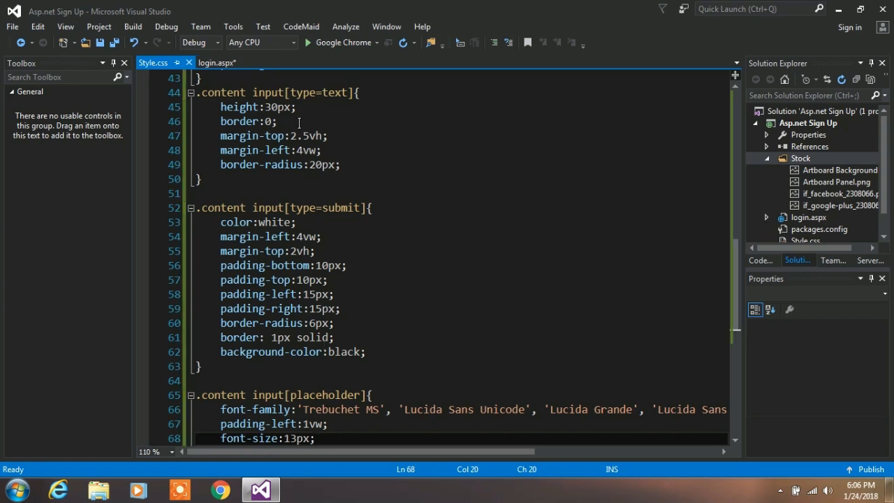
scroll("down", 3)
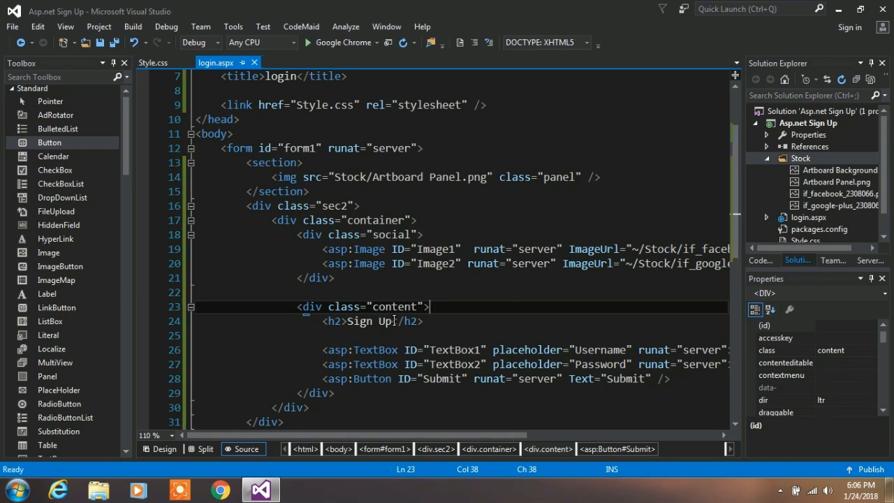
- View the login.aspx page in the browser from the editor's context menu
right_click(461, 220)
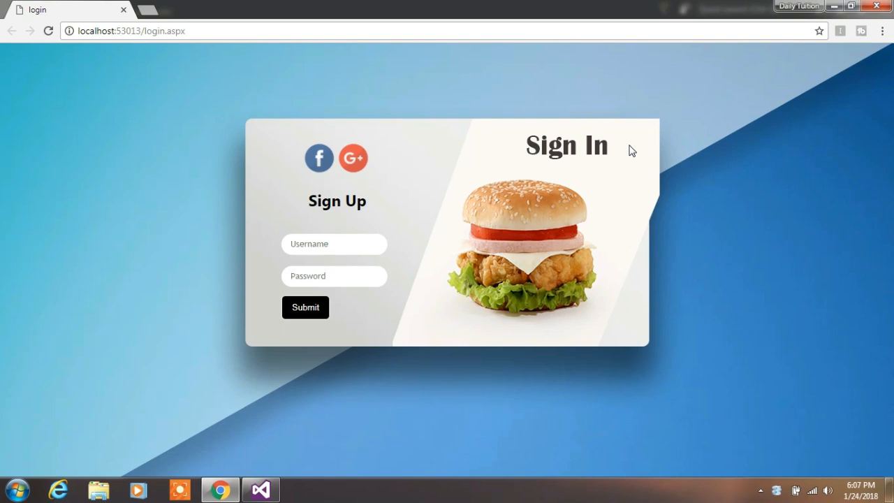
mouse_move(422, 240)
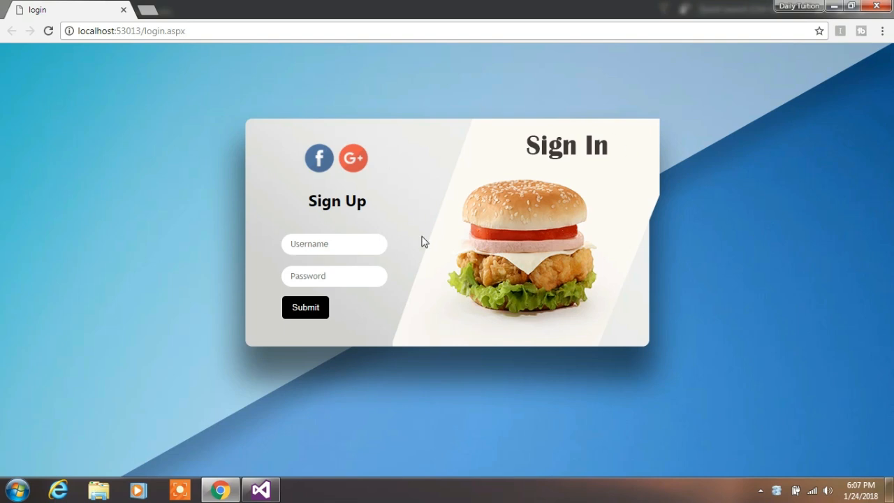
mouse_move(352, 319)
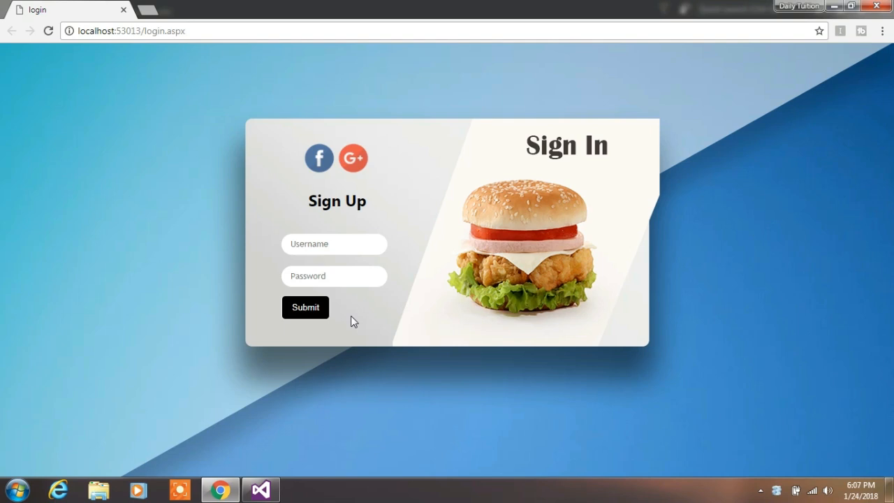
mouse_move(306, 398)
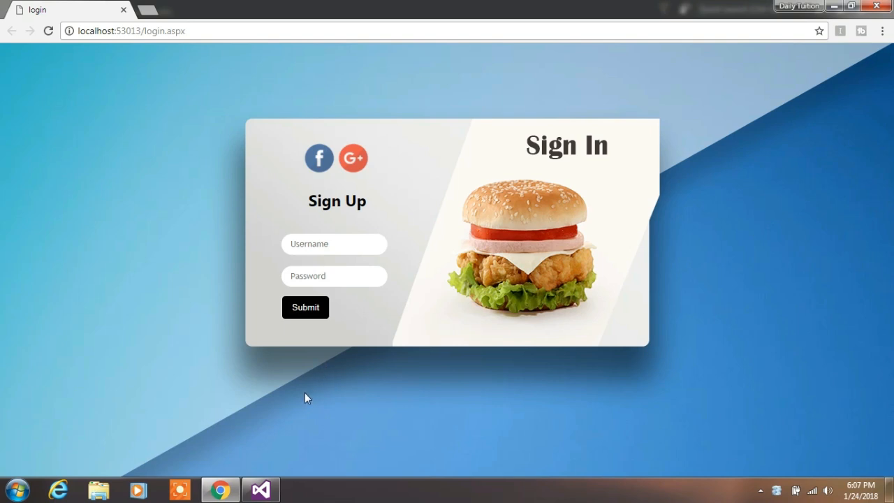